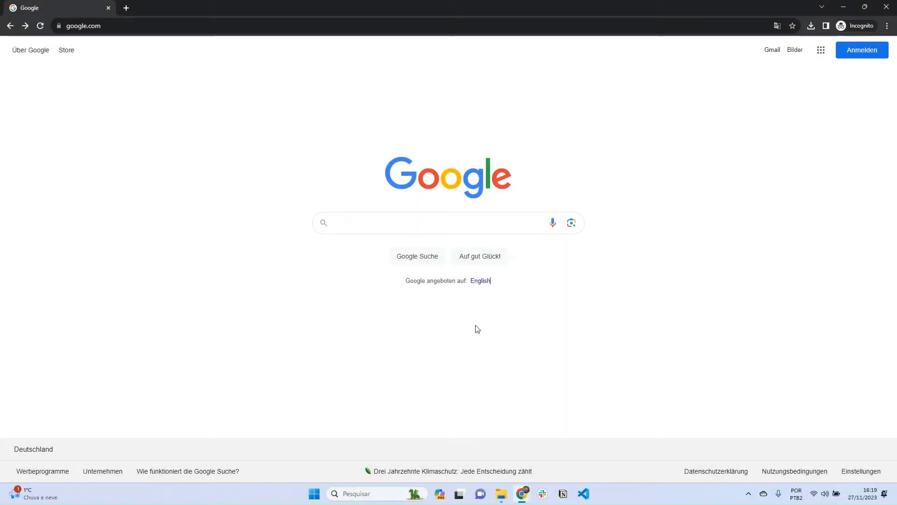
{"action": "mouse_move", "coordinate": [388, 289]}
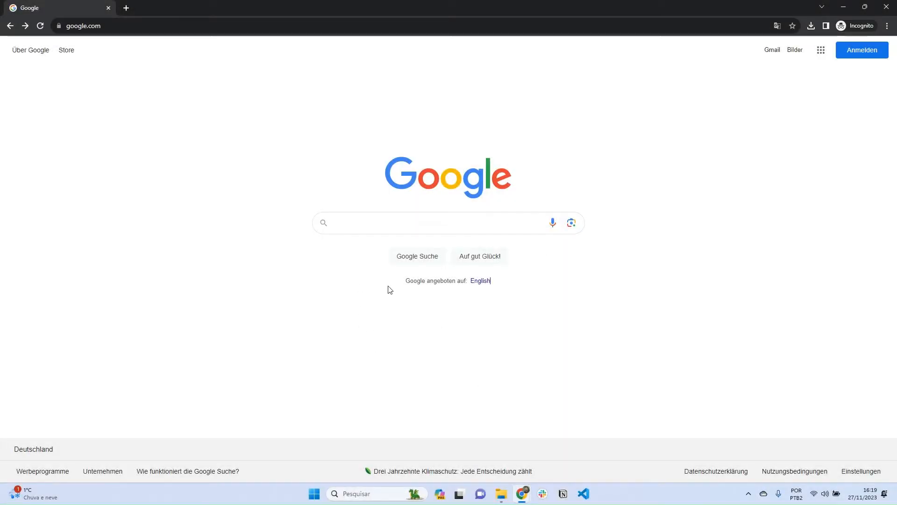
{"action": "mouse_move", "coordinate": [409, 222]}
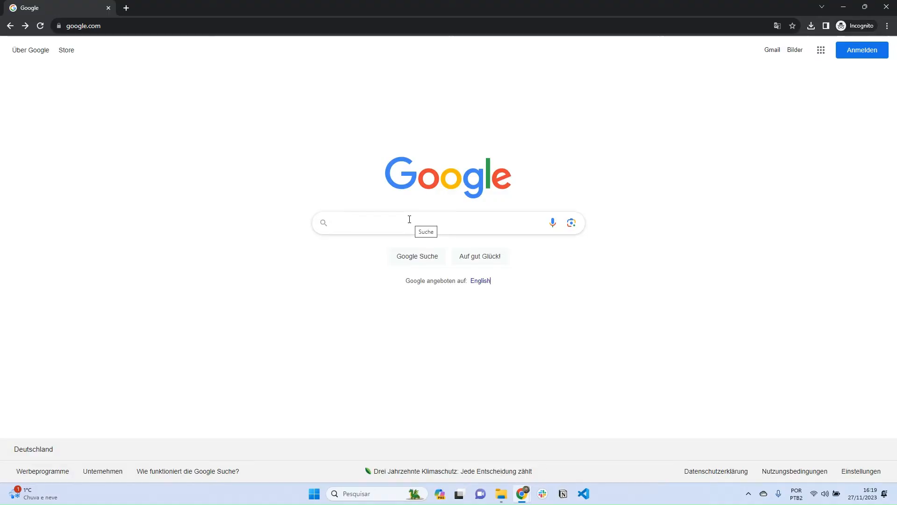
Run a Google search for 'energyplus'.
{"action": "type", "text": "e"}
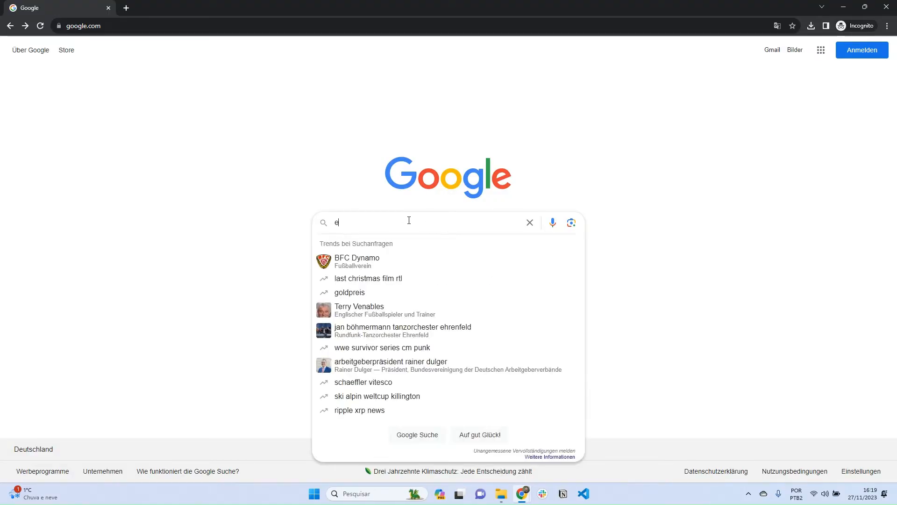
{"action": "type", "text": "nergyplu"}
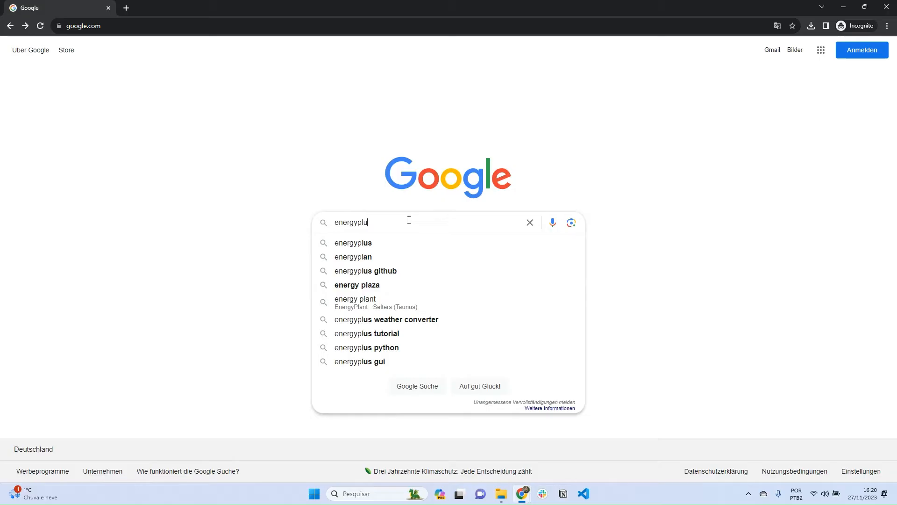
{"action": "key", "text": "Return"}
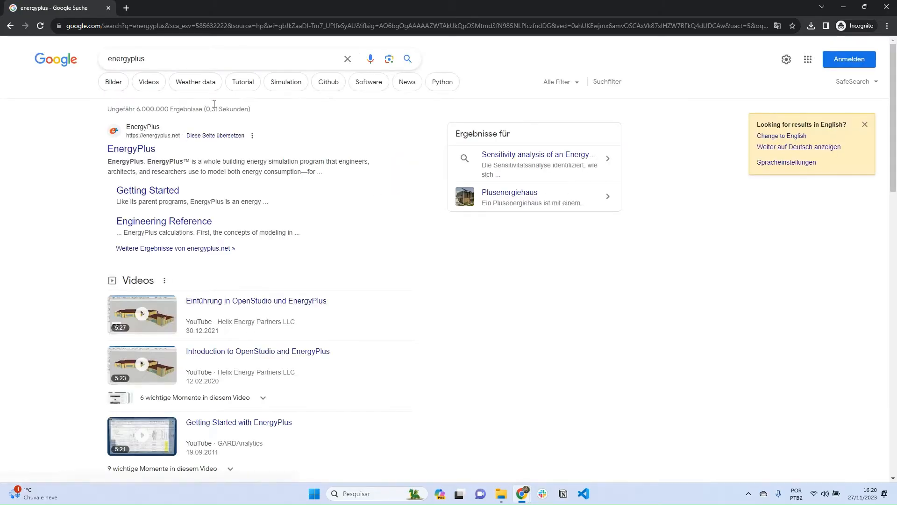
Open the official EnergyPlus homepage result and clear the highlighted paragraph.
{"action": "left_click", "coordinate": [131, 149]}
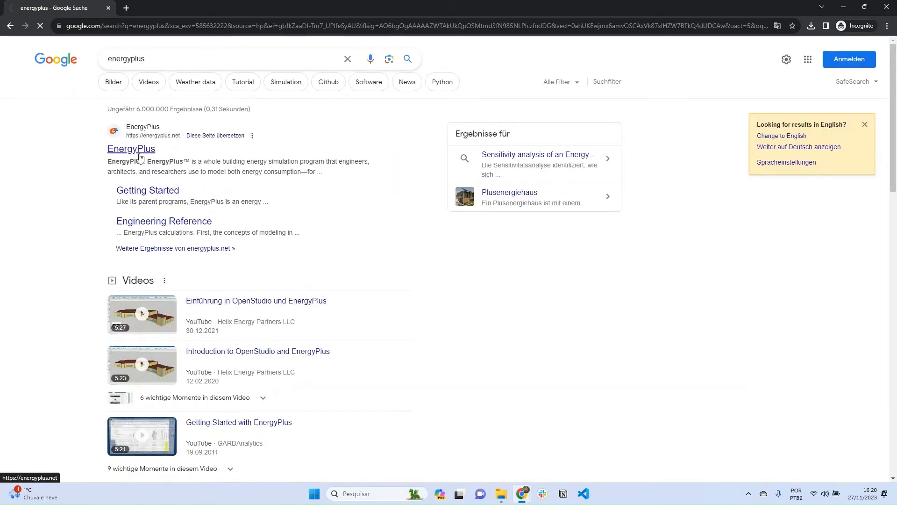
{"action": "left_click", "coordinate": [131, 149]}
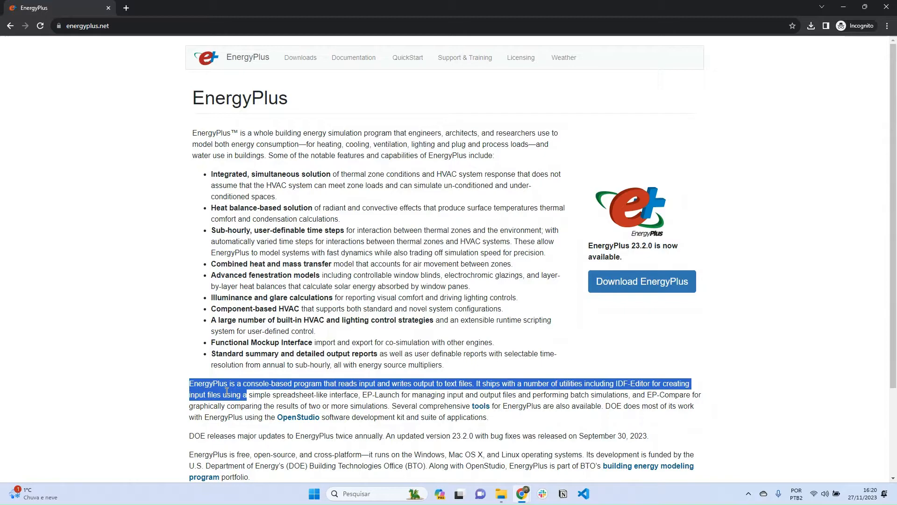
{"action": "left_click", "coordinate": [217, 320]}
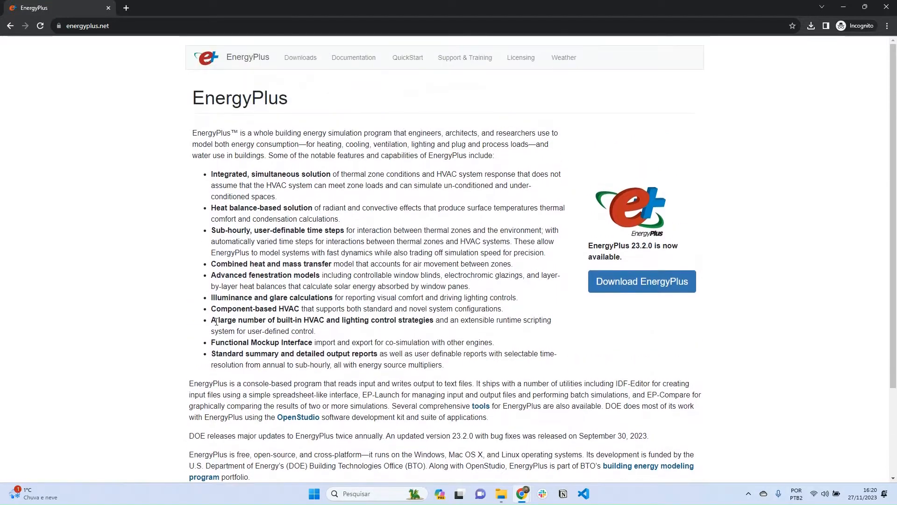
{"action": "mouse_move", "coordinate": [449, 285]}
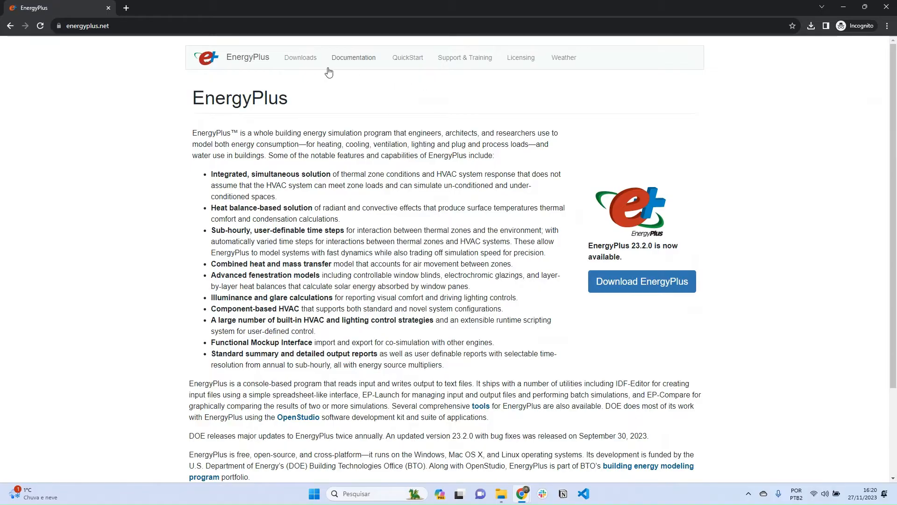
{"action": "mouse_move", "coordinate": [356, 67]}
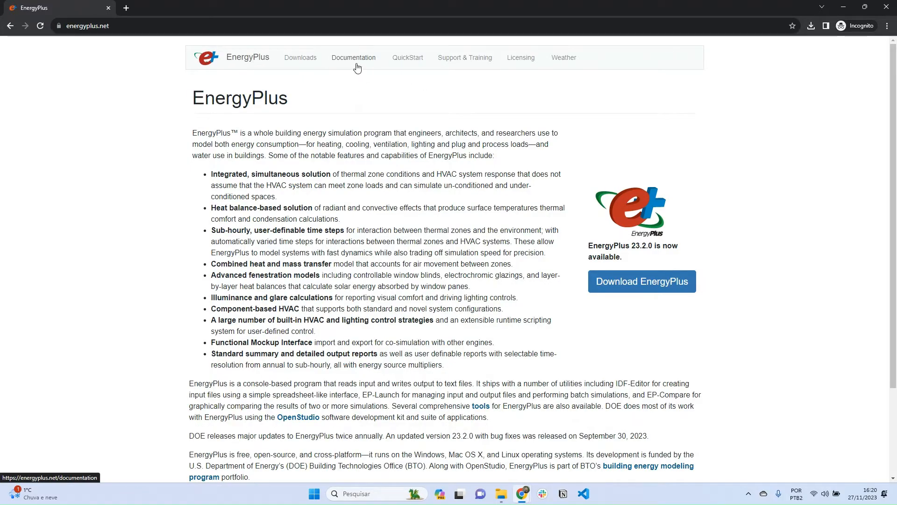
Go to the site's Documentation page from the top navigation bar.
{"action": "left_click", "coordinate": [354, 57]}
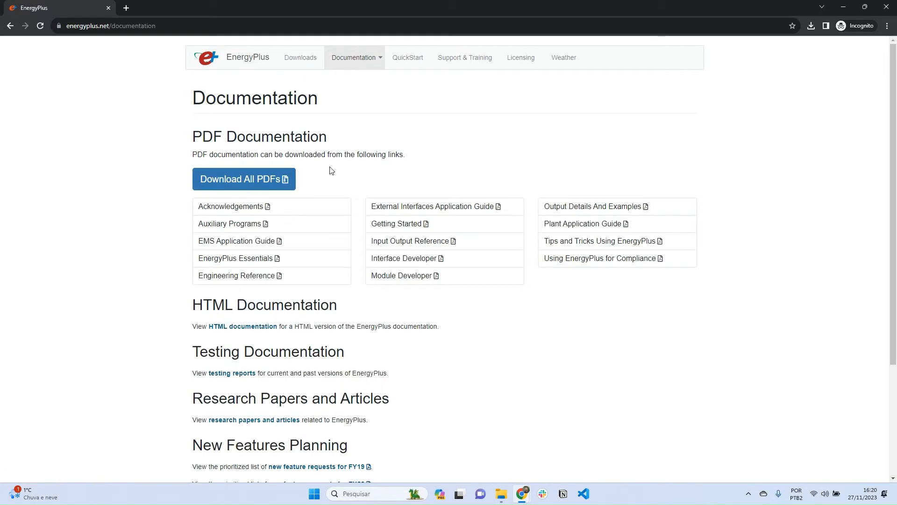
{"action": "mouse_move", "coordinate": [277, 269]}
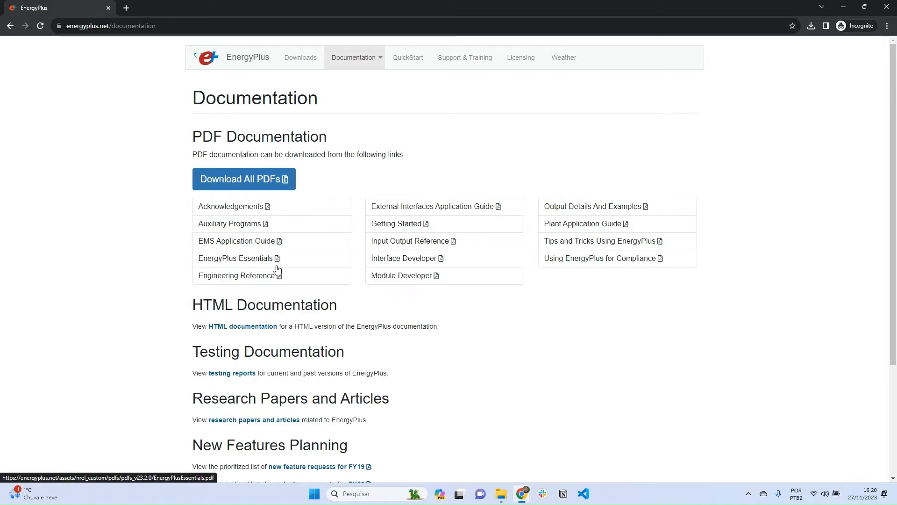
{"action": "mouse_move", "coordinate": [400, 180]}
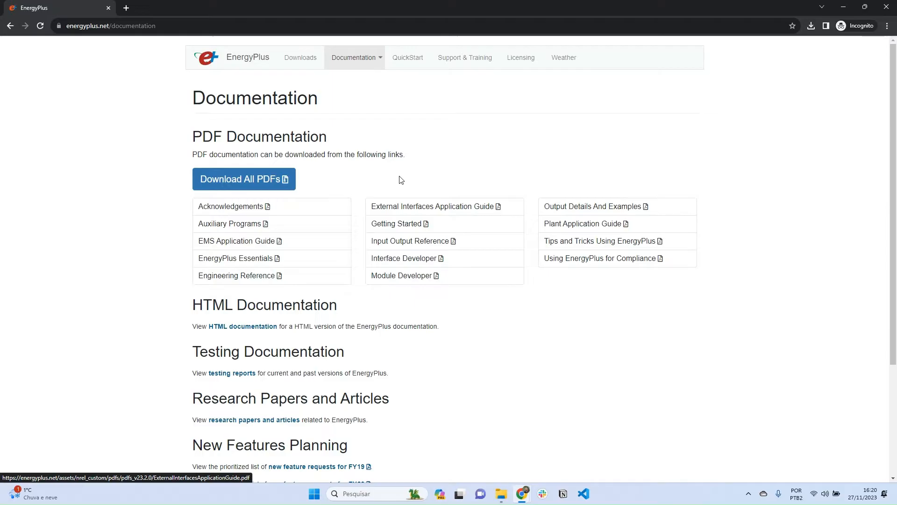
{"action": "mouse_move", "coordinate": [342, 314]}
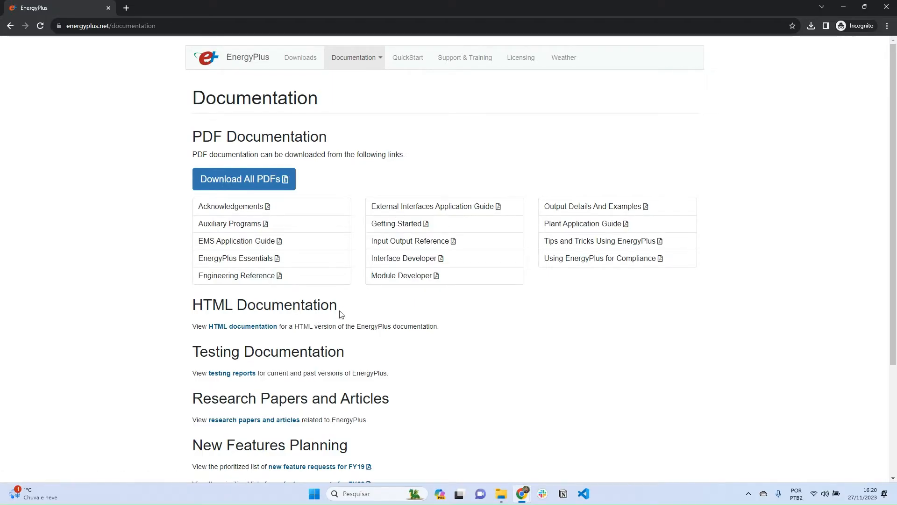
{"action": "mouse_move", "coordinate": [359, 296]}
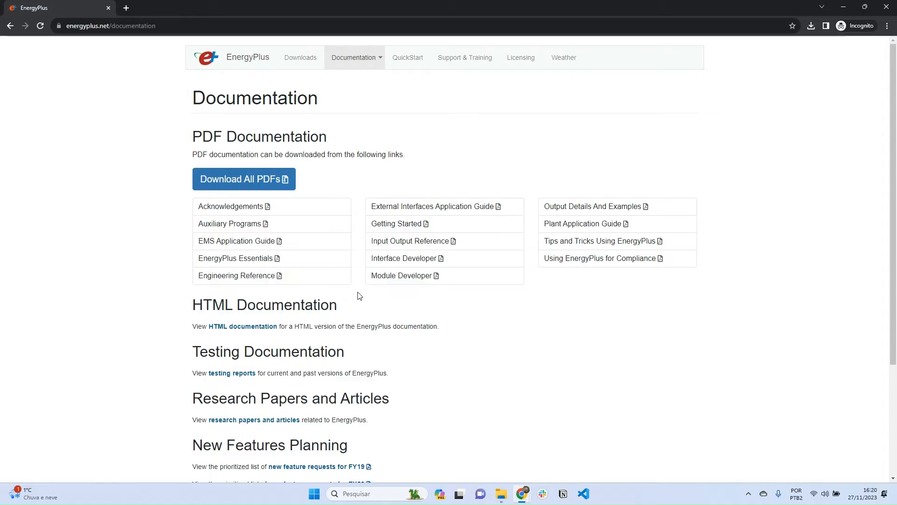
{"action": "mouse_move", "coordinate": [246, 279]}
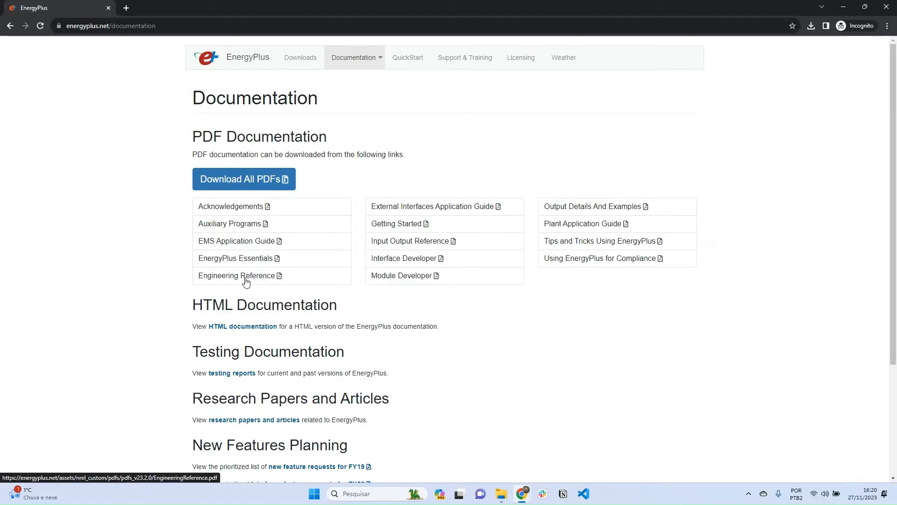
{"action": "mouse_move", "coordinate": [236, 283]}
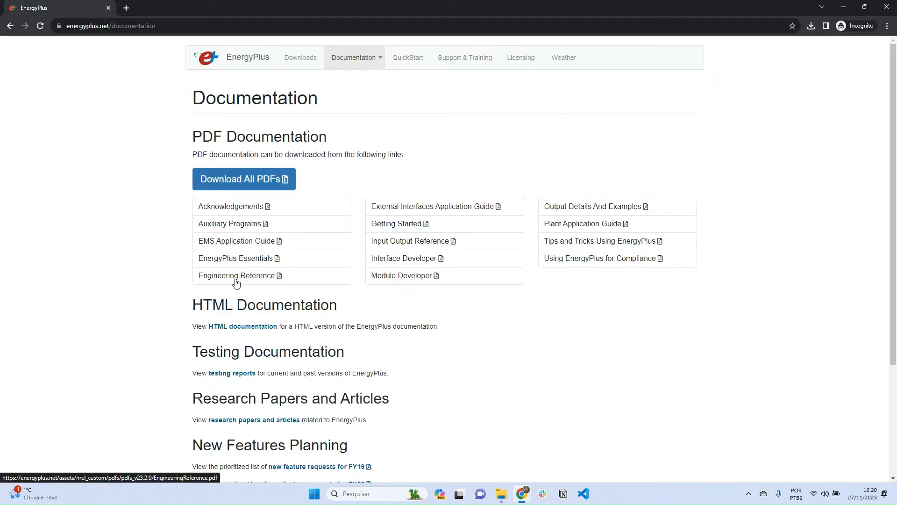
Open the Engineering Reference 23.2.0 PDF and scroll through its first pages.
{"action": "left_click", "coordinate": [237, 276]}
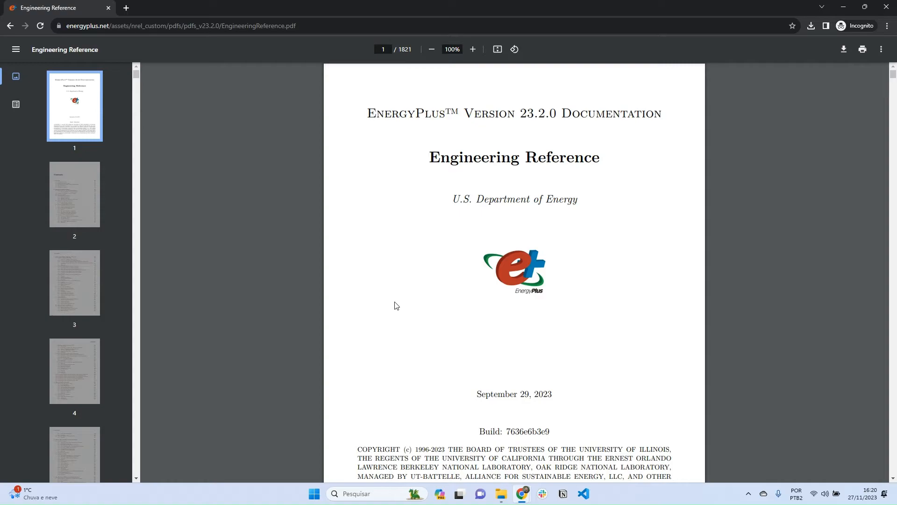
{"action": "scroll", "scroll_direction": "down", "scroll_amount": 3}
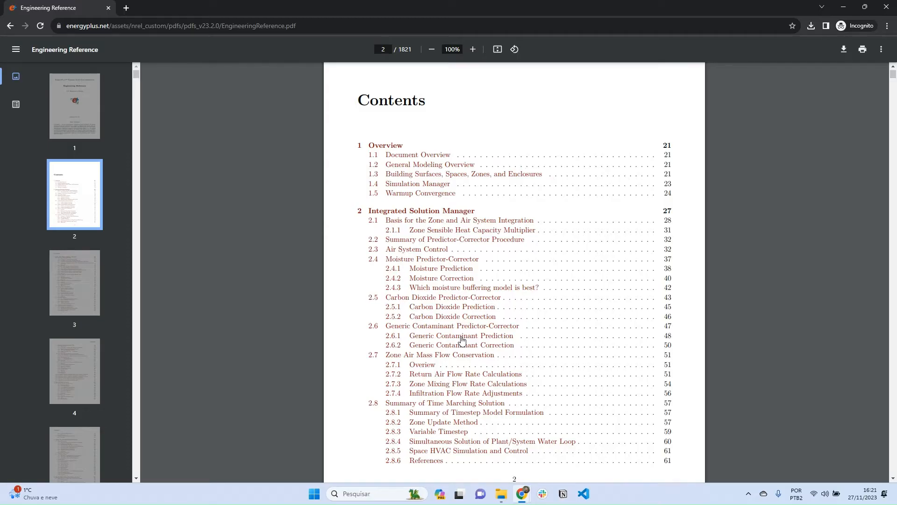
{"action": "scroll", "scroll_direction": "up", "scroll_amount": 3}
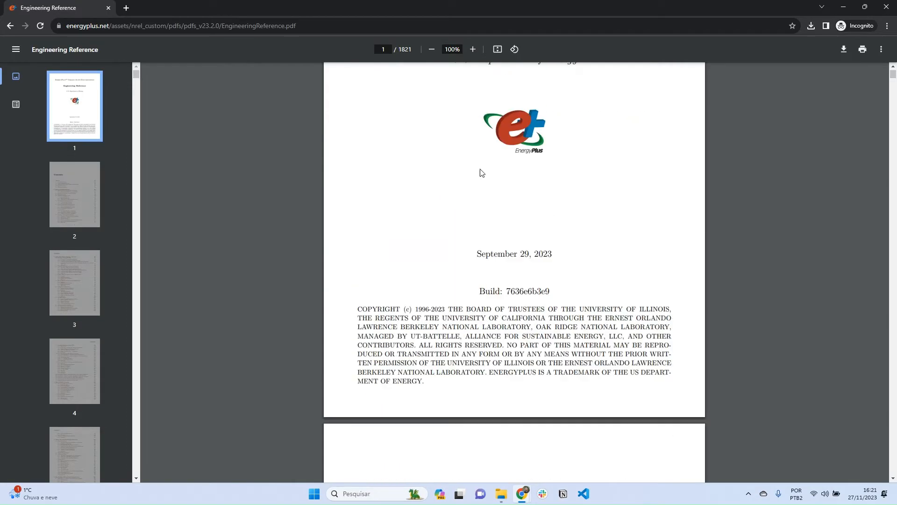
{"action": "scroll", "scroll_direction": "up", "scroll_amount": 3}
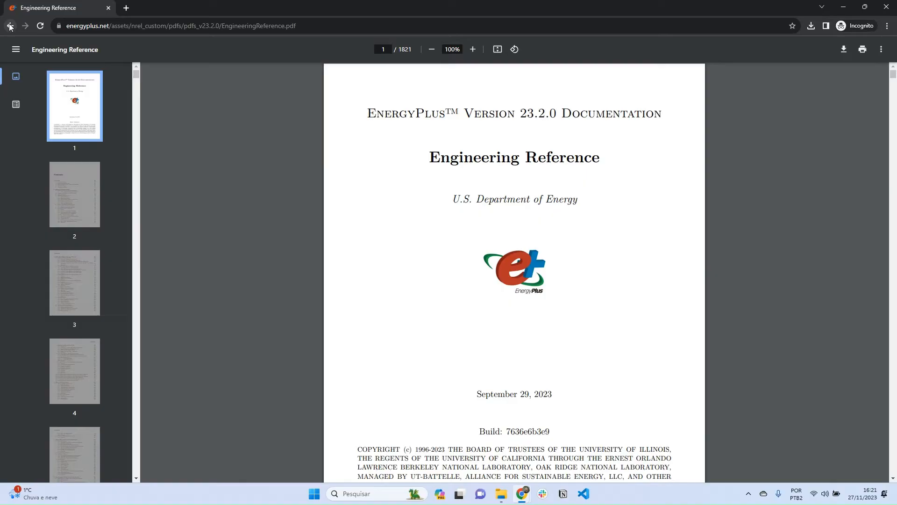
Go back from the Engineering Reference PDF to the Documentation page.
{"action": "left_click", "coordinate": [10, 26]}
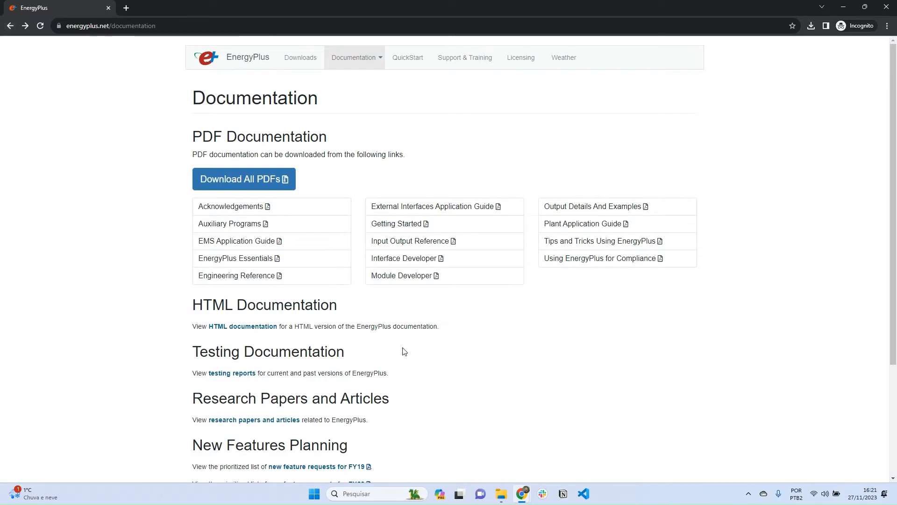
{"action": "mouse_move", "coordinate": [372, 235]}
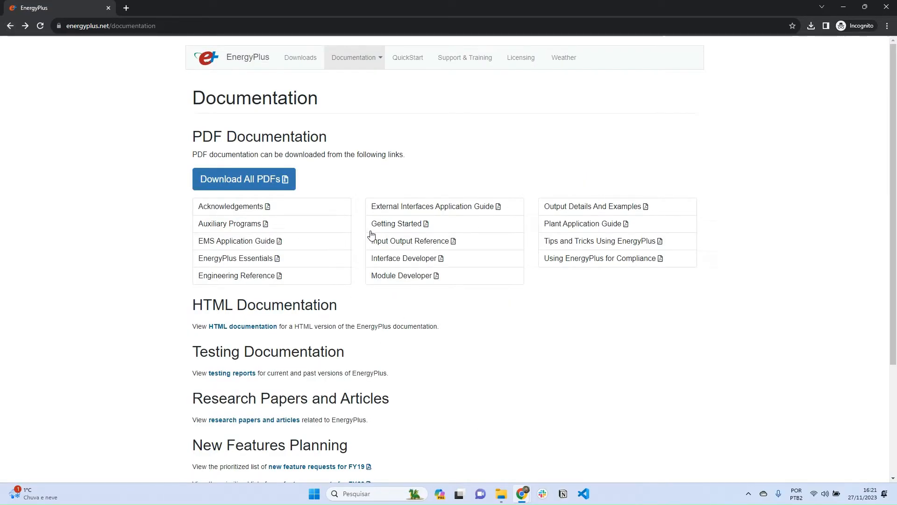
{"action": "mouse_move", "coordinate": [409, 240]}
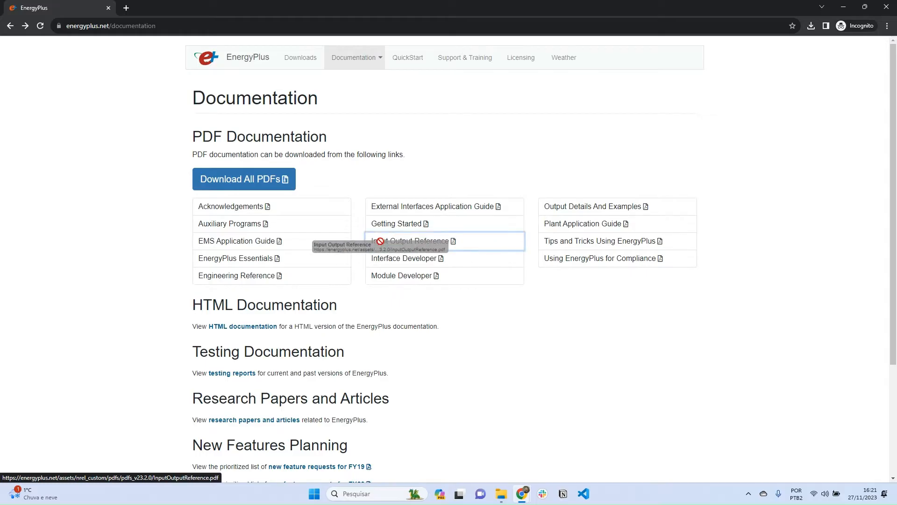
{"action": "mouse_move", "coordinate": [426, 253]}
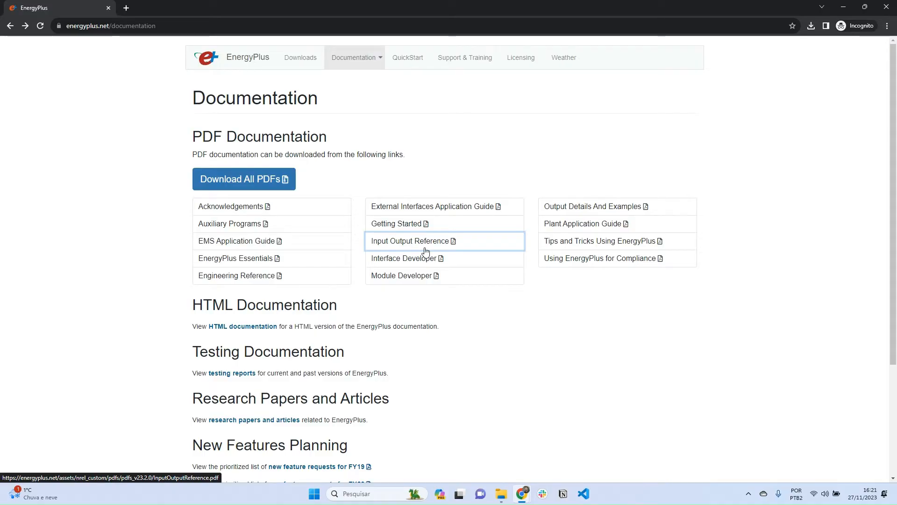
{"action": "mouse_move", "coordinate": [403, 164]}
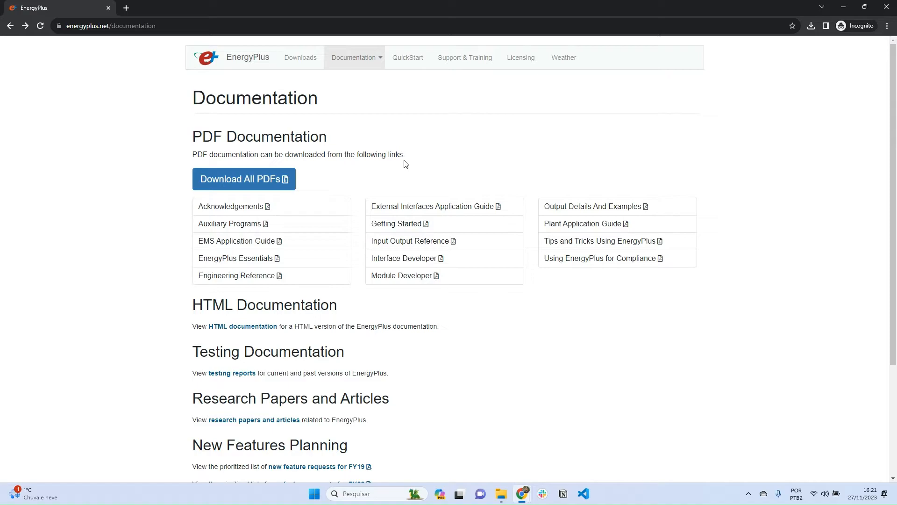
Open Downloads and review the 23.2.0 latest release and recent releases list.
{"action": "left_click", "coordinate": [300, 57]}
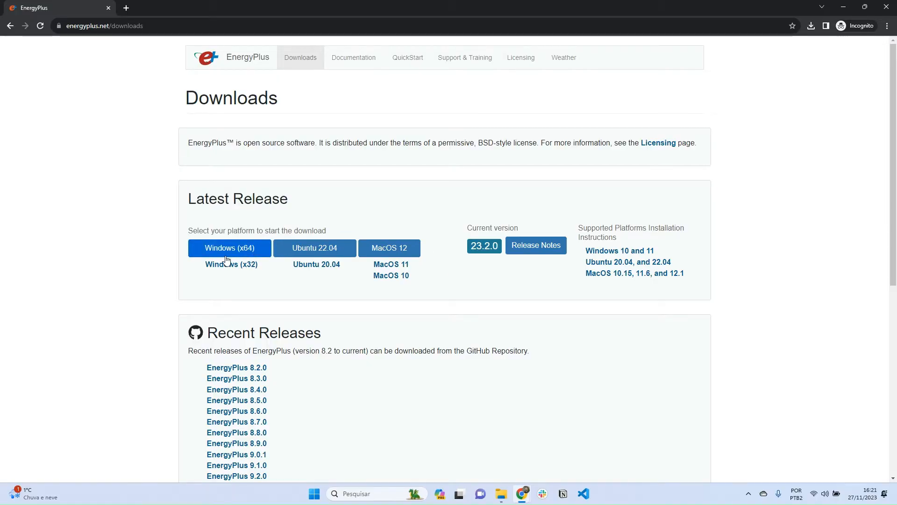
{"action": "mouse_move", "coordinate": [390, 263]}
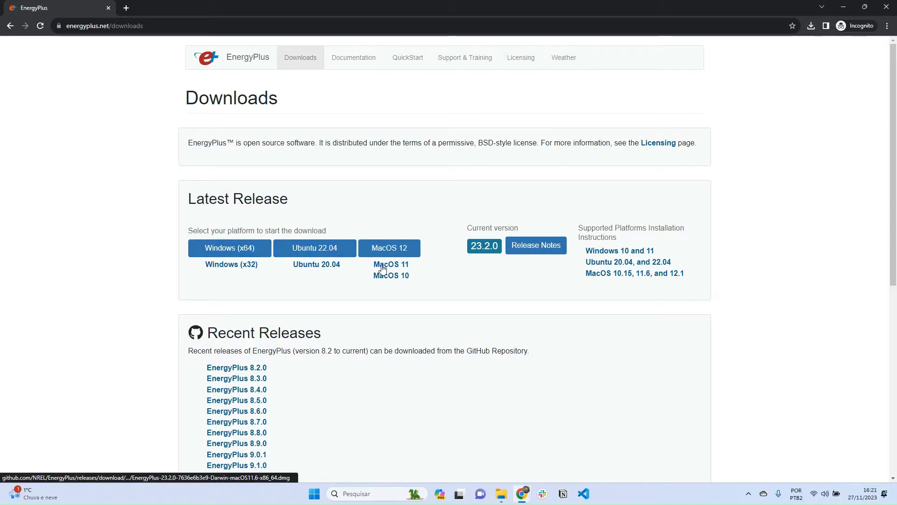
{"action": "scroll", "scroll_direction": "down", "scroll_amount": 3}
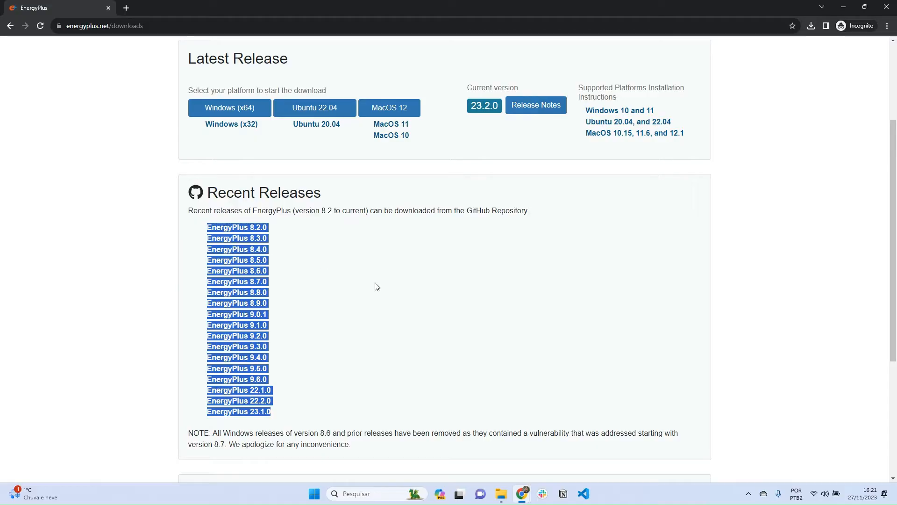
{"action": "left_click", "coordinate": [376, 303]}
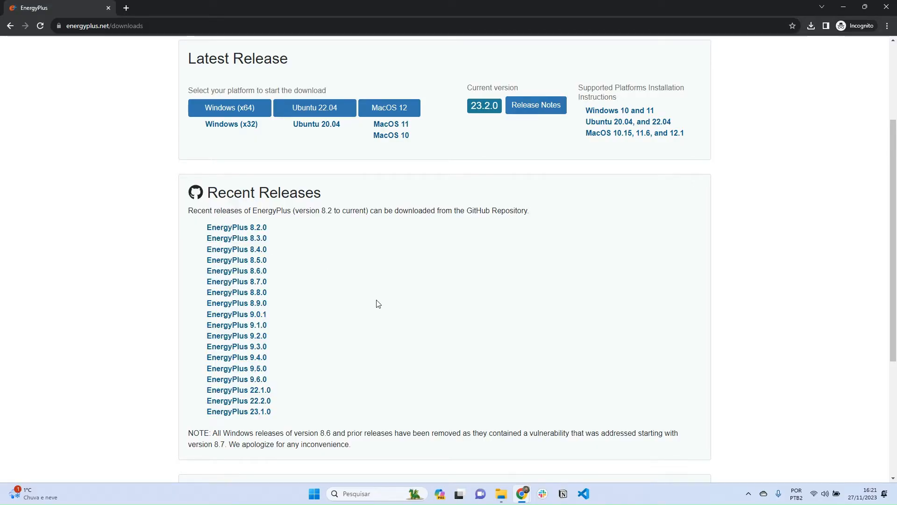
{"action": "scroll", "scroll_direction": "up", "scroll_amount": 3}
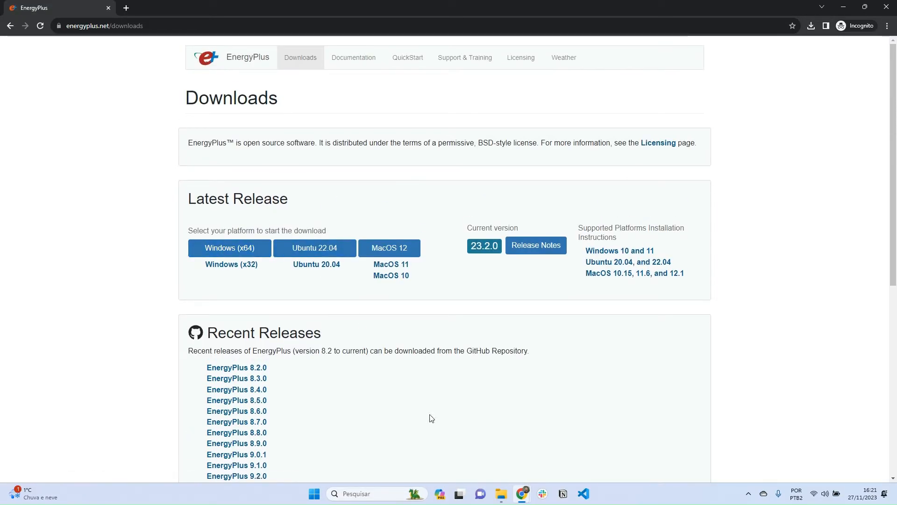
{"action": "mouse_move", "coordinate": [469, 474]}
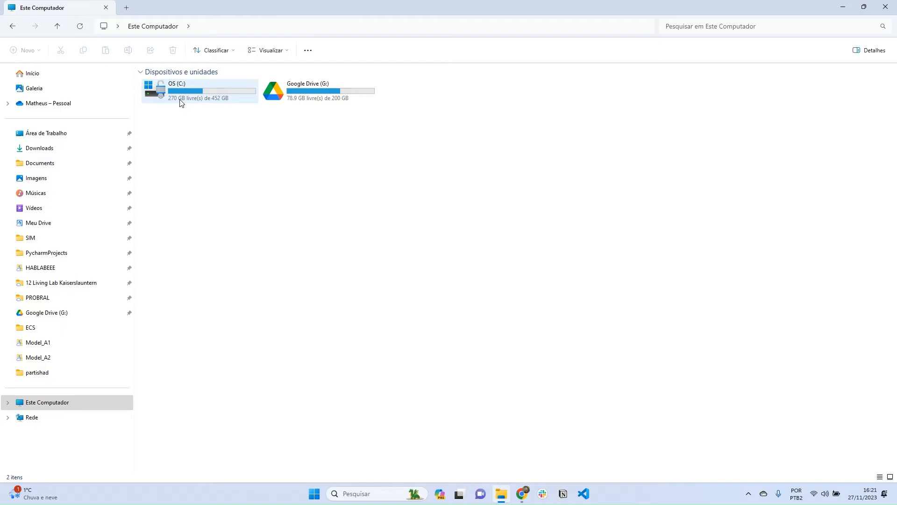
{"action": "mouse_move", "coordinate": [180, 95]}
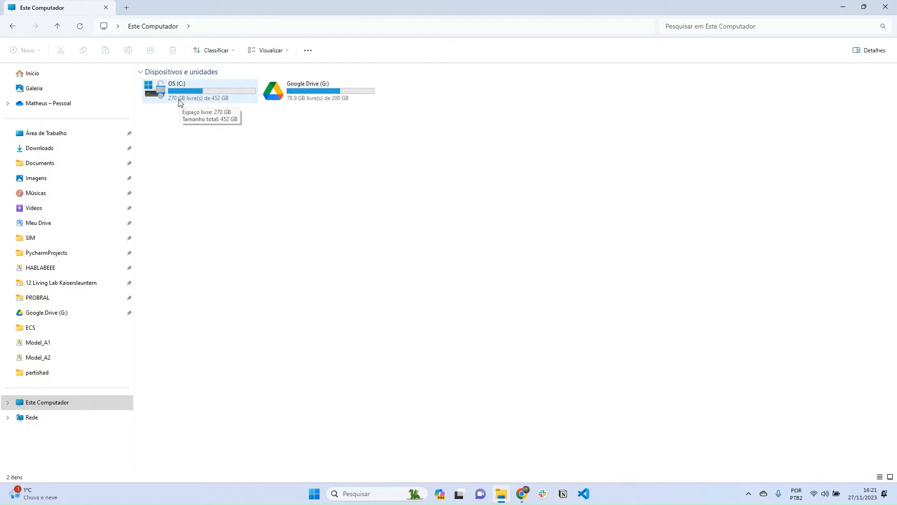
Open OS (C:) to see the EnergyPlus 9.1, 22.2, 23.1 and 23.2 folders.
{"action": "double_click", "coordinate": [177, 91]}
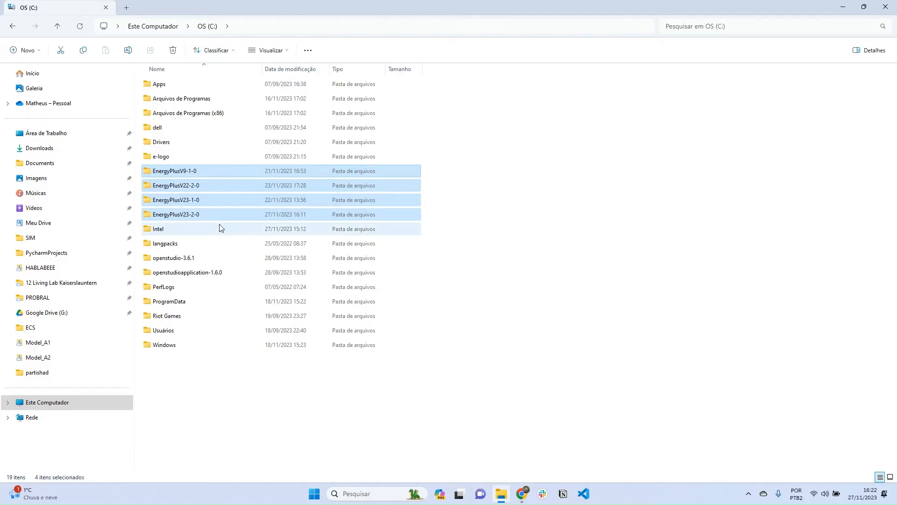
Enter EnergyPlusV23-2-0, skim DataSets, then open the Documentation folder of PDF manuals.
{"action": "left_click", "coordinate": [176, 214]}
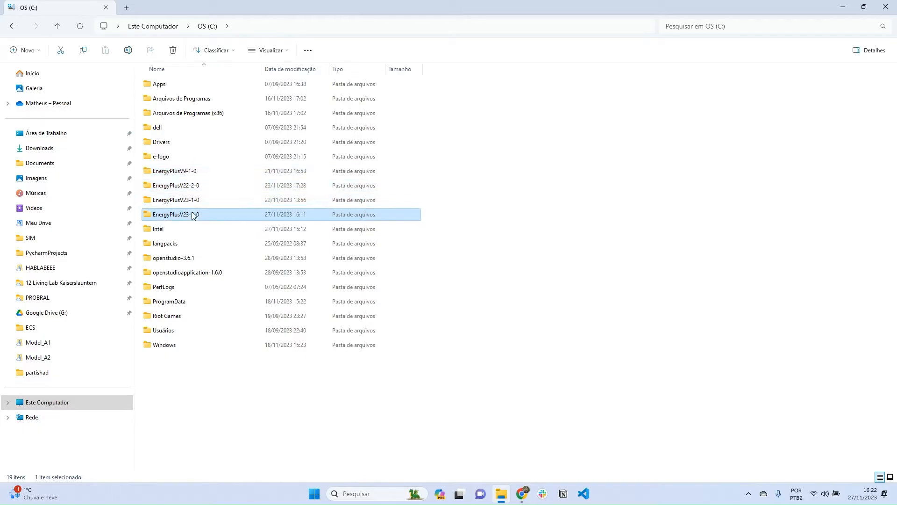
{"action": "double_click", "coordinate": [177, 214]}
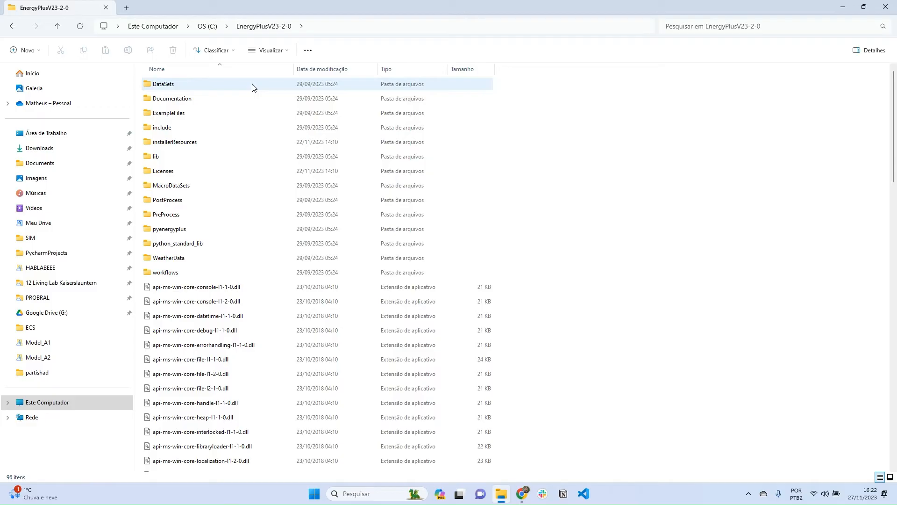
{"action": "mouse_move", "coordinate": [225, 181]}
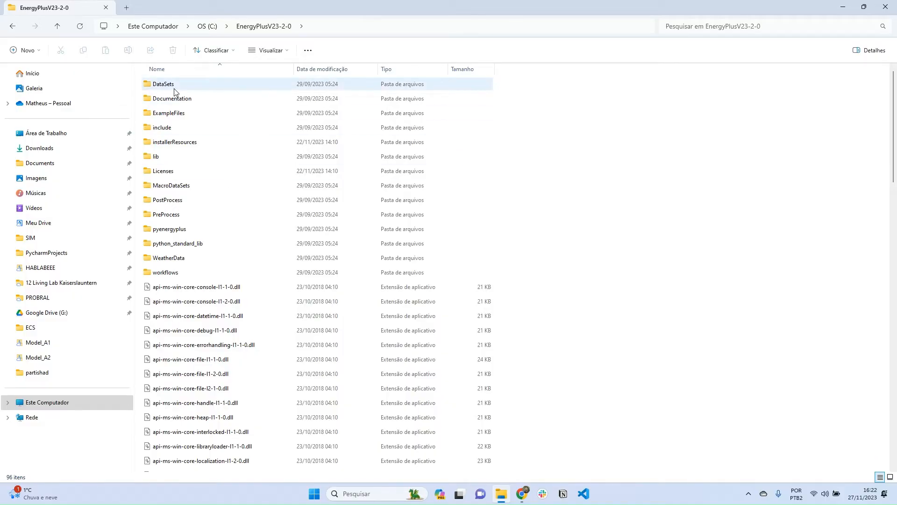
{"action": "double_click", "coordinate": [163, 84]}
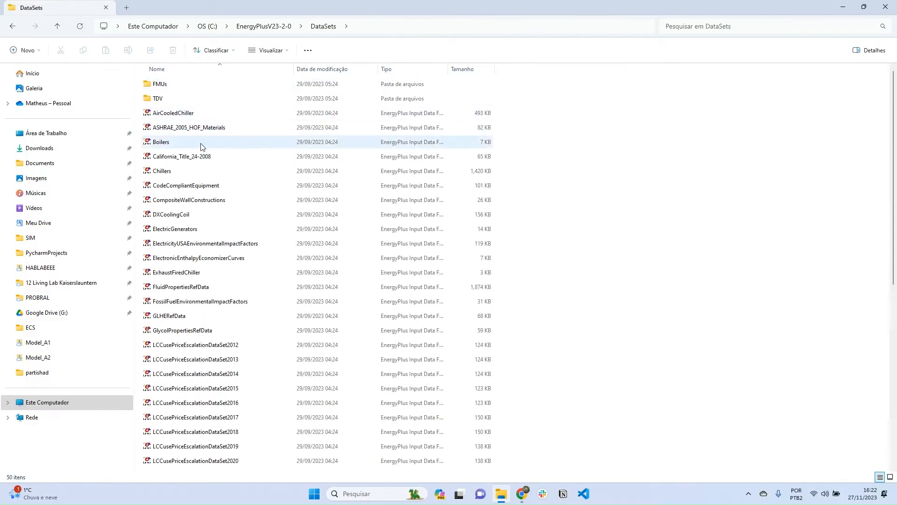
{"action": "scroll", "scroll_direction": "down", "scroll_amount": 3}
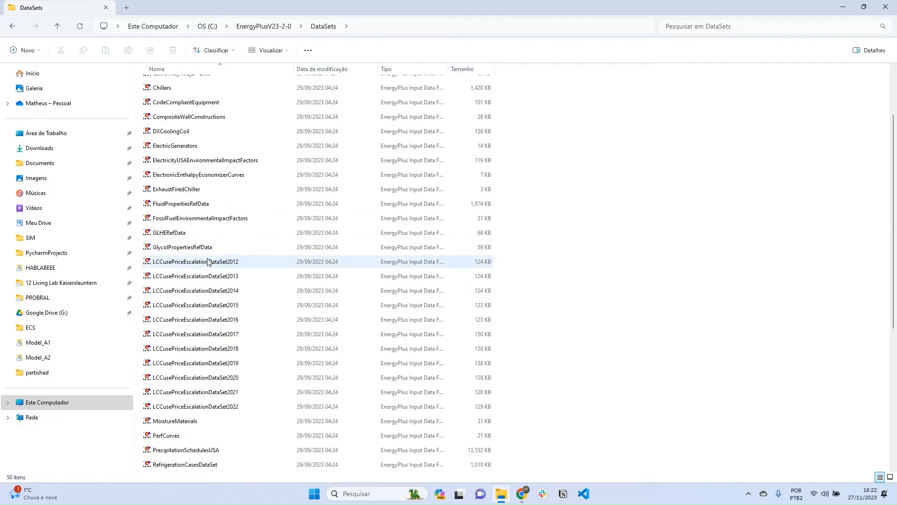
{"action": "scroll", "scroll_direction": "down", "scroll_amount": 3}
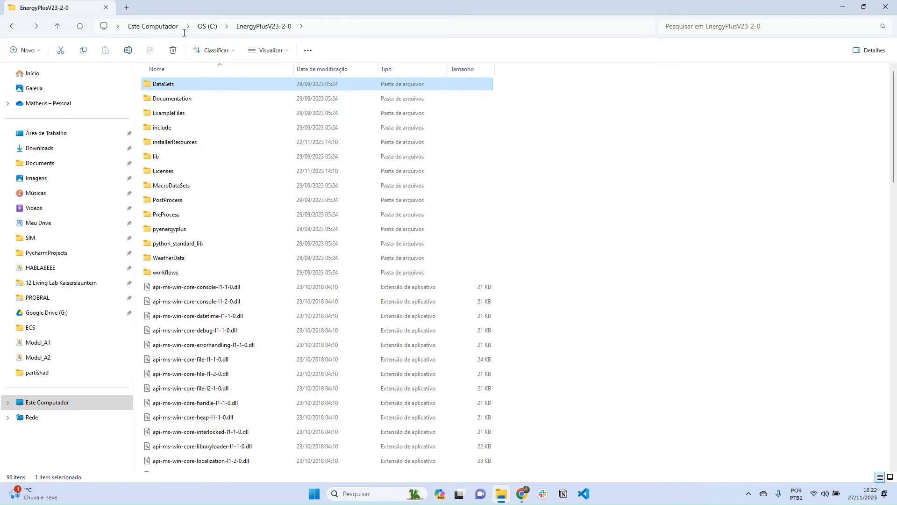
{"action": "mouse_move", "coordinate": [183, 98]}
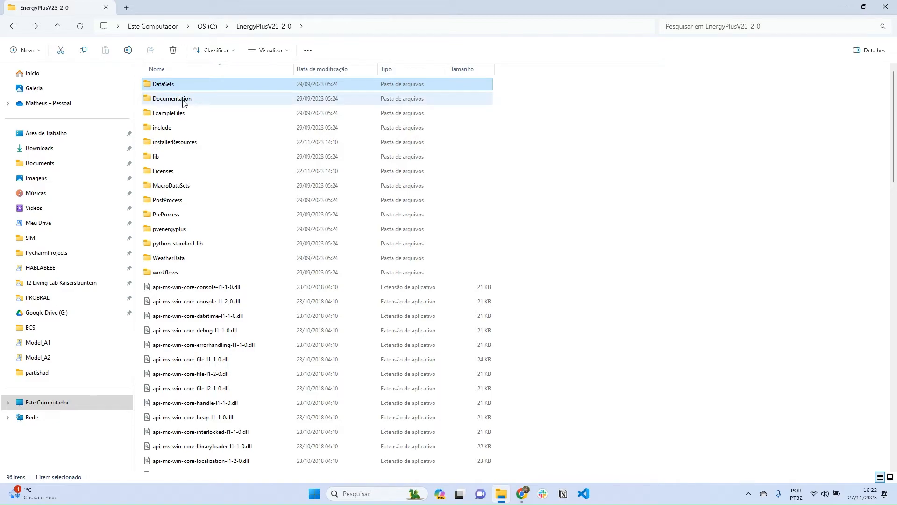
{"action": "double_click", "coordinate": [172, 99]}
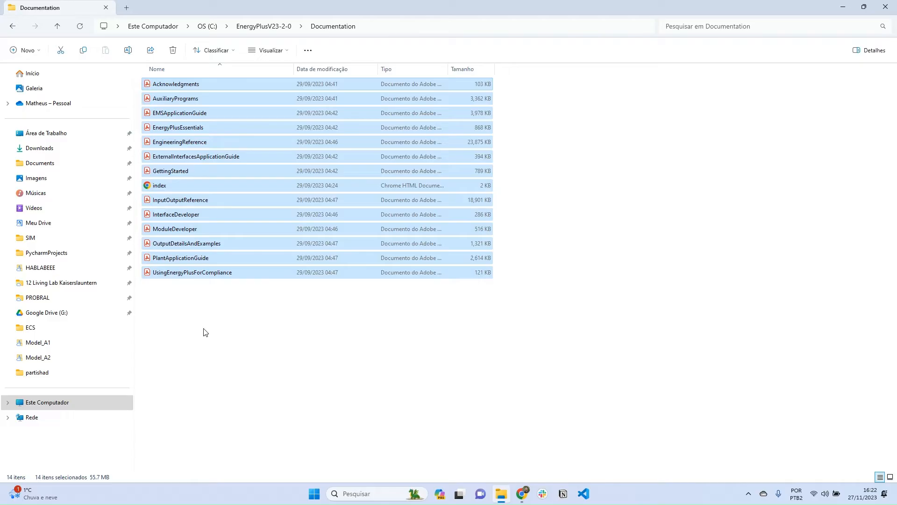
{"action": "mouse_move", "coordinate": [202, 329]}
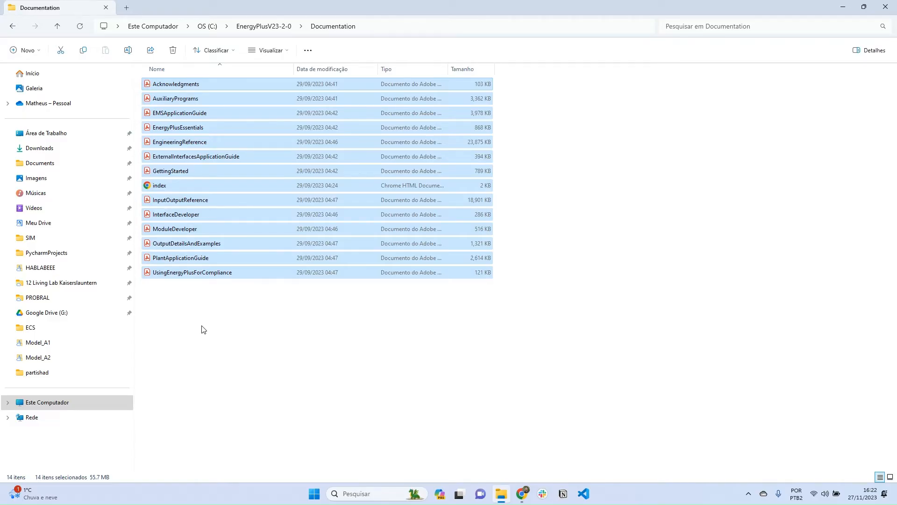
Open ExampleFiles, scroll its 933 items and select DesiccantCVRhZoneRHCtrl_AddedAutosize.
{"action": "left_click", "coordinate": [56, 26]}
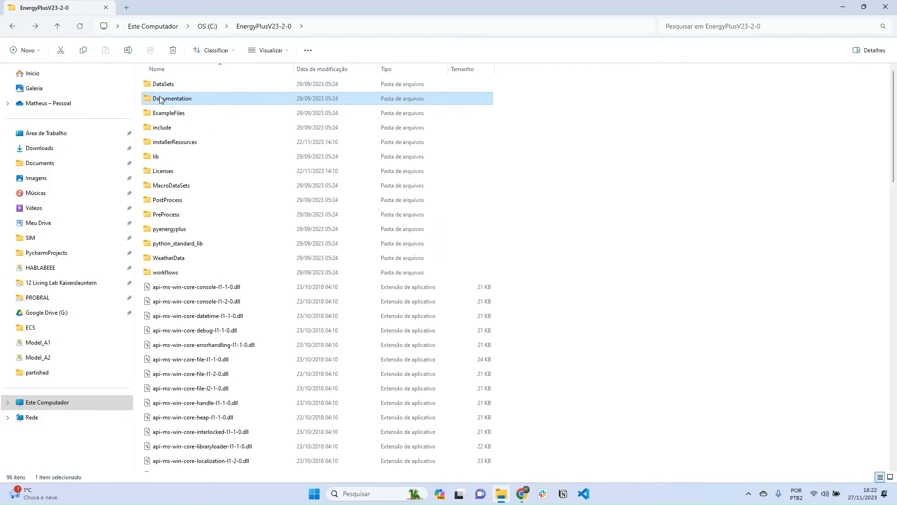
{"action": "left_click", "coordinate": [169, 113]}
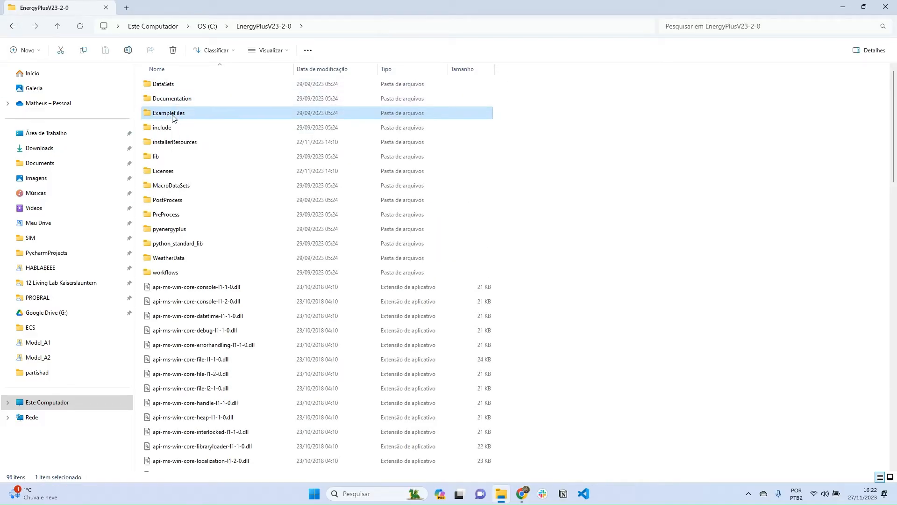
{"action": "double_click", "coordinate": [168, 112]}
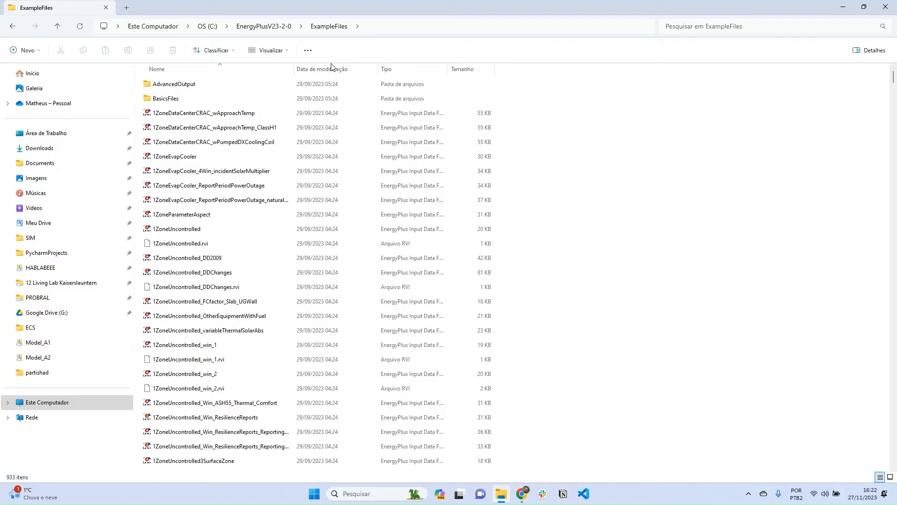
{"action": "left_click", "coordinate": [201, 112]}
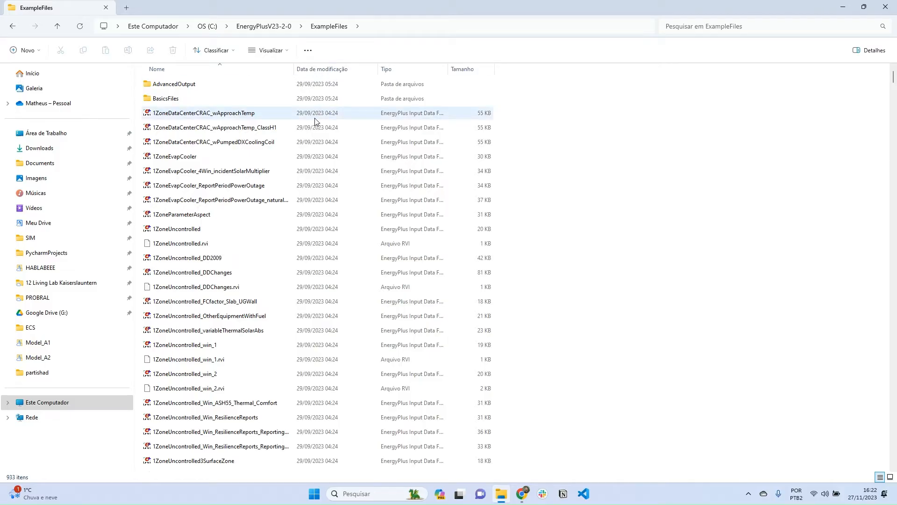
{"action": "mouse_move", "coordinate": [890, 81]}
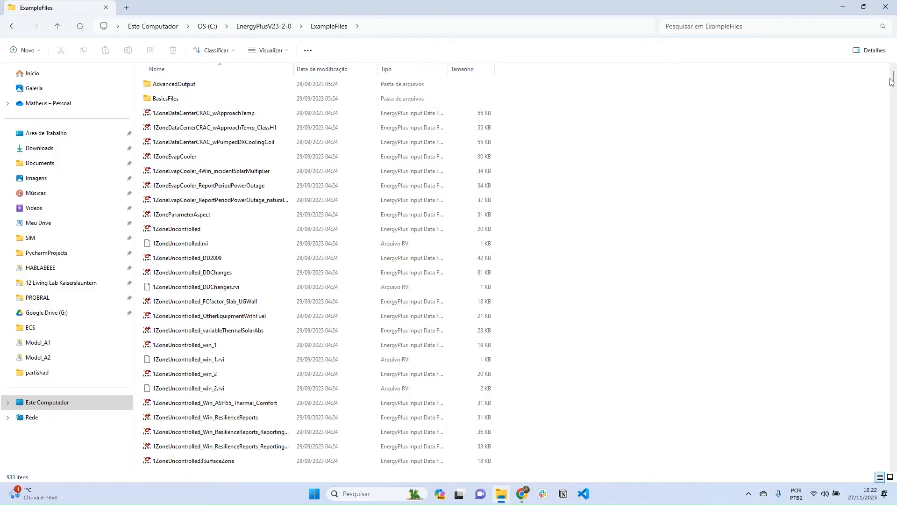
{"action": "scroll", "scroll_direction": "down", "scroll_amount": 3}
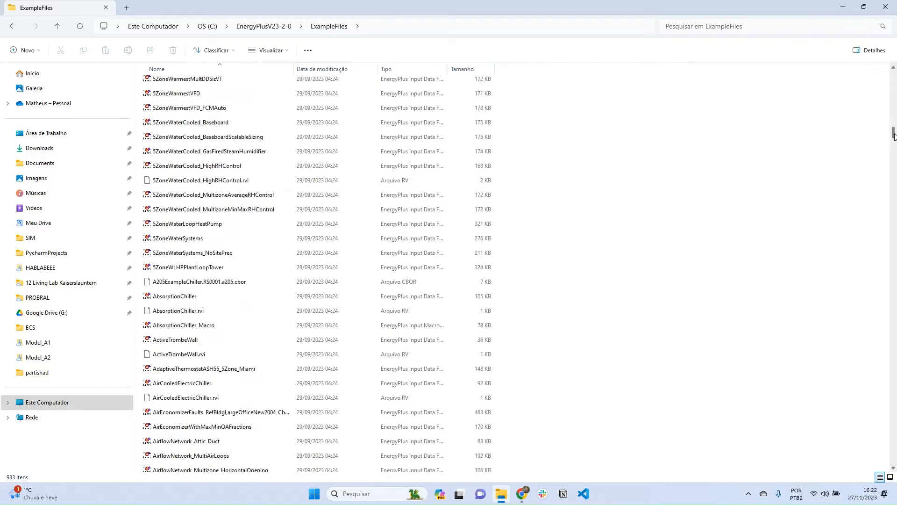
{"action": "scroll", "scroll_direction": "down", "scroll_amount": 3}
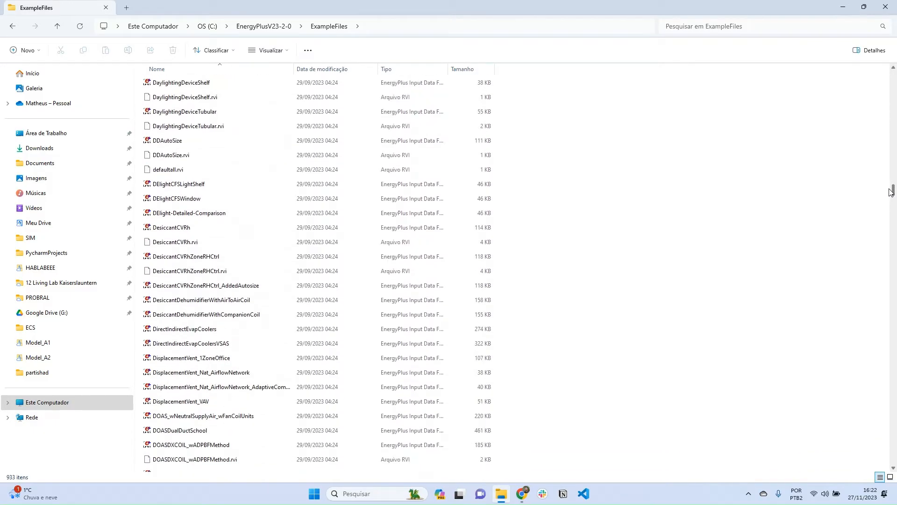
{"action": "left_click", "coordinate": [204, 206]}
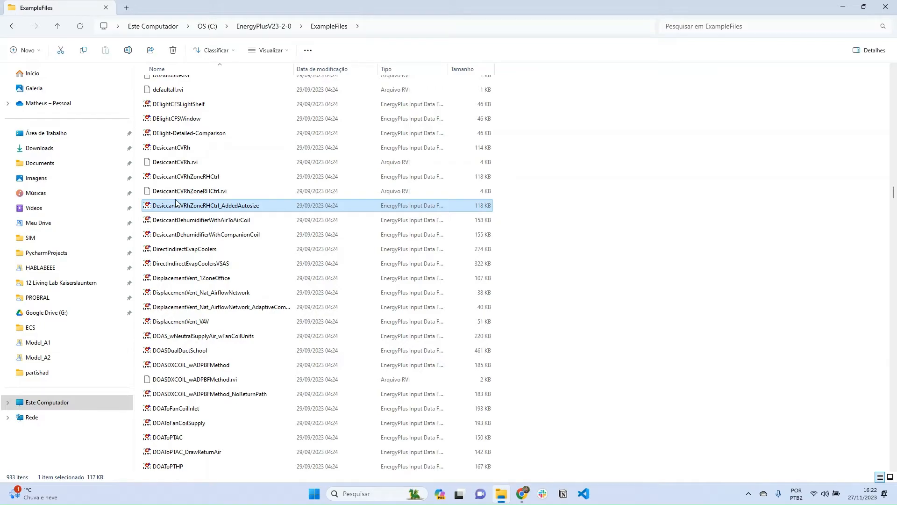
{"action": "mouse_move", "coordinate": [100, 261]}
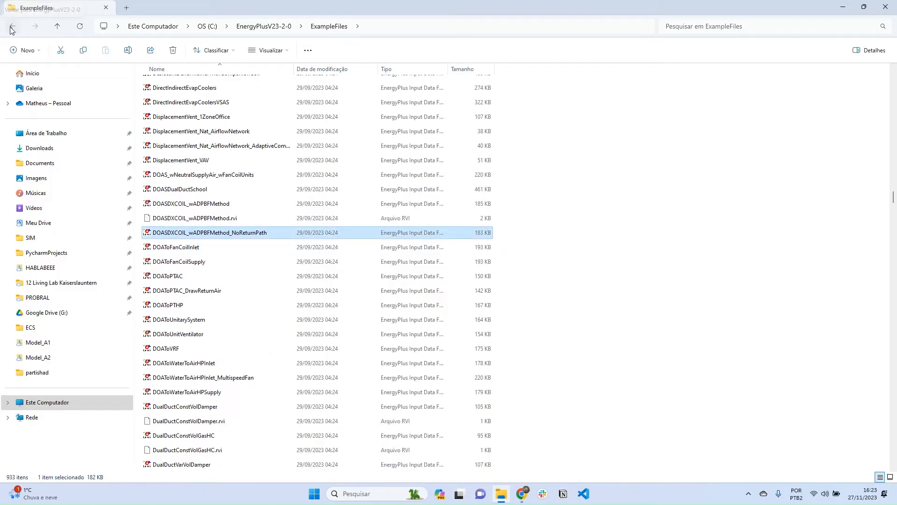
Go back to EnergyPlusV23-2-0 and scroll down until EP-Launch is visible.
{"action": "left_click", "coordinate": [12, 26]}
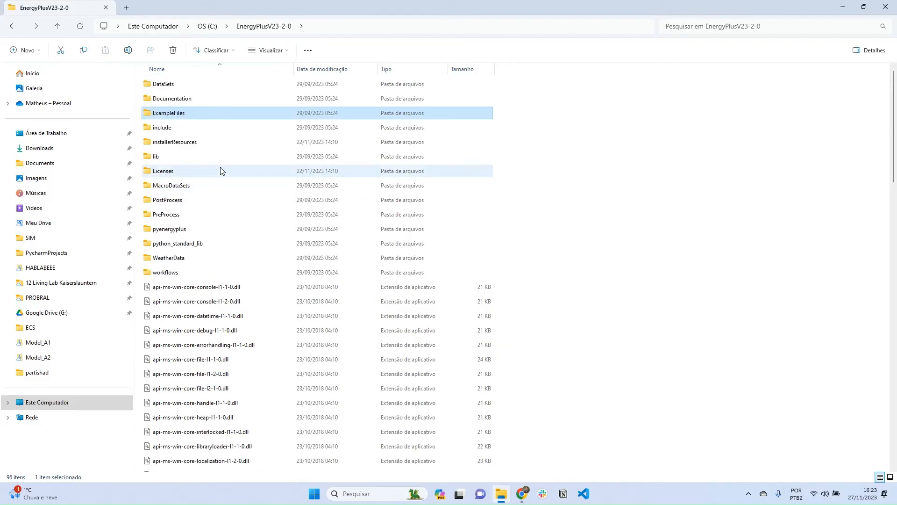
{"action": "scroll", "scroll_direction": "down", "scroll_amount": 3}
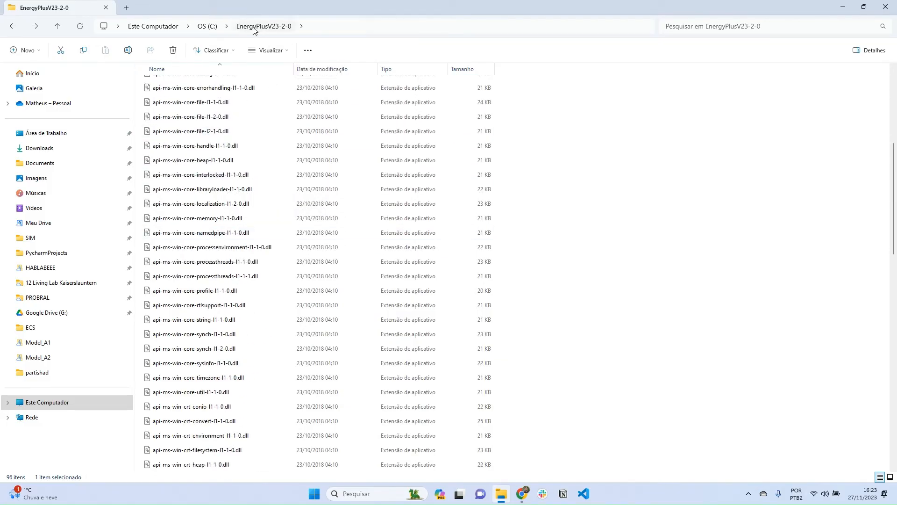
{"action": "scroll", "scroll_direction": "down", "scroll_amount": 3}
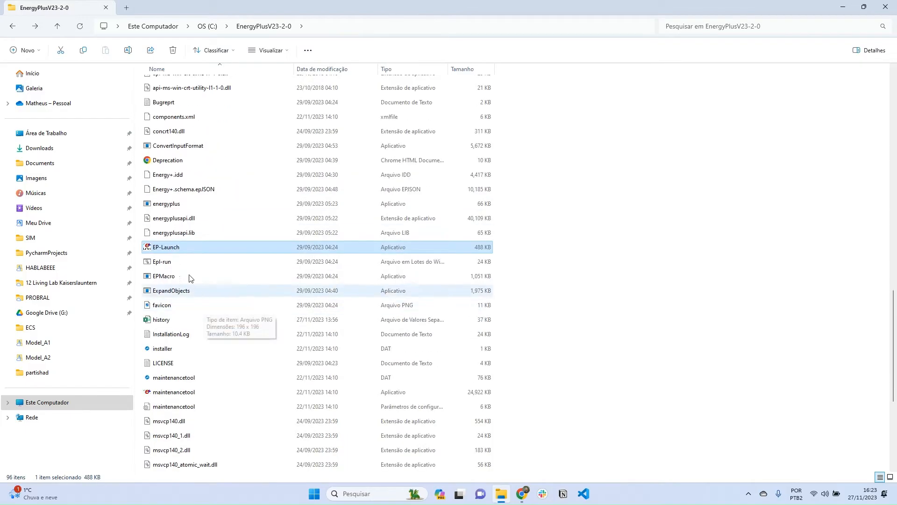
{"action": "mouse_move", "coordinate": [190, 252]}
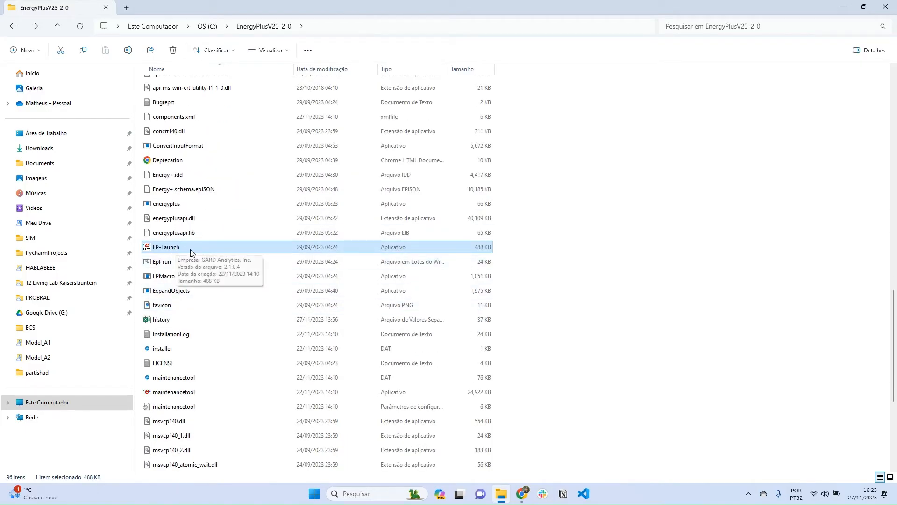
{"action": "mouse_move", "coordinate": [323, 252]}
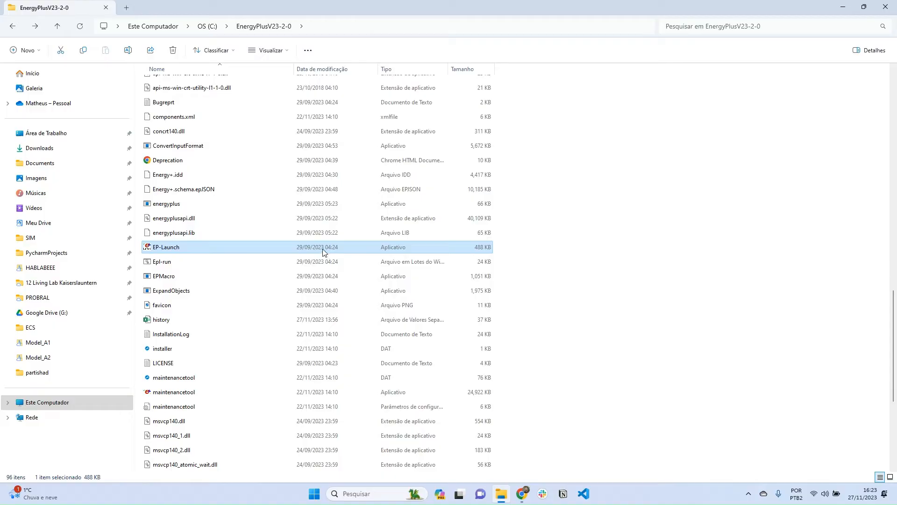
Launch EP-Launch, which loads with the model input file and Mannheim weather file.
{"action": "double_click", "coordinate": [166, 247]}
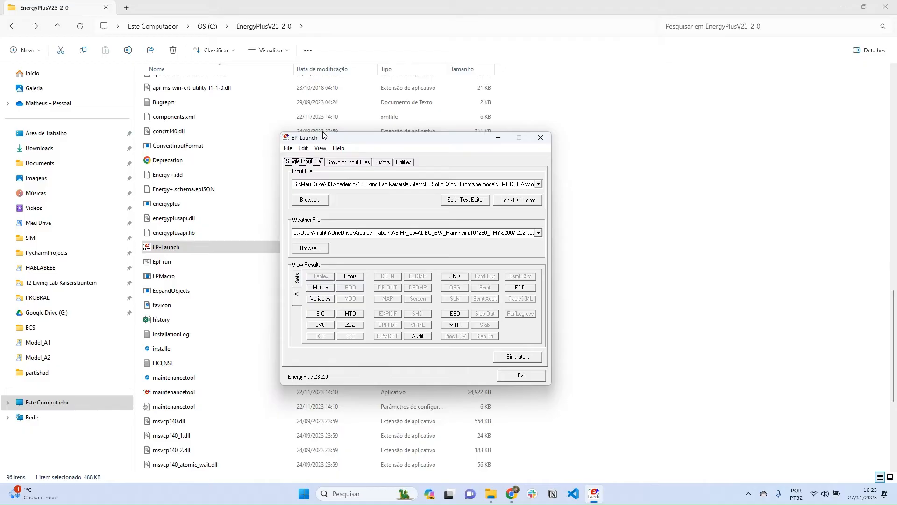
{"action": "mouse_move", "coordinate": [297, 177]}
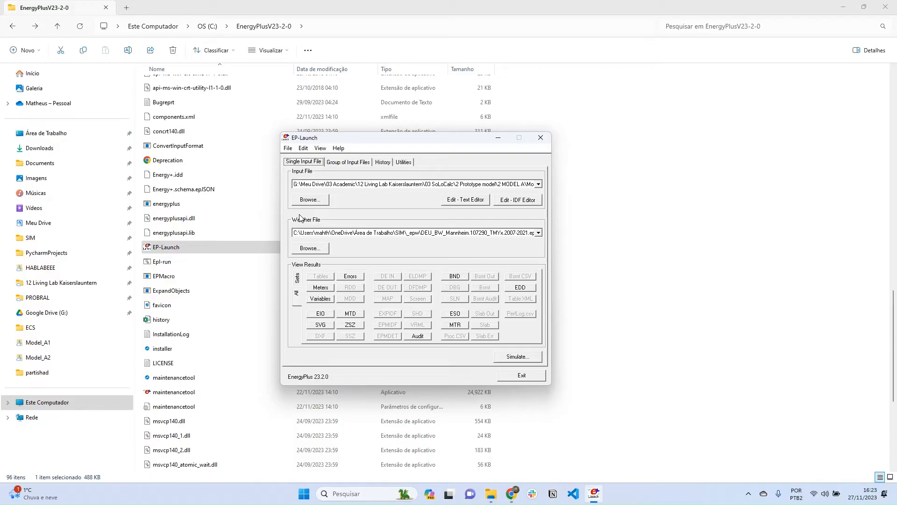
{"action": "mouse_move", "coordinate": [295, 209]}
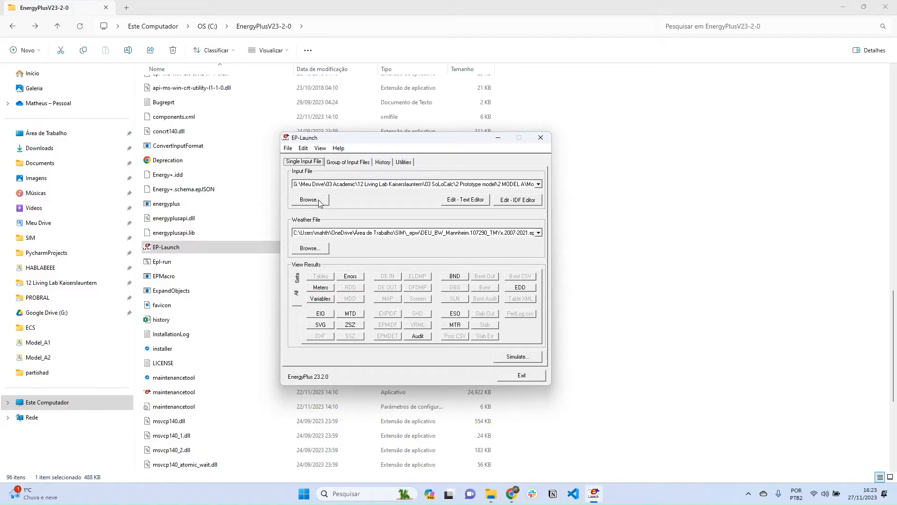
Browse to the Model_A2 folder and choose Model_A_2 as the simulation input file.
{"action": "left_click", "coordinate": [310, 199]}
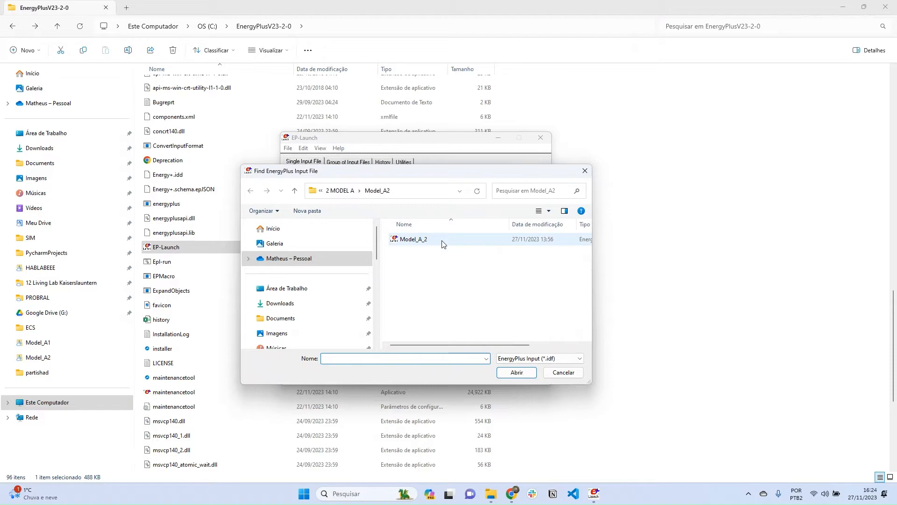
{"action": "double_click", "coordinate": [411, 239]}
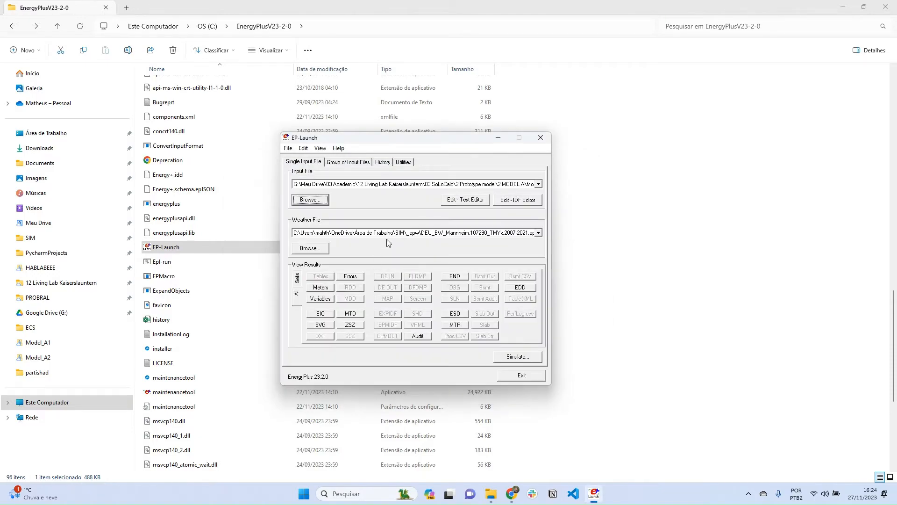
{"action": "mouse_move", "coordinate": [393, 204]}
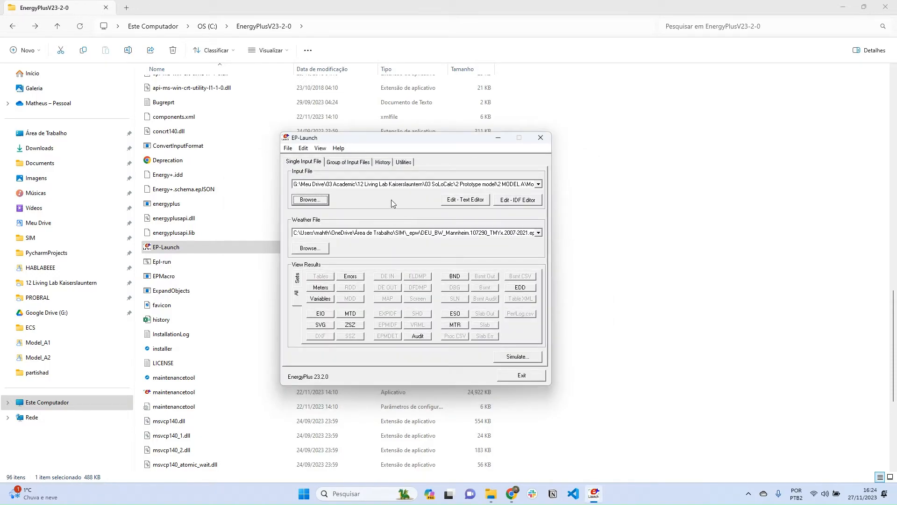
{"action": "mouse_move", "coordinate": [470, 204]}
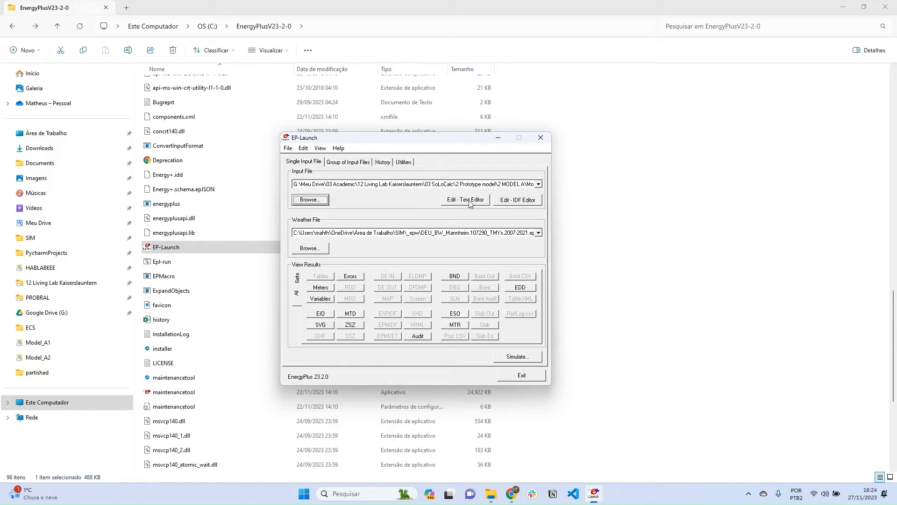
{"action": "mouse_move", "coordinate": [408, 209]}
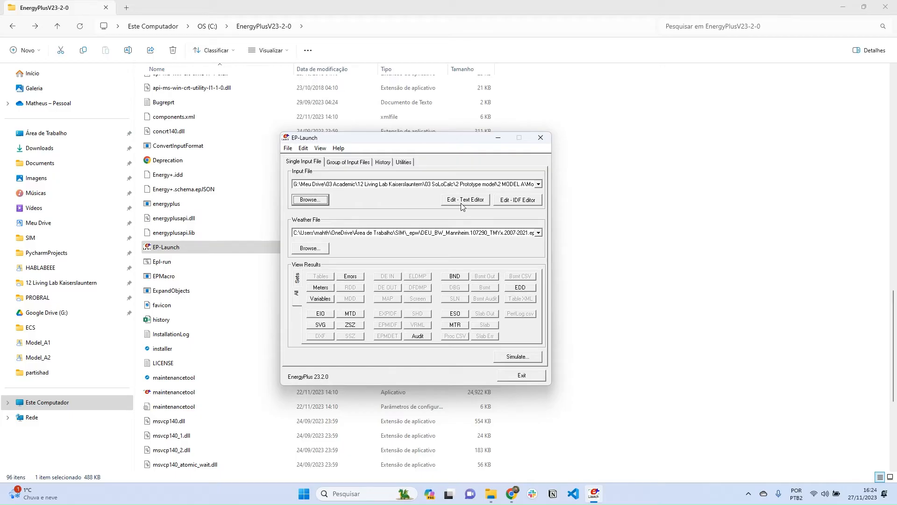
{"action": "left_click", "coordinate": [464, 199]}
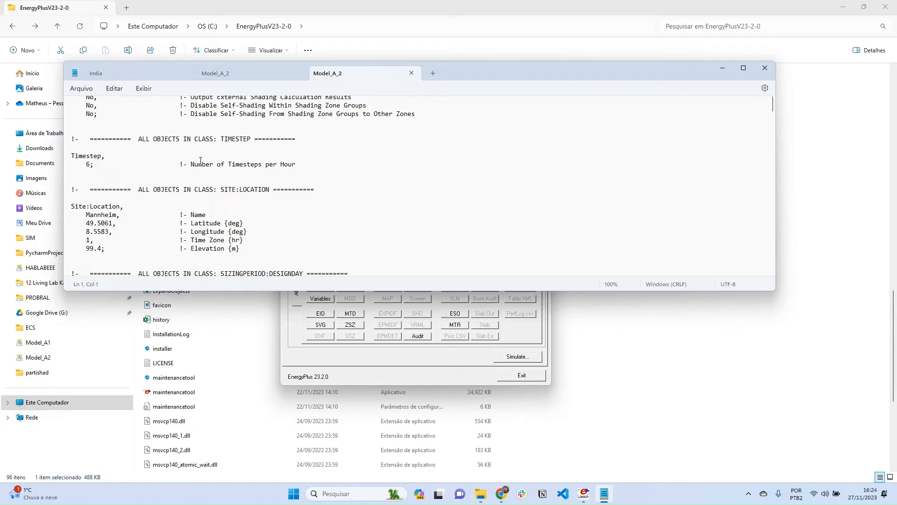
{"action": "scroll", "scroll_direction": "down", "scroll_amount": 3}
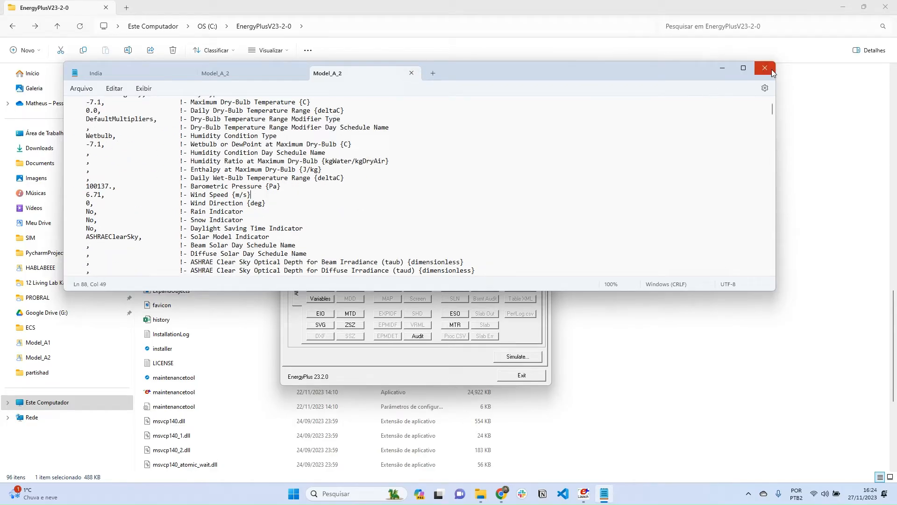
{"action": "left_click", "coordinate": [765, 67]}
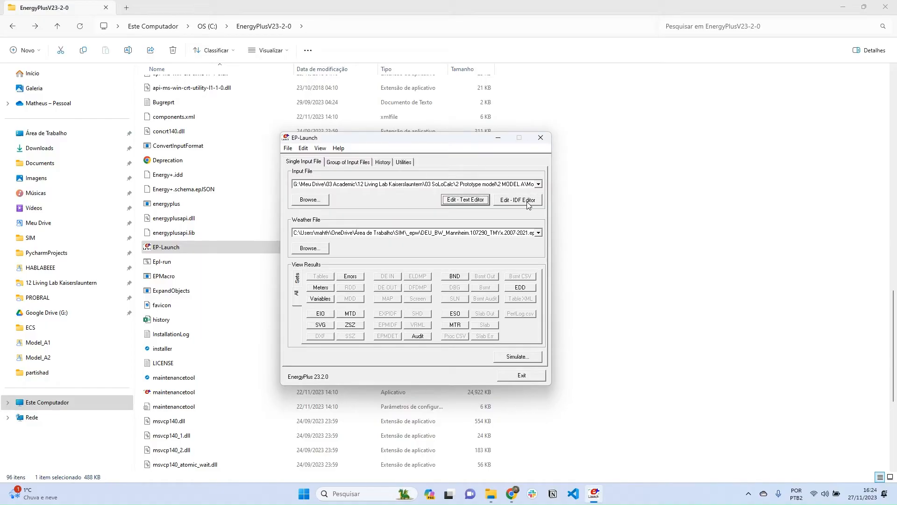
Open Model_A_2 in a maximized IDF Editor showing the Version 23.2 object.
{"action": "left_click", "coordinate": [517, 199]}
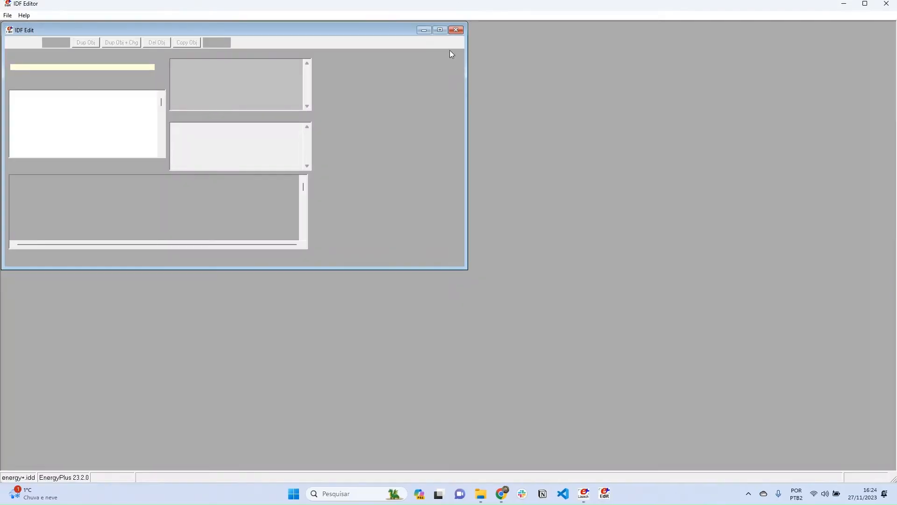
{"action": "left_click", "coordinate": [23, 41]}
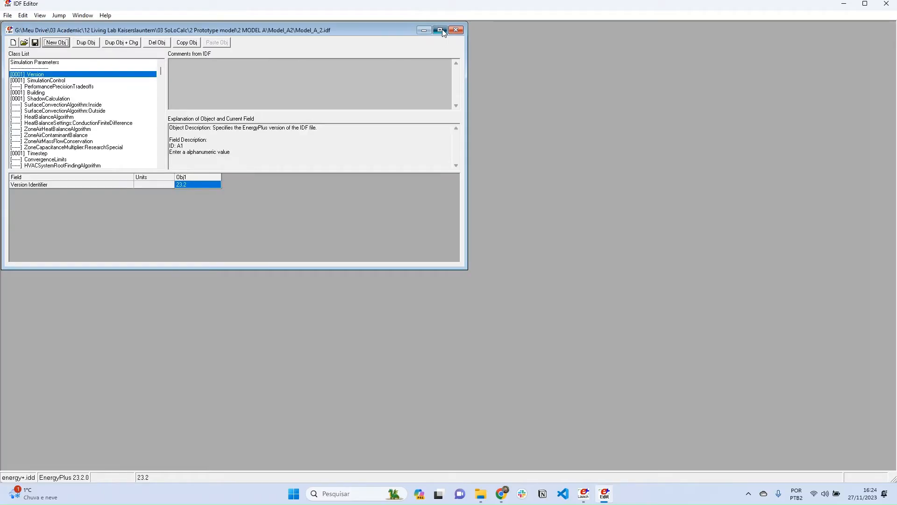
{"action": "left_click", "coordinate": [442, 30]}
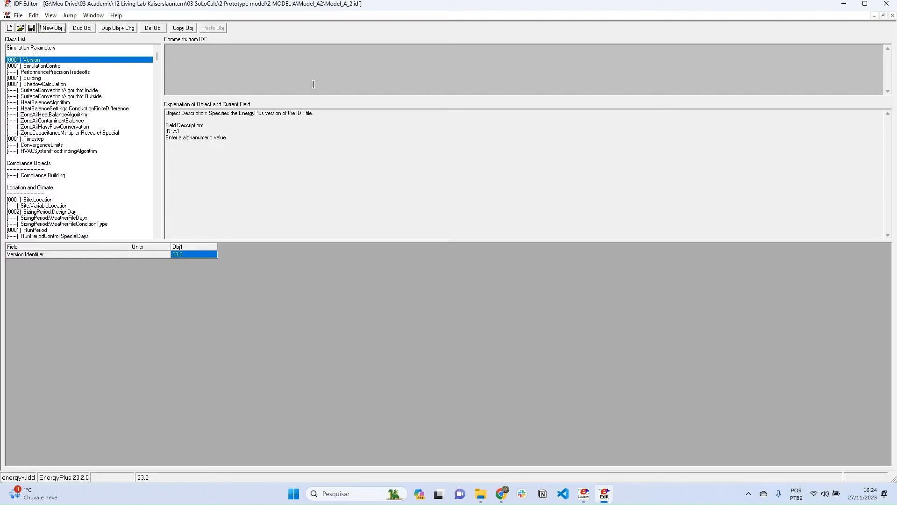
{"action": "mouse_move", "coordinate": [206, 273]}
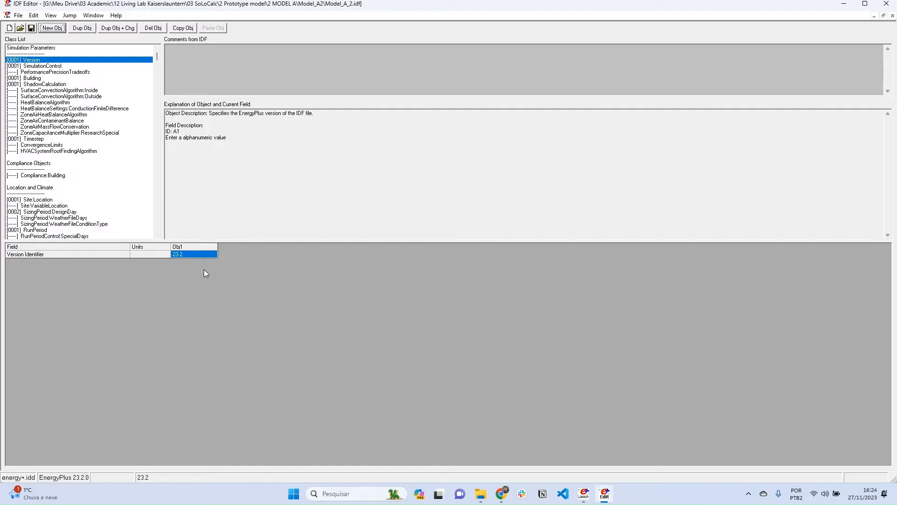
{"action": "mouse_move", "coordinate": [98, 186]}
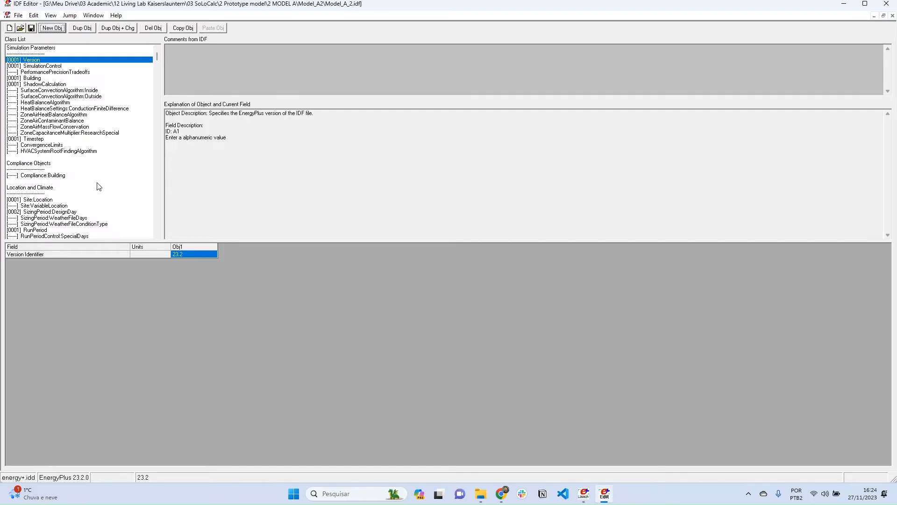
{"action": "mouse_move", "coordinate": [234, 229]}
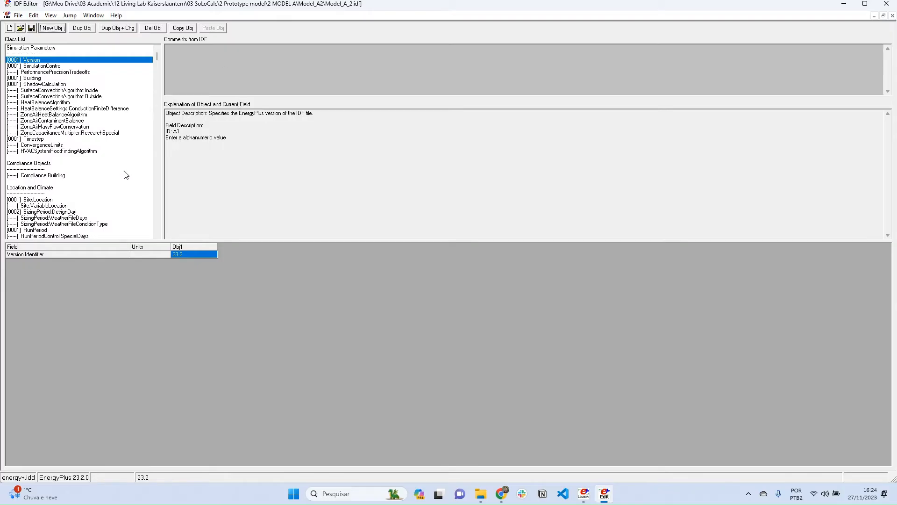
{"action": "mouse_move", "coordinate": [114, 68]}
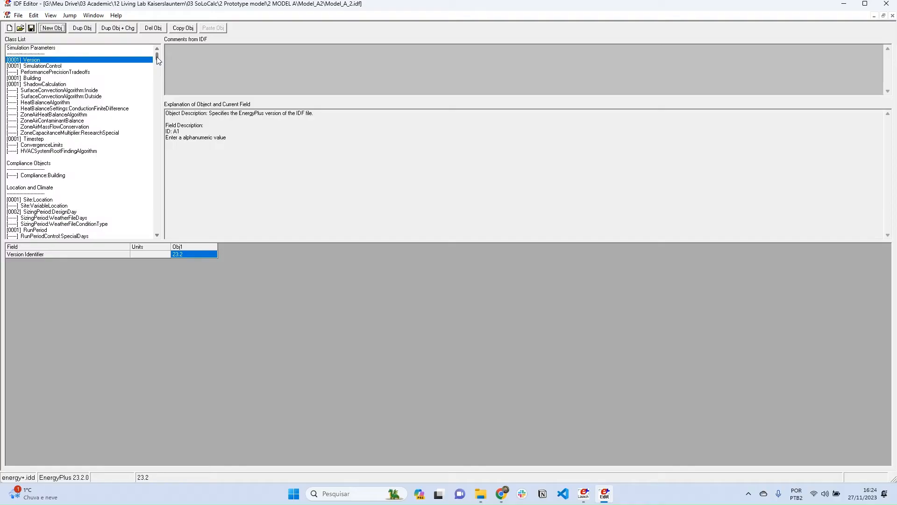
{"action": "scroll", "scroll_direction": "down", "scroll_amount": 3}
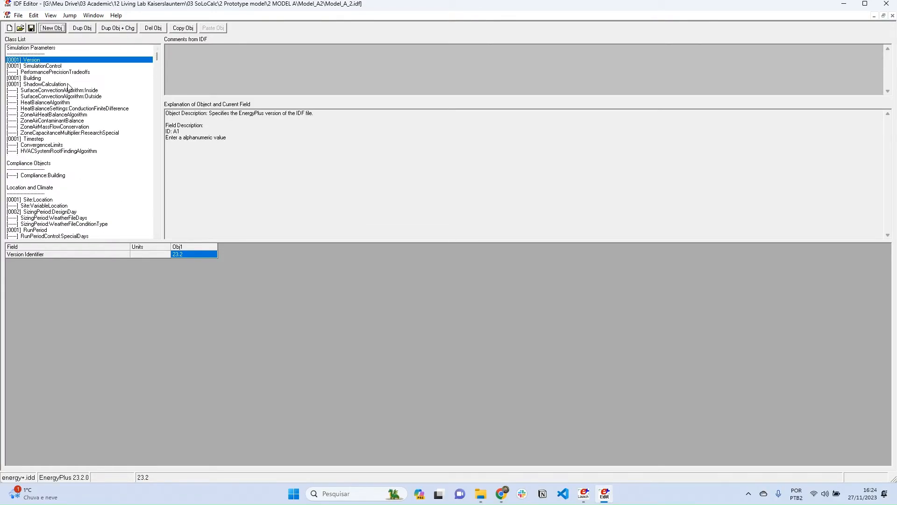
{"action": "mouse_move", "coordinate": [92, 102]}
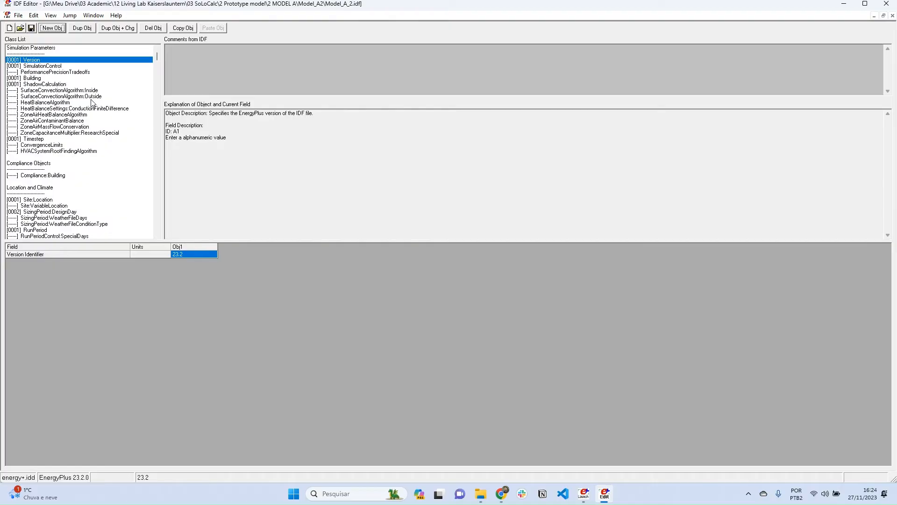
{"action": "mouse_move", "coordinate": [219, 209]}
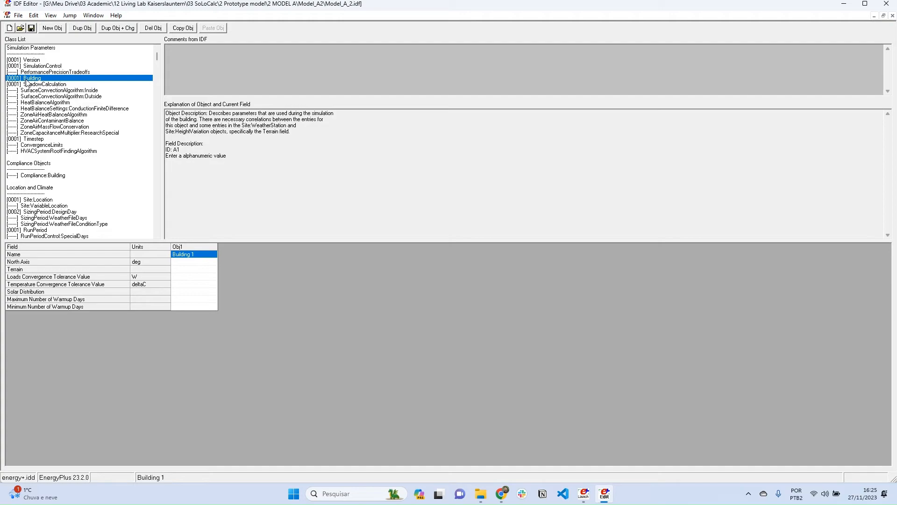
{"action": "mouse_move", "coordinate": [52, 81]}
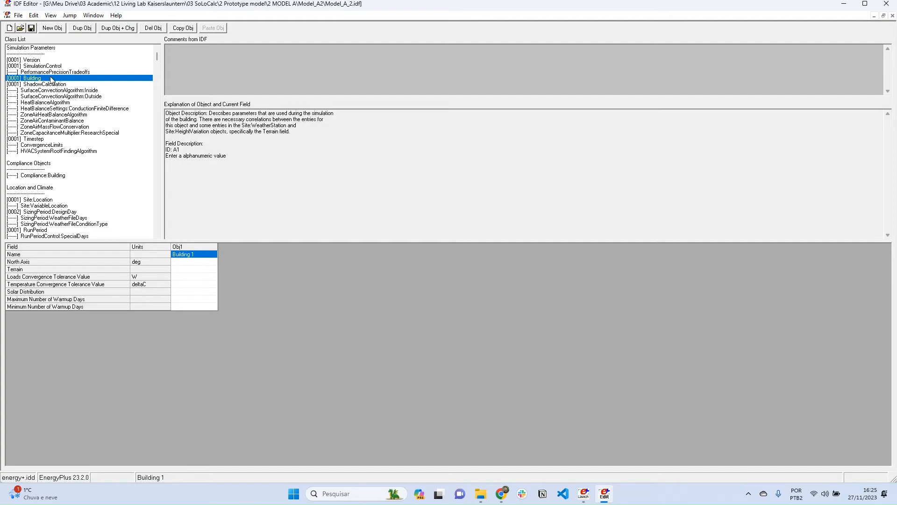
{"action": "mouse_move", "coordinate": [226, 150]}
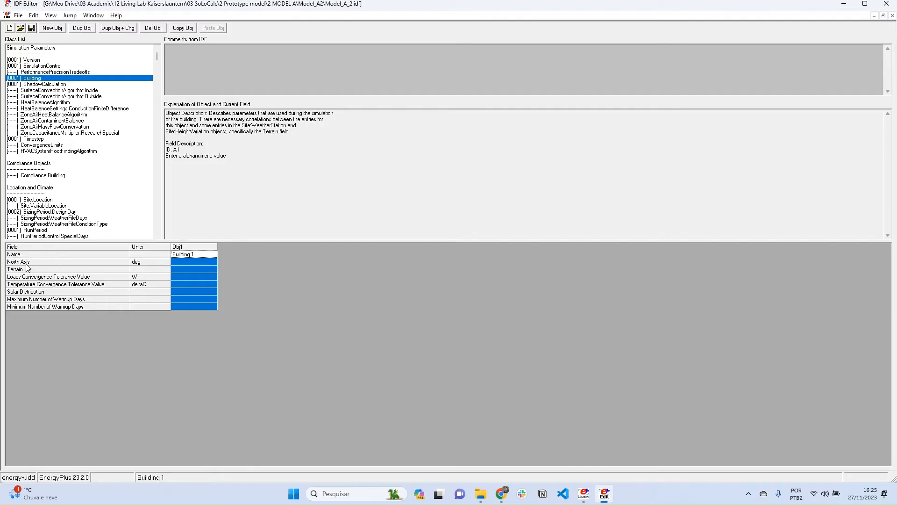
{"action": "mouse_move", "coordinate": [31, 261]}
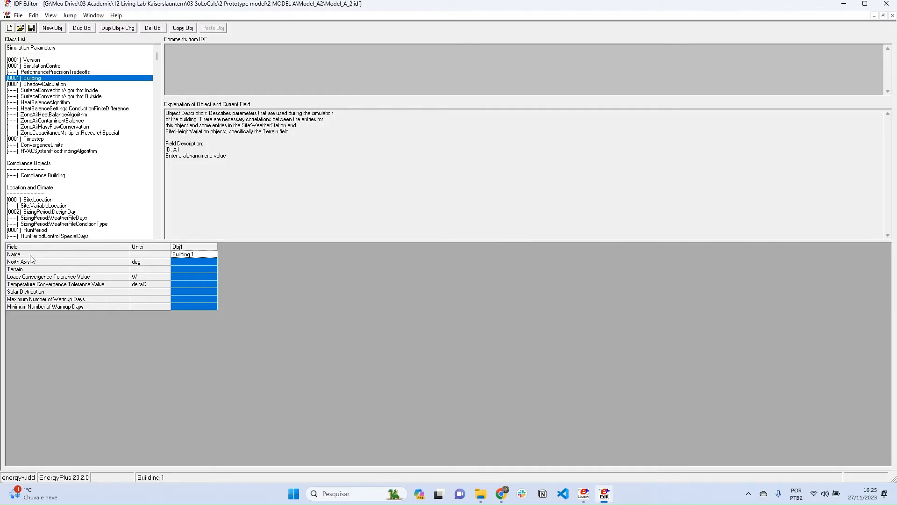
{"action": "mouse_move", "coordinate": [29, 259]}
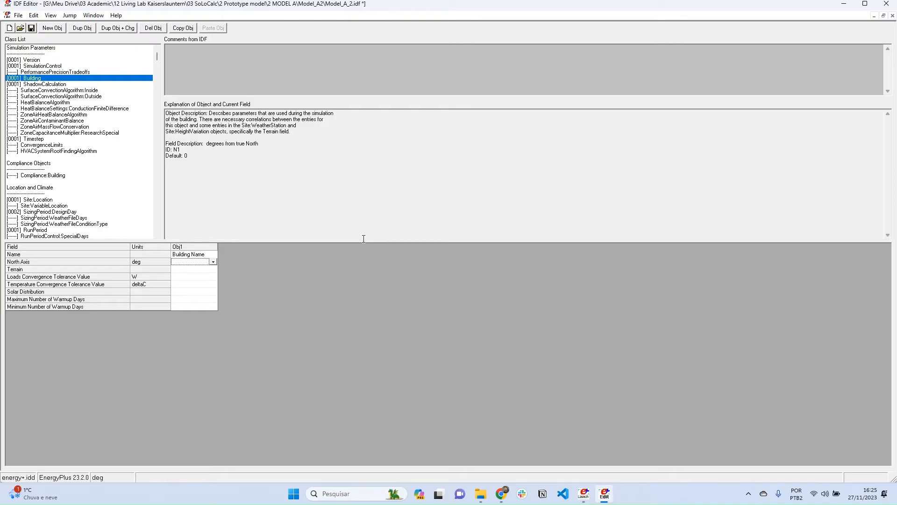
{"action": "mouse_move", "coordinate": [199, 239]}
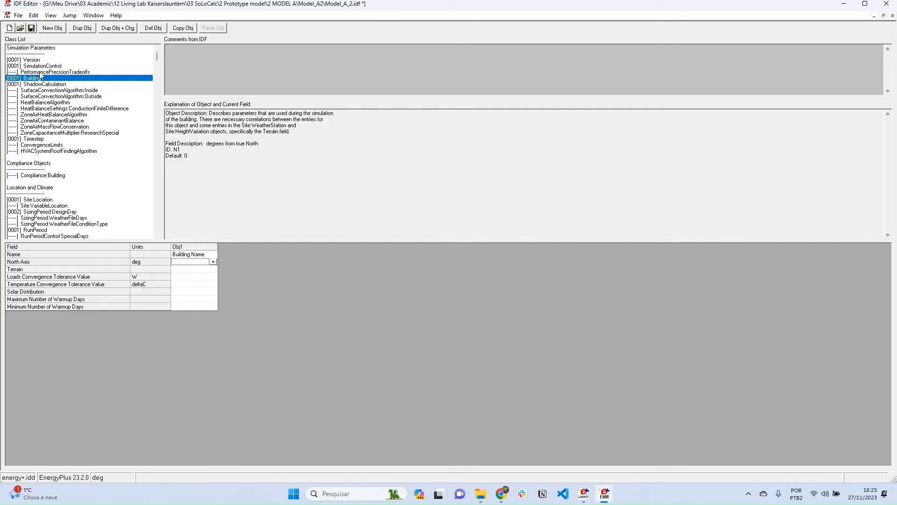
{"action": "mouse_move", "coordinate": [57, 162]}
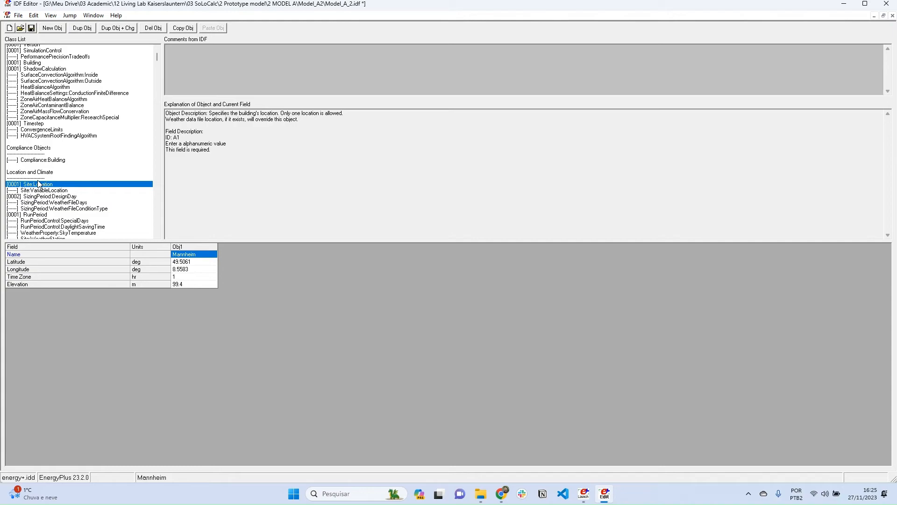
{"action": "scroll", "scroll_direction": "up", "scroll_amount": 3}
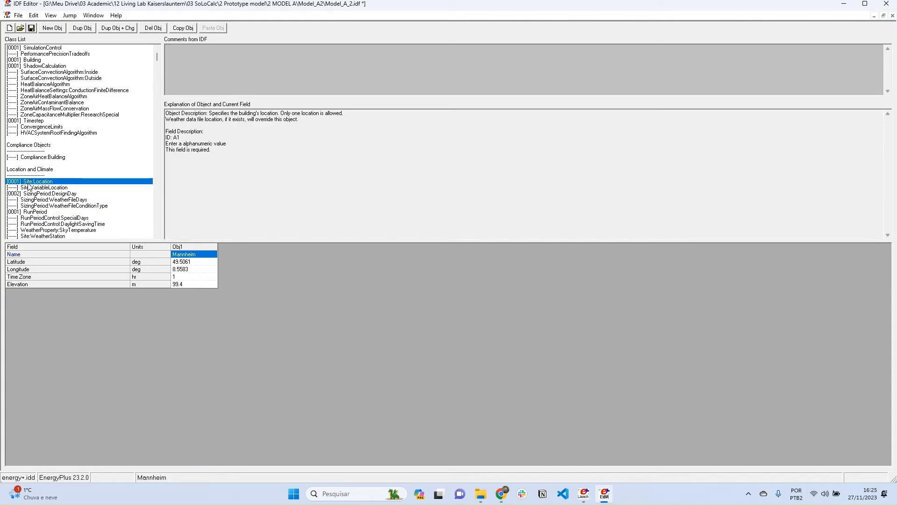
{"action": "mouse_move", "coordinate": [61, 187]}
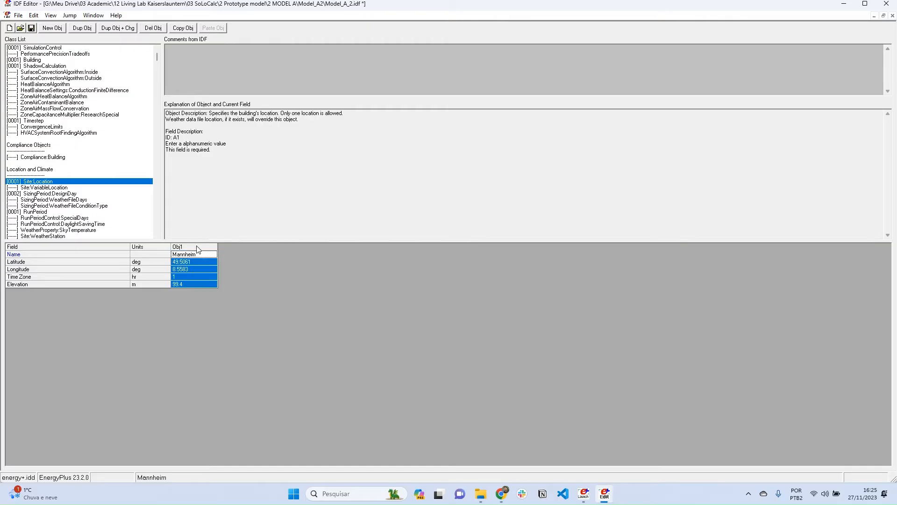
{"action": "mouse_move", "coordinate": [158, 281]}
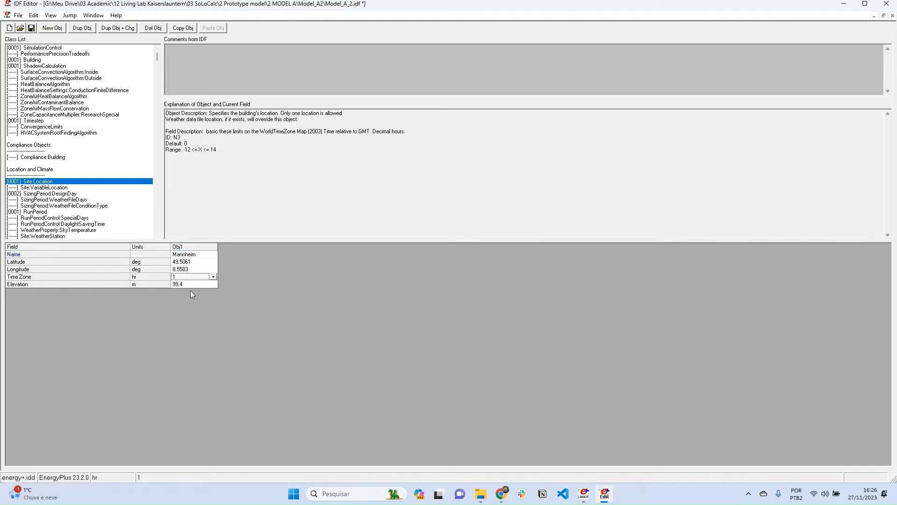
{"action": "left_click", "coordinate": [191, 262]}
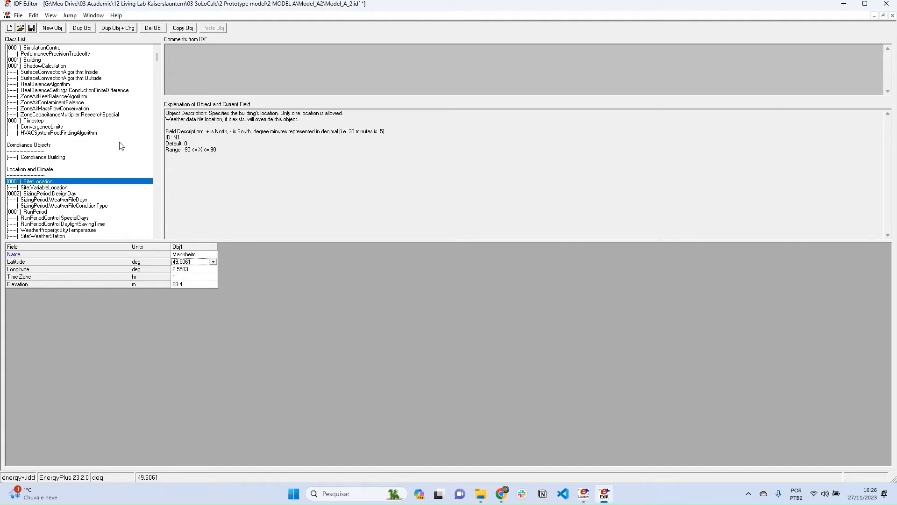
{"action": "scroll", "scroll_direction": "up", "scroll_amount": 3}
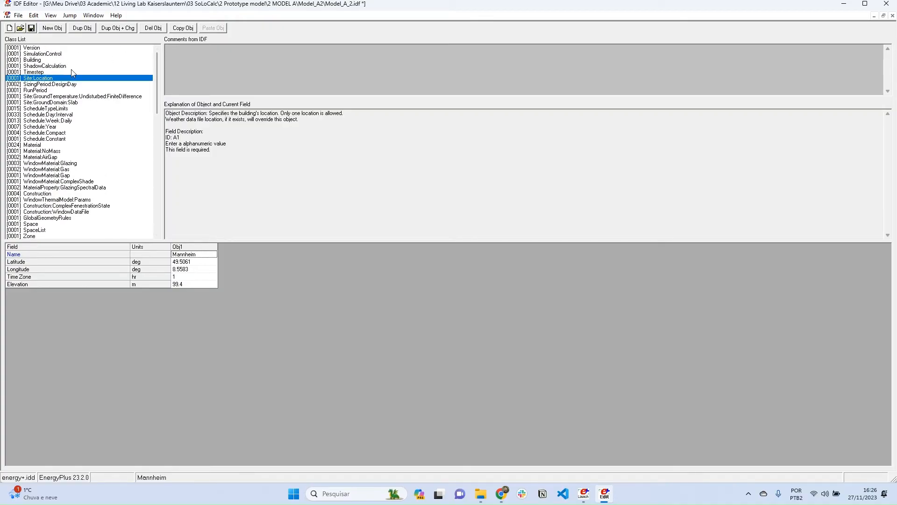
{"action": "mouse_move", "coordinate": [102, 134]}
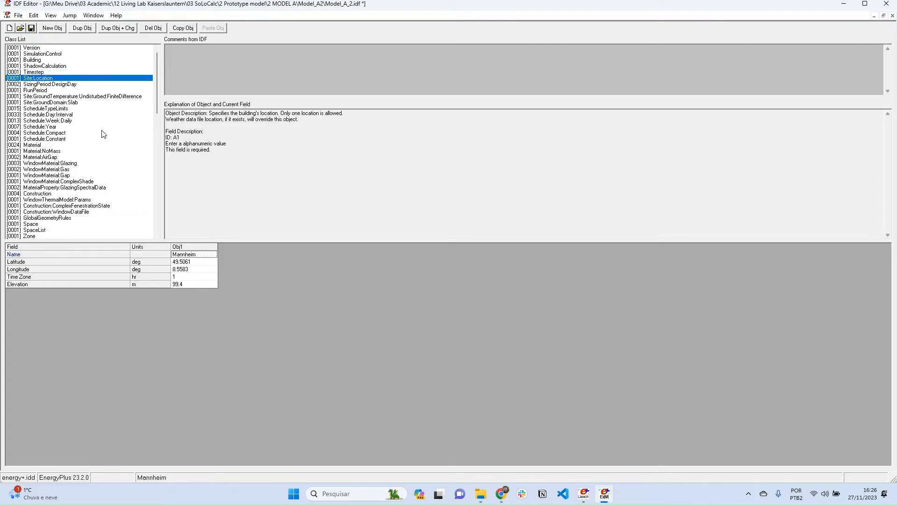
{"action": "mouse_move", "coordinate": [160, 80]}
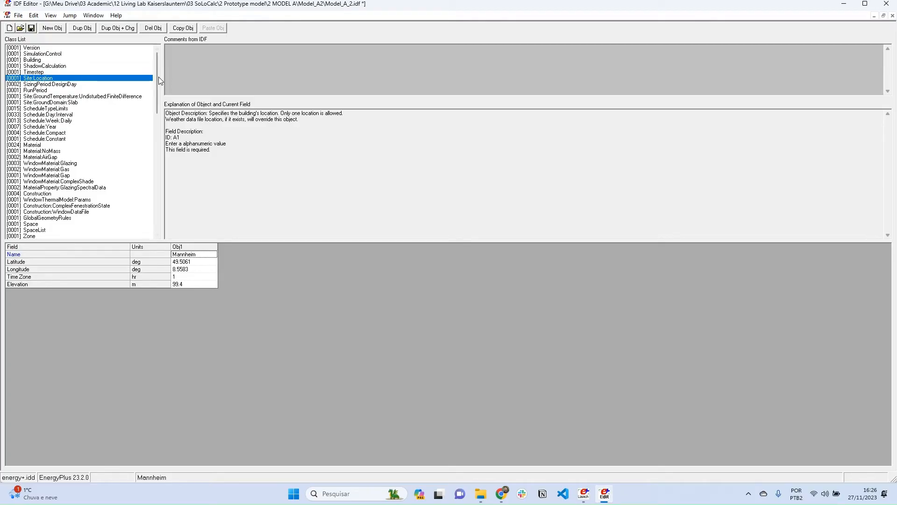
Inspect the Version and ShadowCalculation objects, then close the Model_A_2 file.
{"action": "scroll", "scroll_direction": "down", "scroll_amount": 3}
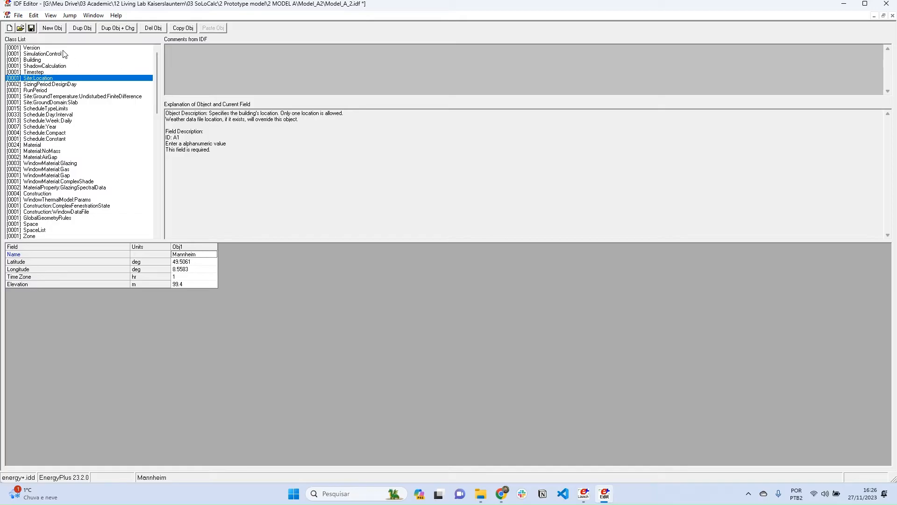
{"action": "left_click", "coordinate": [31, 47]}
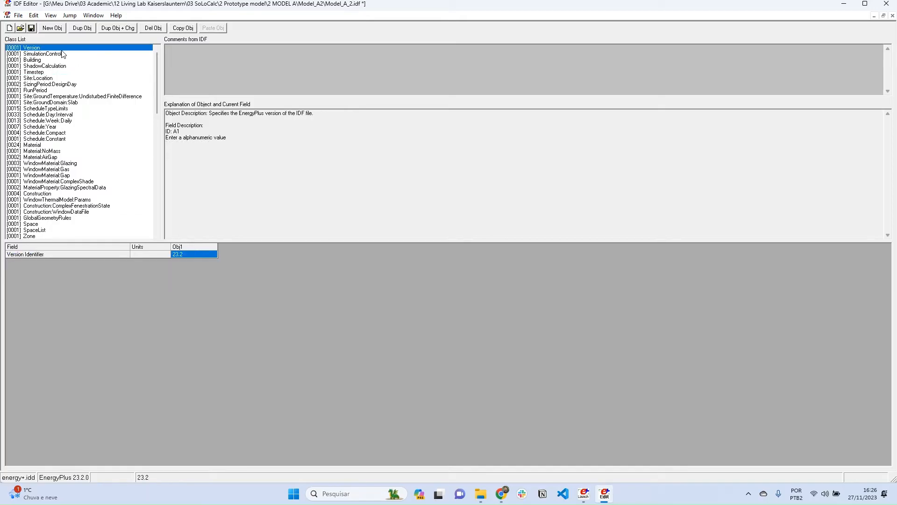
{"action": "mouse_move", "coordinate": [77, 84]}
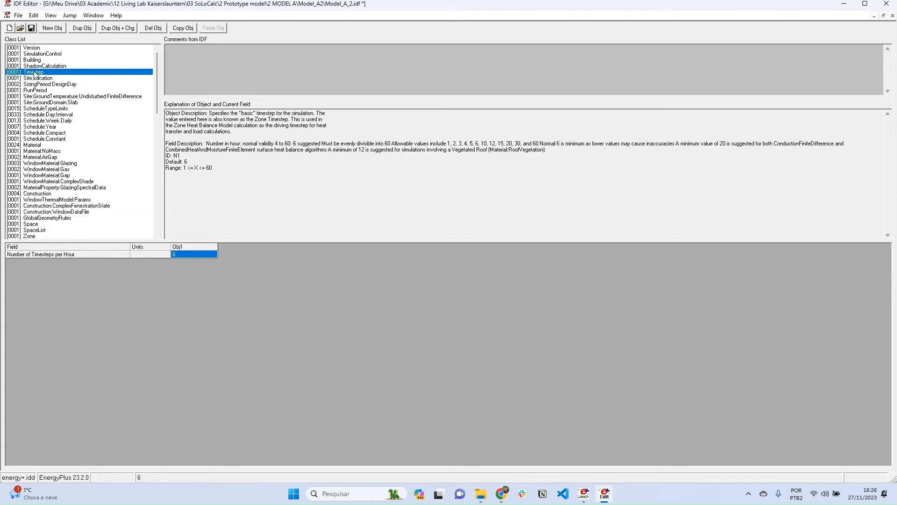
{"action": "scroll", "scroll_direction": "down", "scroll_amount": 3}
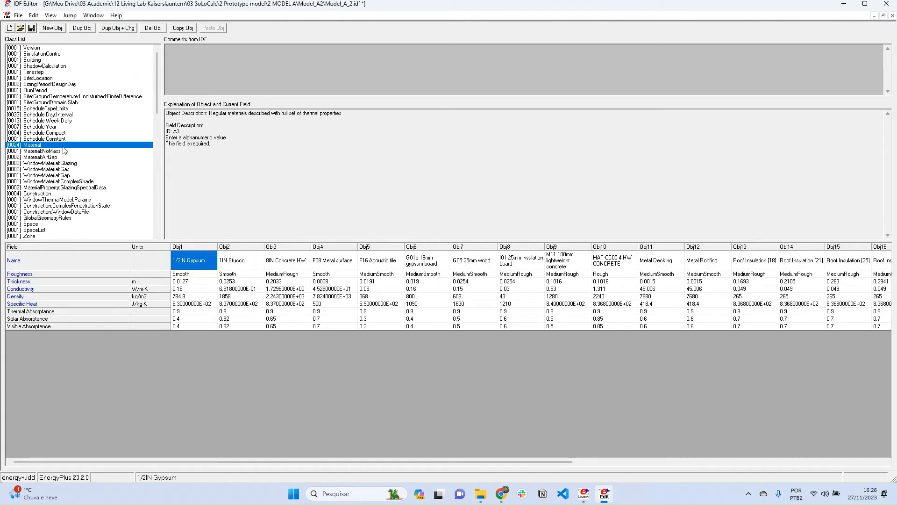
{"action": "left_click", "coordinate": [45, 65]}
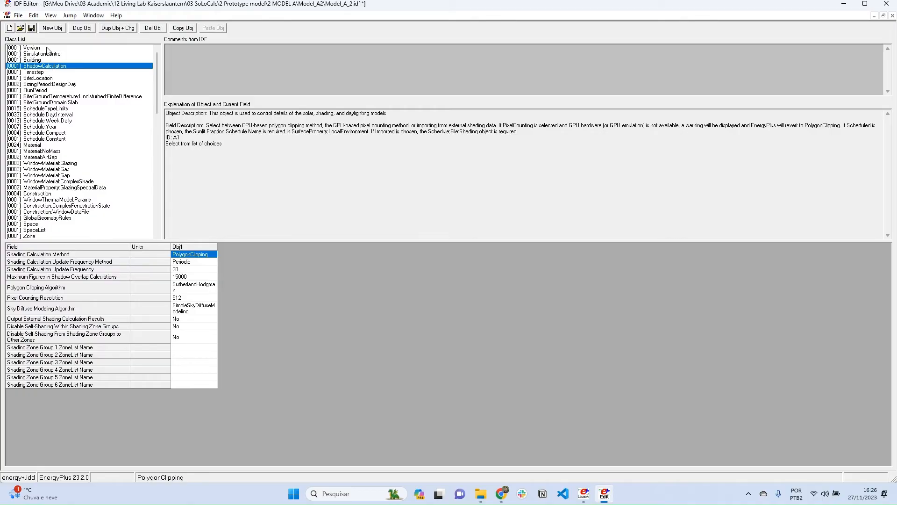
{"action": "left_click", "coordinate": [30, 48]}
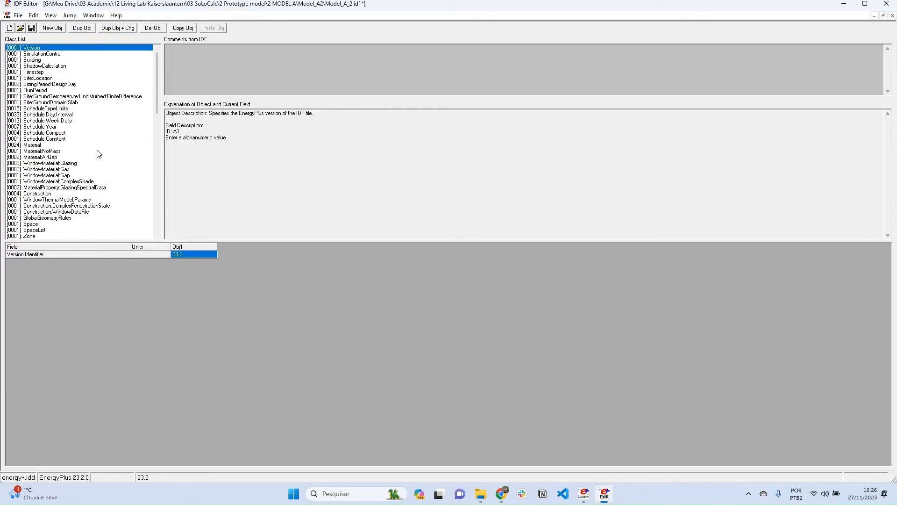
{"action": "left_click", "coordinate": [889, 4]}
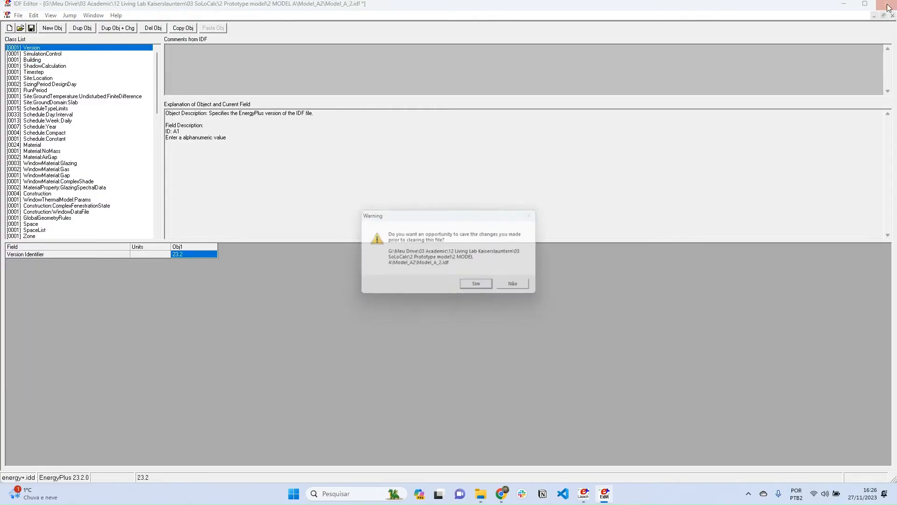
Answer the save-changes warning so IDF Editor closes and EP-Launch returns.
{"action": "left_click", "coordinate": [512, 284]}
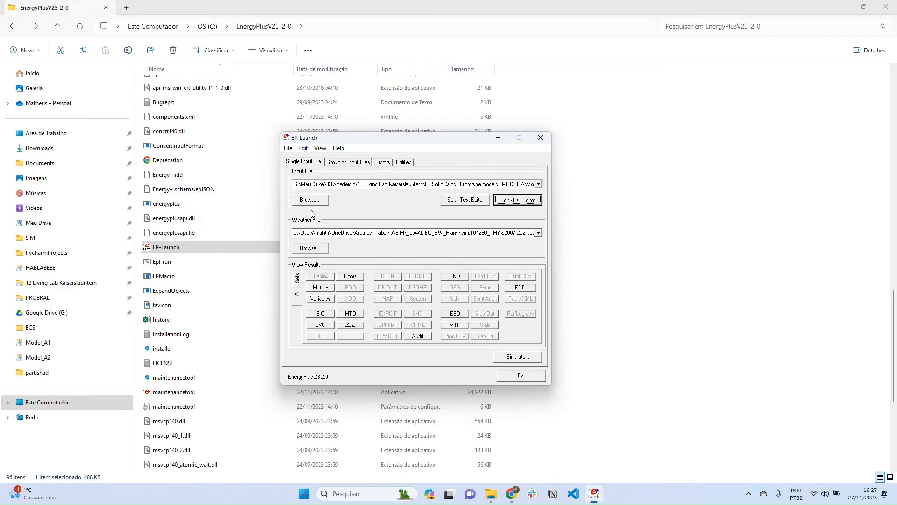
{"action": "mouse_move", "coordinate": [286, 257]}
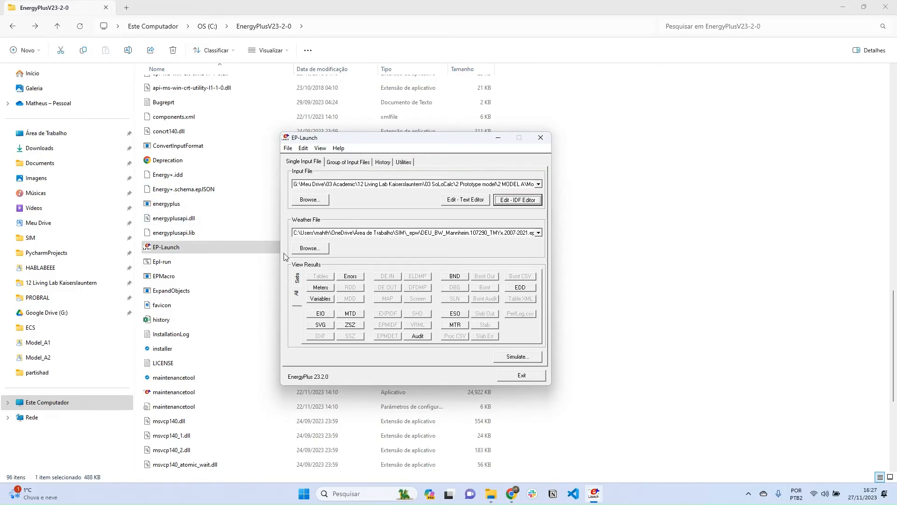
{"action": "mouse_move", "coordinate": [347, 249]}
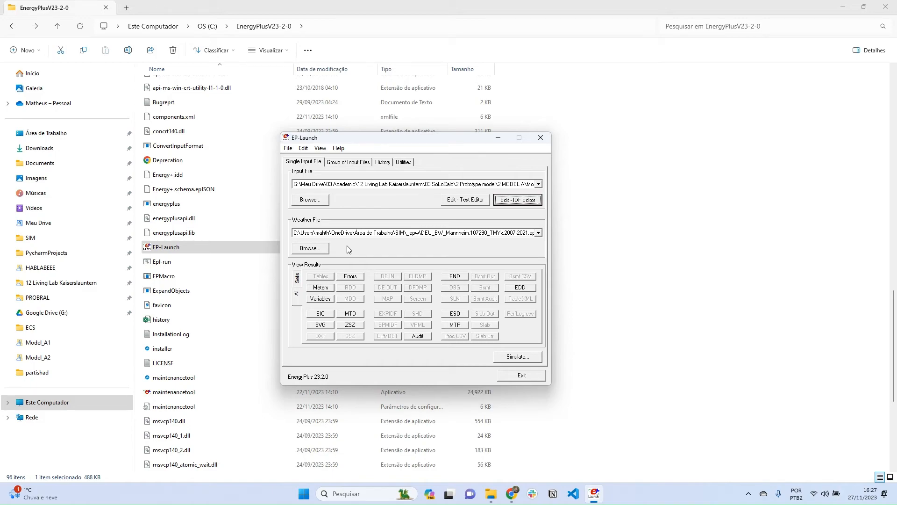
{"action": "mouse_move", "coordinate": [353, 239]}
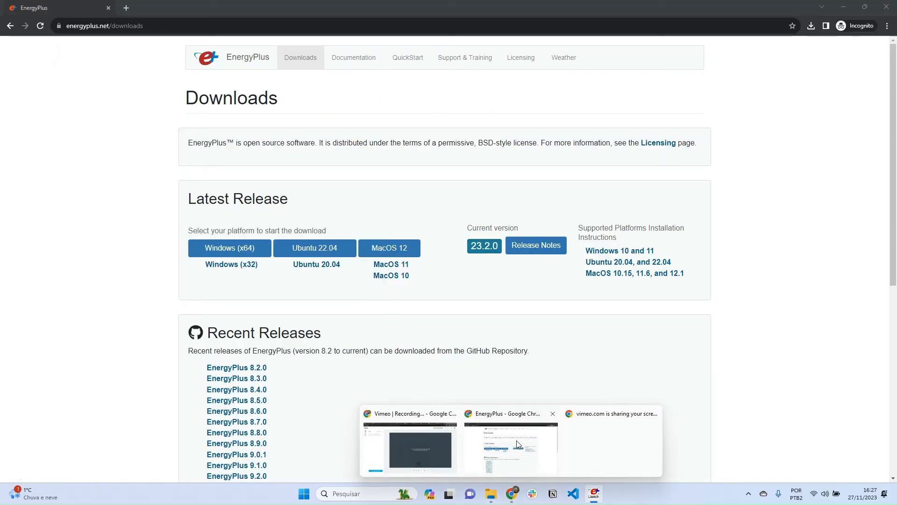
In a new Chrome tab, search Google for 'climate one building'.
{"action": "left_click", "coordinate": [237, 8]}
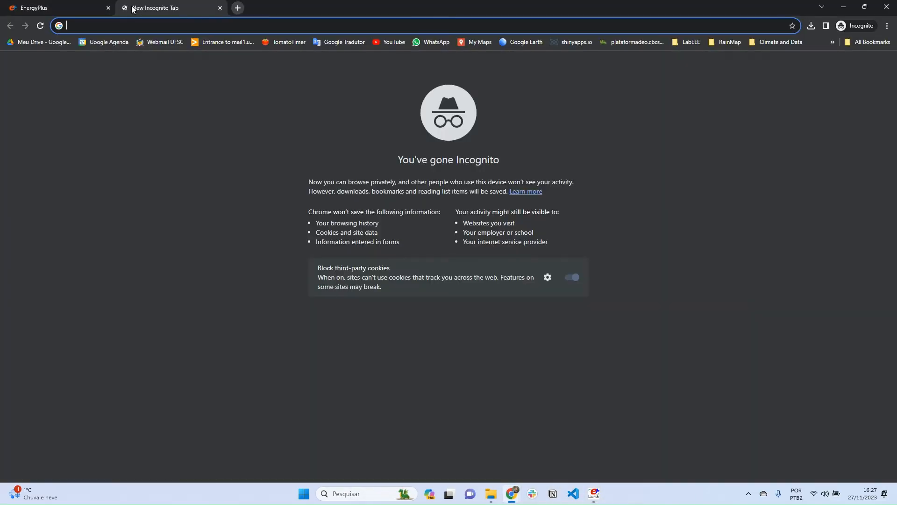
{"action": "type", "text": "google.com"}
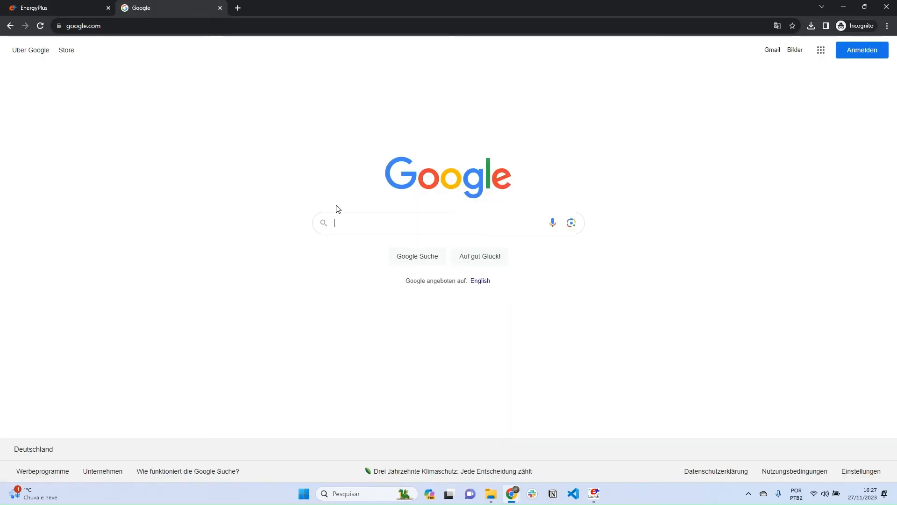
{"action": "left_click", "coordinate": [429, 223]}
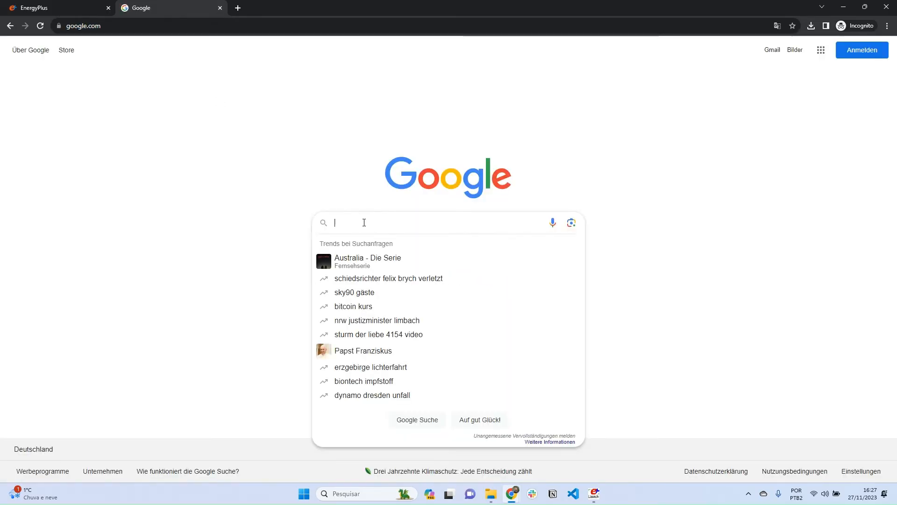
{"action": "type", "text": "climate one building"}
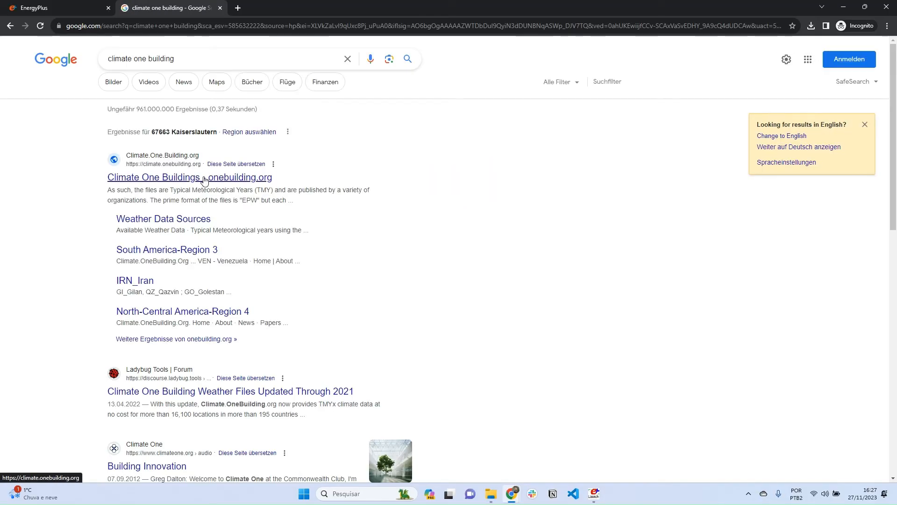
Navigate Climate.OneBuilding.org to the Europe region's Germany weather-file list.
{"action": "left_click", "coordinate": [189, 177]}
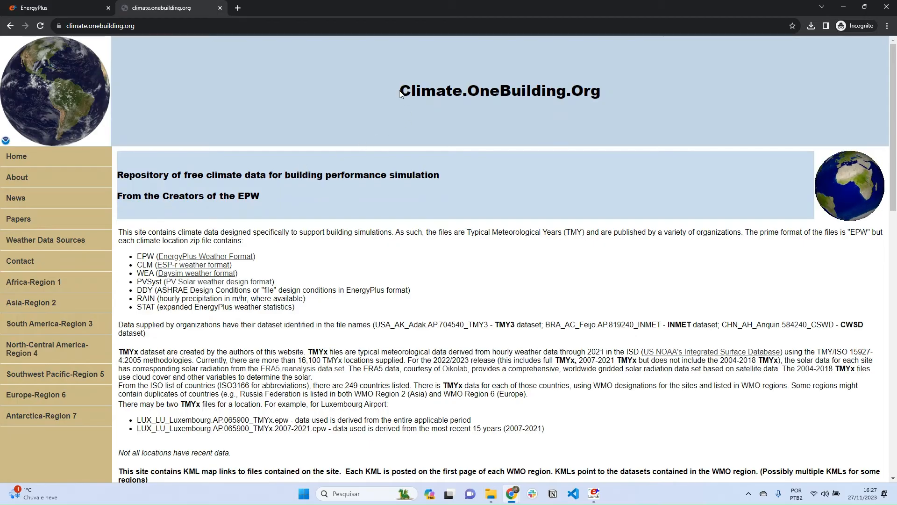
{"action": "double_click", "coordinate": [499, 90]}
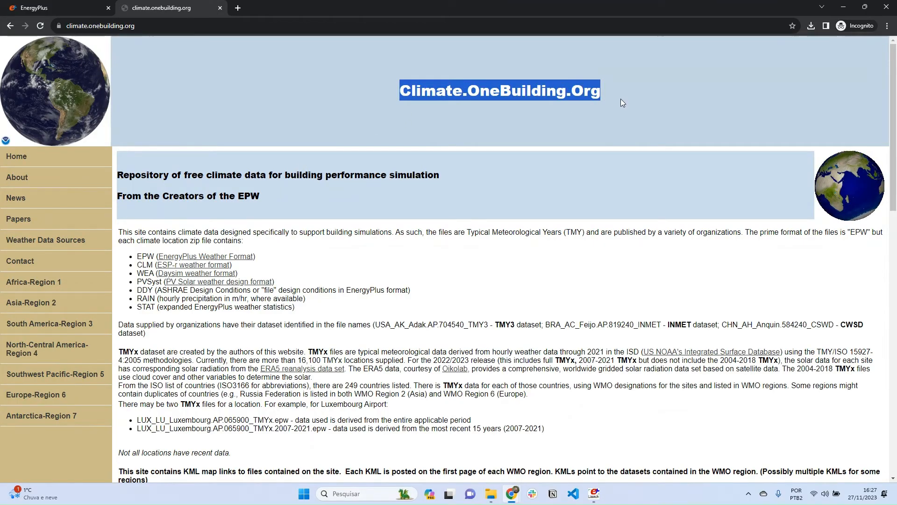
{"action": "mouse_move", "coordinate": [411, 209]}
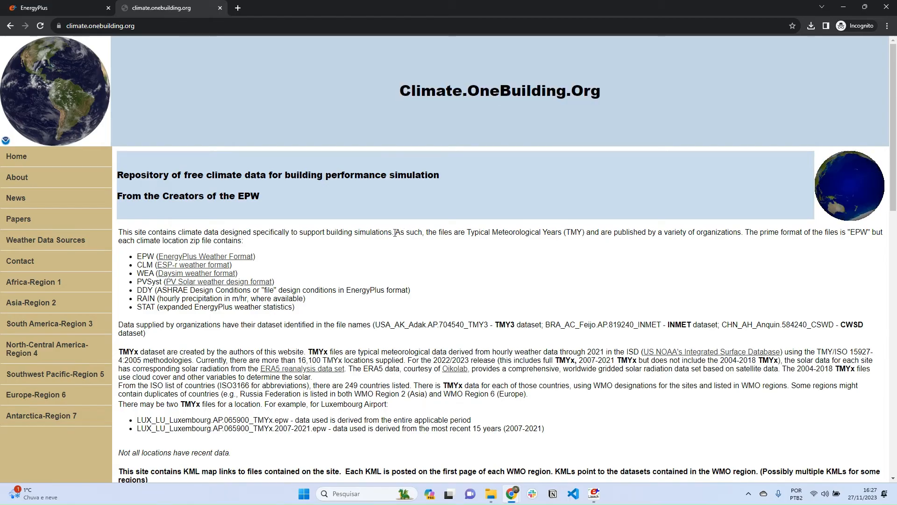
{"action": "mouse_move", "coordinate": [36, 394]}
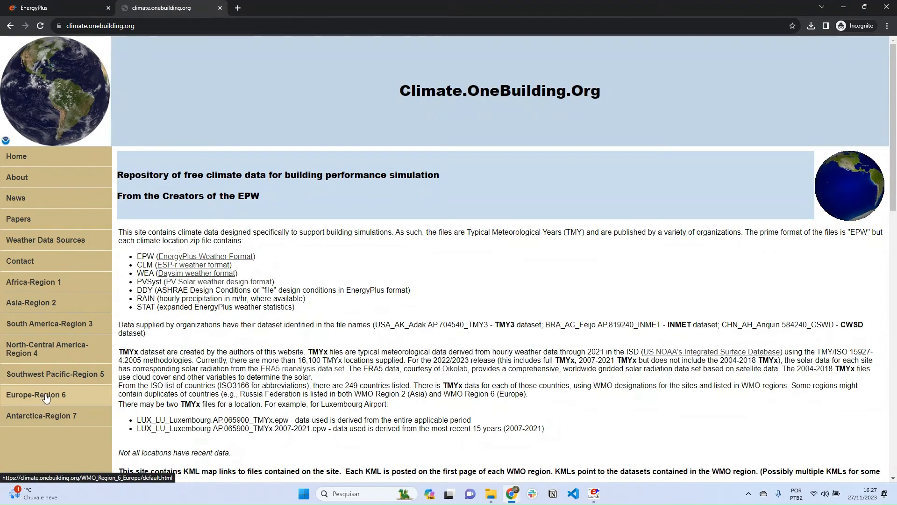
{"action": "left_click", "coordinate": [36, 394]}
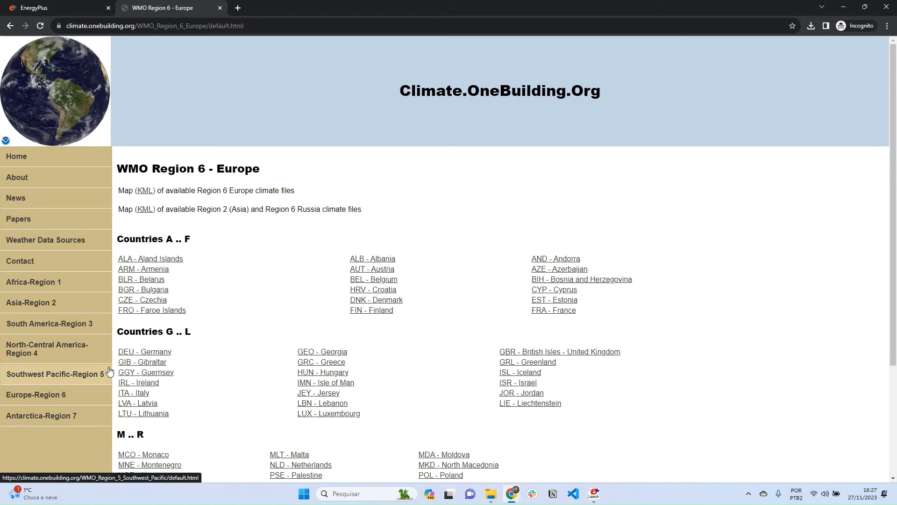
{"action": "mouse_move", "coordinate": [142, 355]}
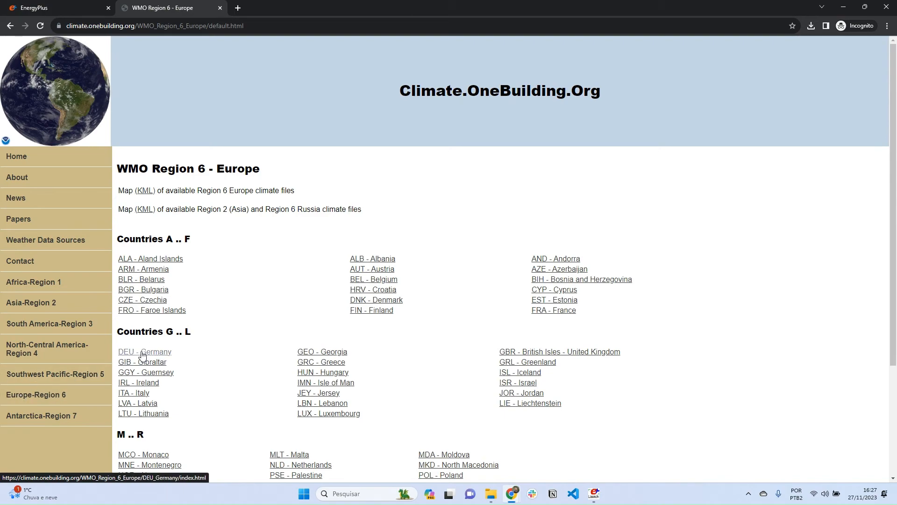
{"action": "left_click", "coordinate": [144, 352]}
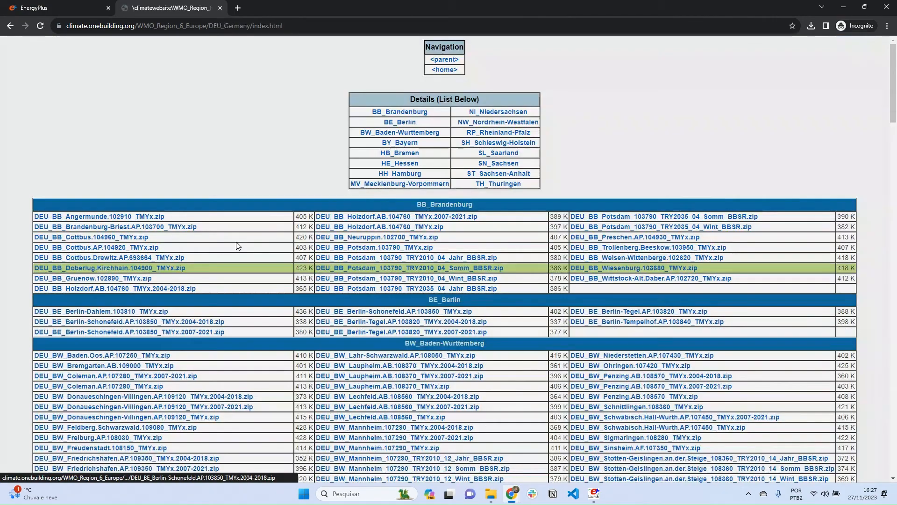
{"action": "scroll", "scroll_direction": "down", "scroll_amount": 3}
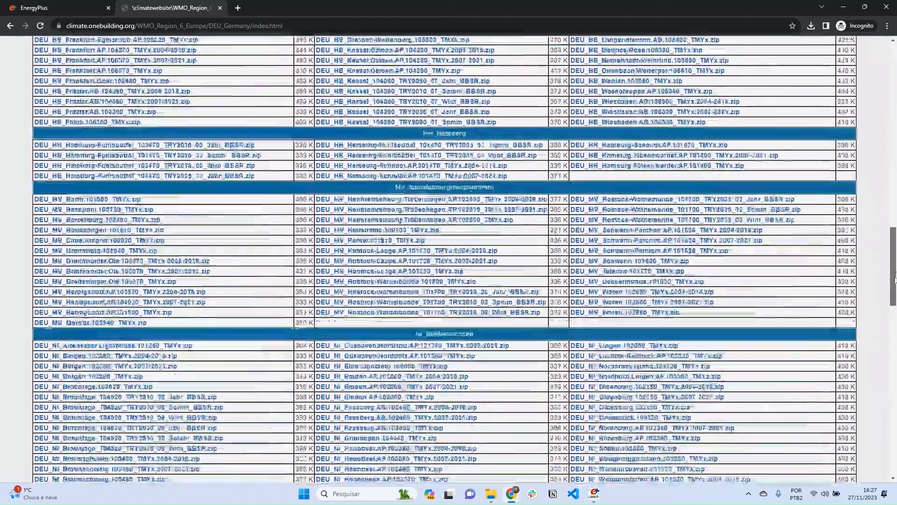
{"action": "scroll", "scroll_direction": "up", "scroll_amount": 3}
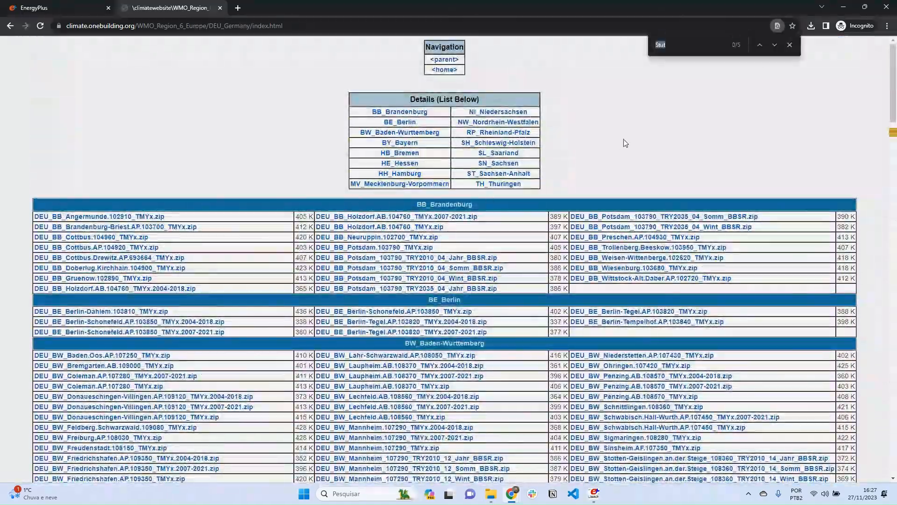
Save DEU_BW_Stuttgart.AP.107380_TMYx.2007-2021.zip into Downloads.
{"action": "type", "text": "stut"}
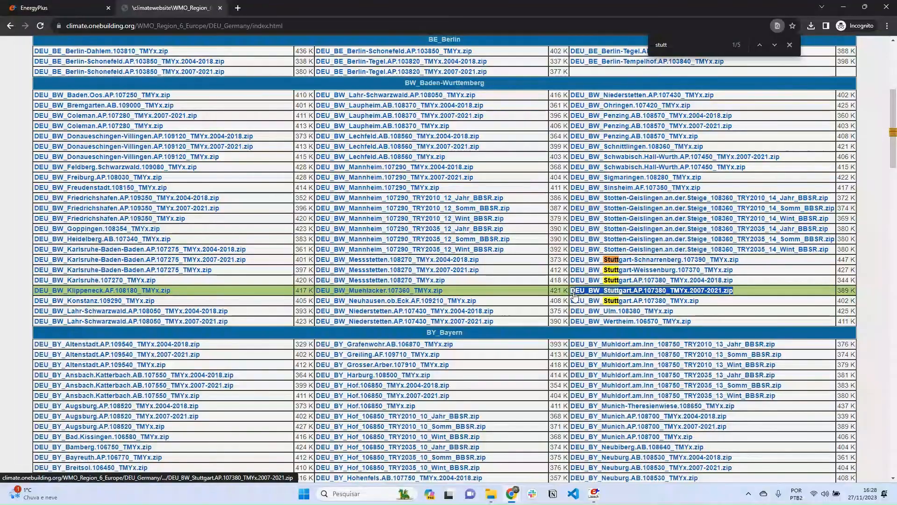
{"action": "mouse_move", "coordinate": [725, 293]}
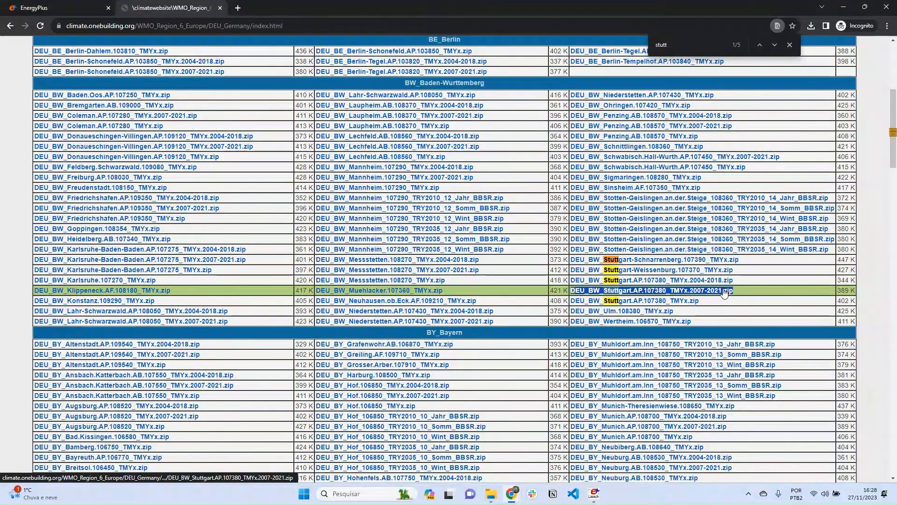
{"action": "left_click", "coordinate": [651, 290]}
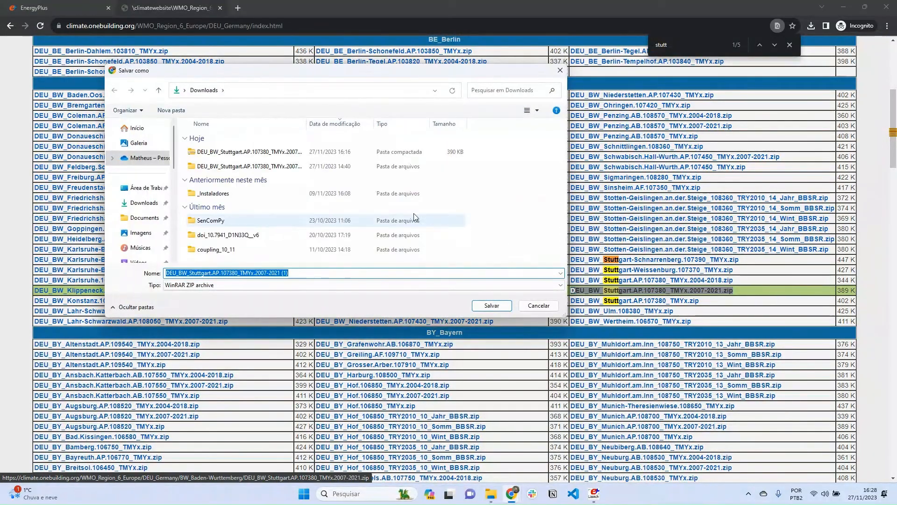
{"action": "left_click", "coordinate": [490, 306]}
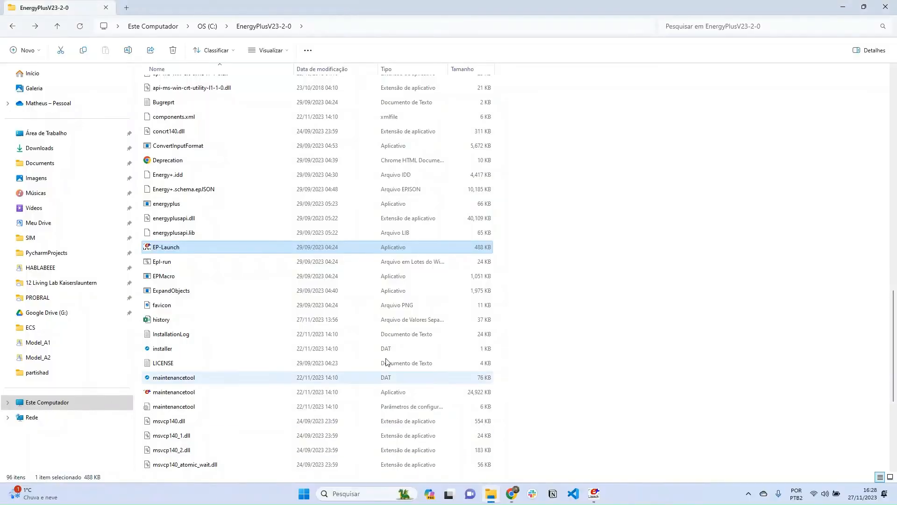
Open the extracted Stuttgart folder in Downloads and select its EPW weather file.
{"action": "left_click", "coordinate": [38, 148]}
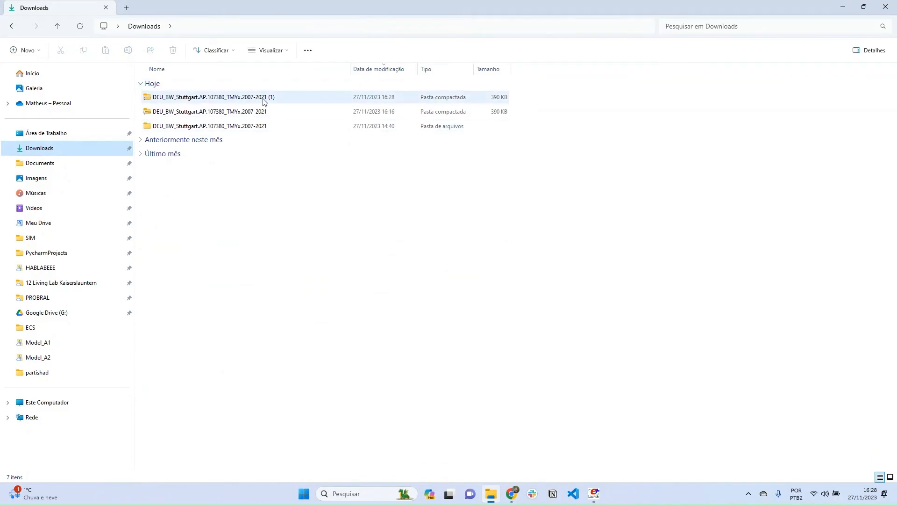
{"action": "left_click", "coordinate": [210, 125]}
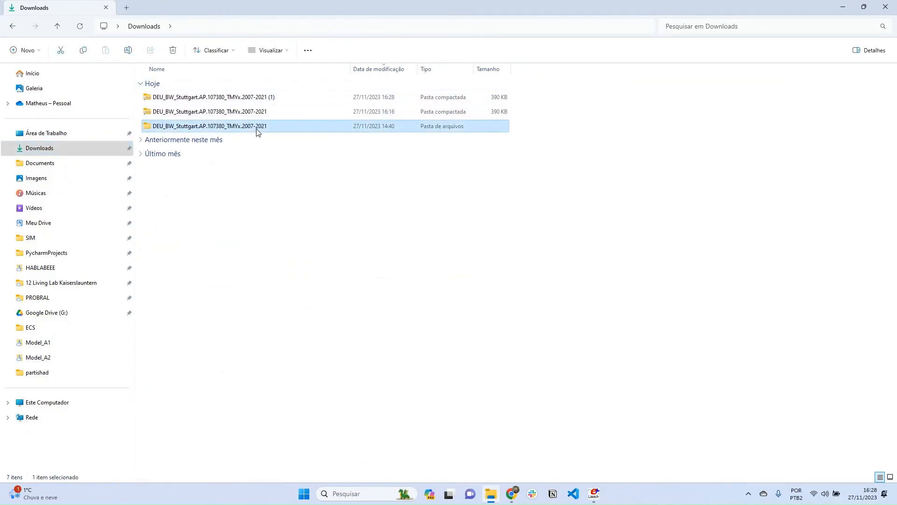
{"action": "double_click", "coordinate": [209, 125]}
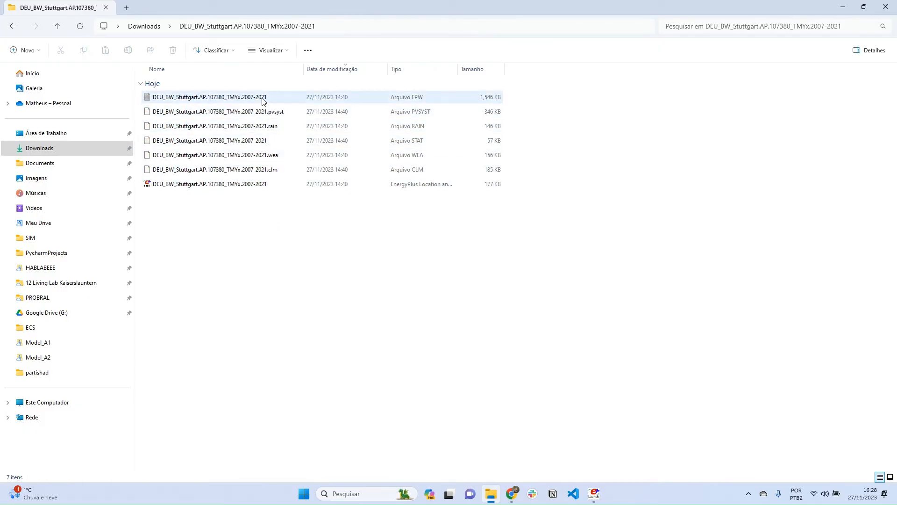
{"action": "mouse_move", "coordinate": [263, 97]}
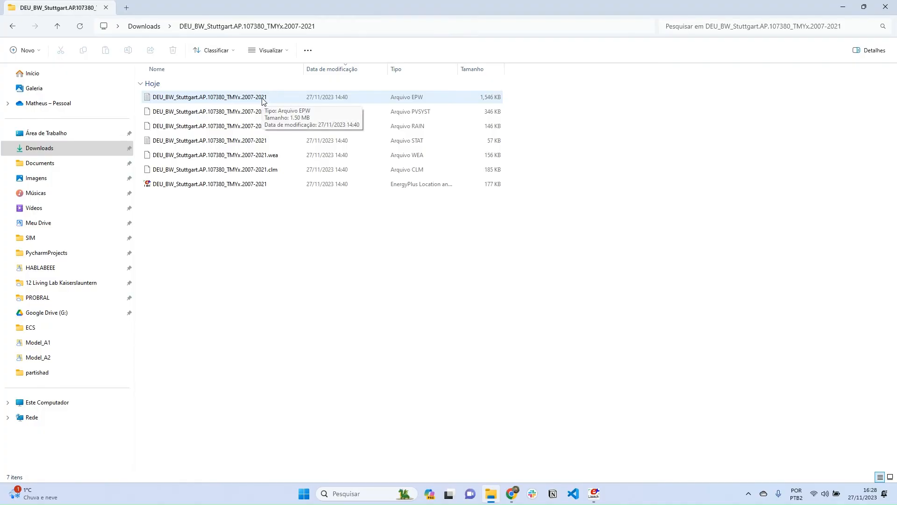
{"action": "left_click", "coordinate": [209, 97]}
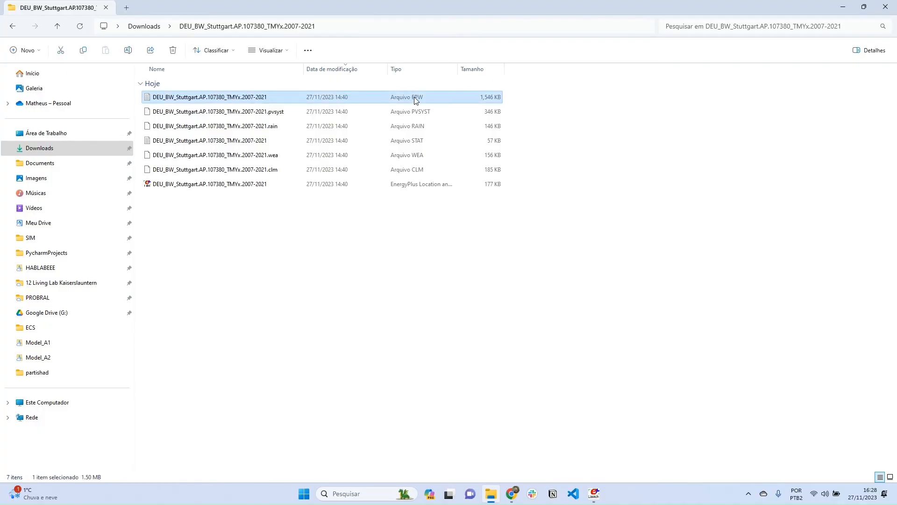
{"action": "mouse_move", "coordinate": [428, 106]}
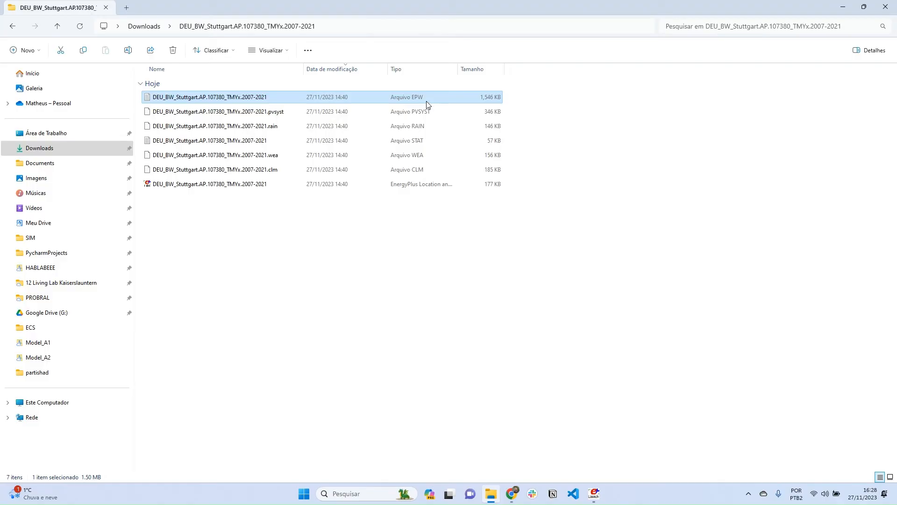
{"action": "mouse_move", "coordinate": [350, 100]}
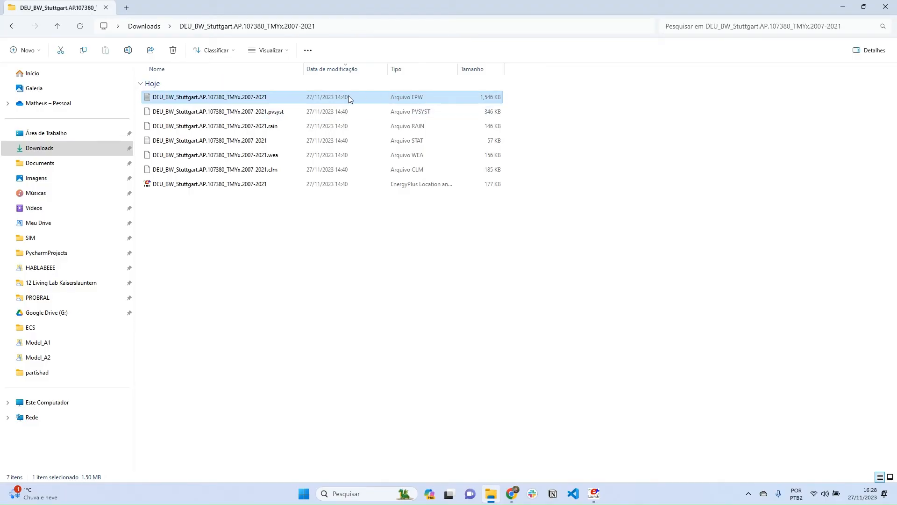
{"action": "mouse_move", "coordinate": [347, 492]}
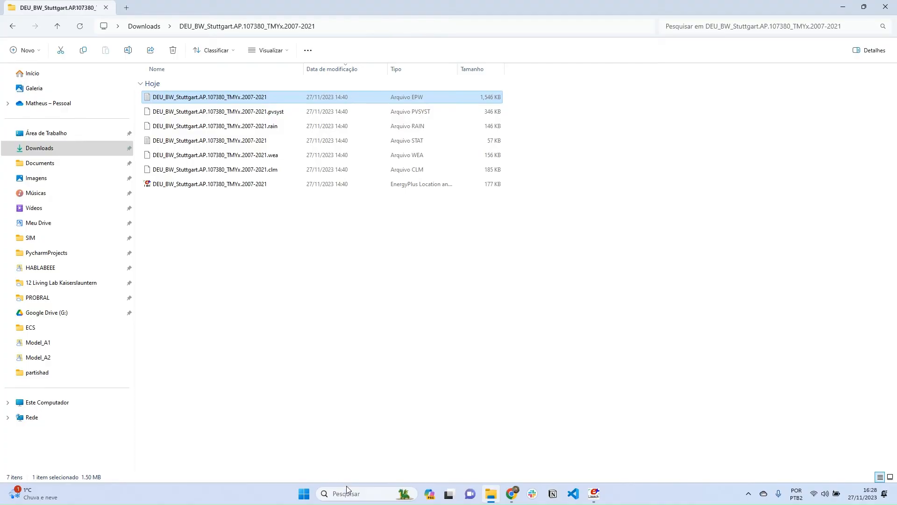
{"action": "type", "text": "excel"}
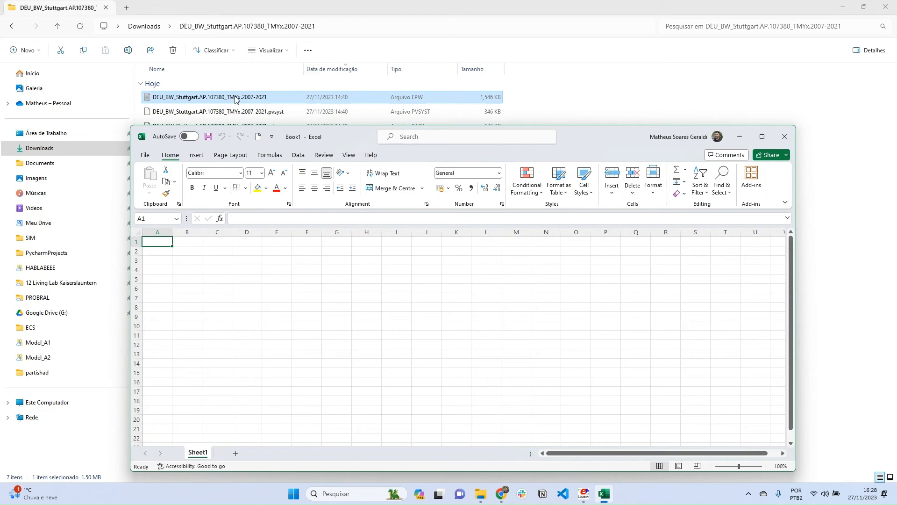
{"action": "mouse_move", "coordinate": [306, 189]}
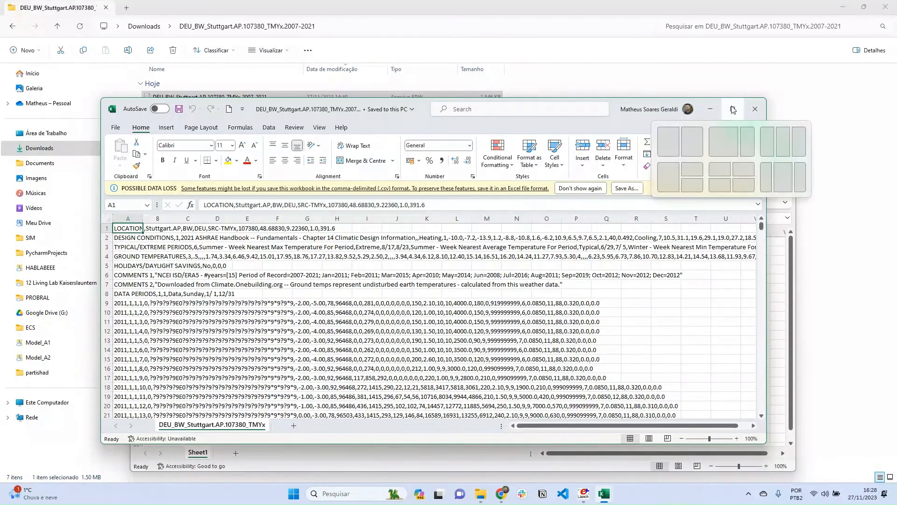
Maximize the Stuttgart EPW workbook and select column A for splitting.
{"action": "left_click", "coordinate": [731, 110]}
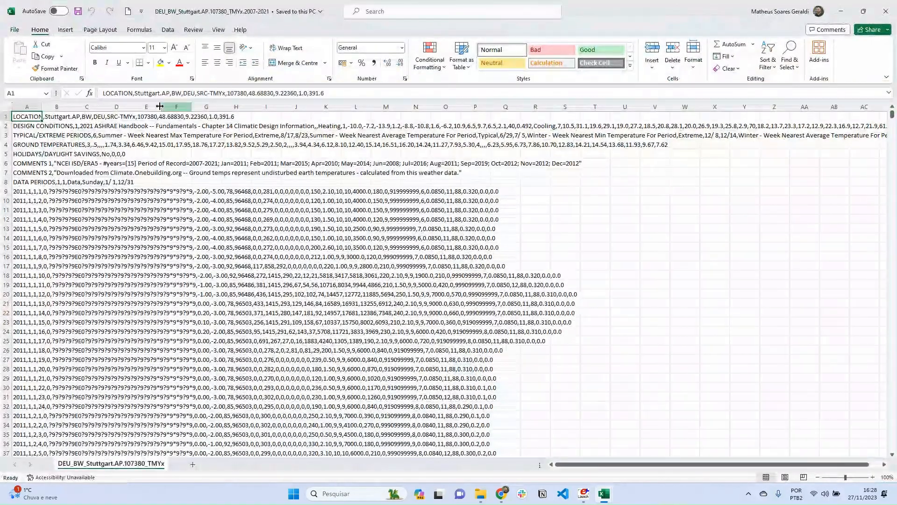
{"action": "left_click", "coordinate": [26, 107]}
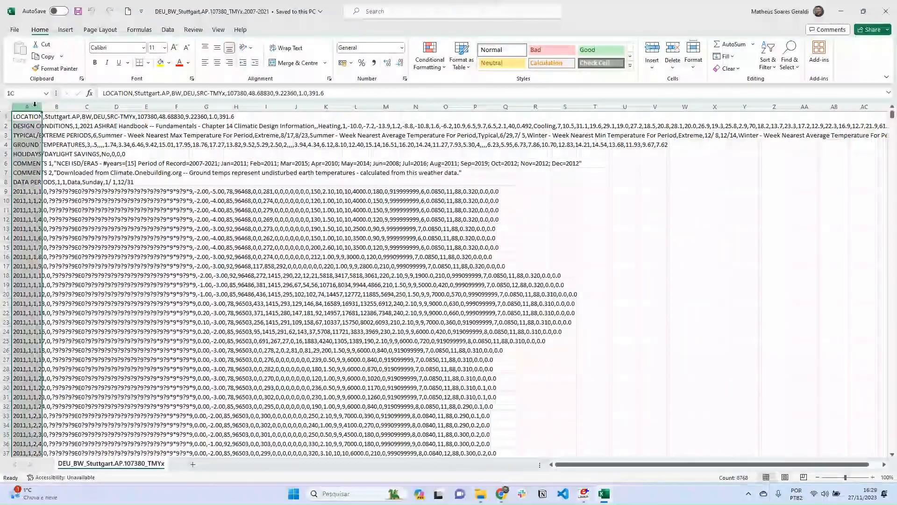
{"action": "left_click", "coordinate": [26, 116]}
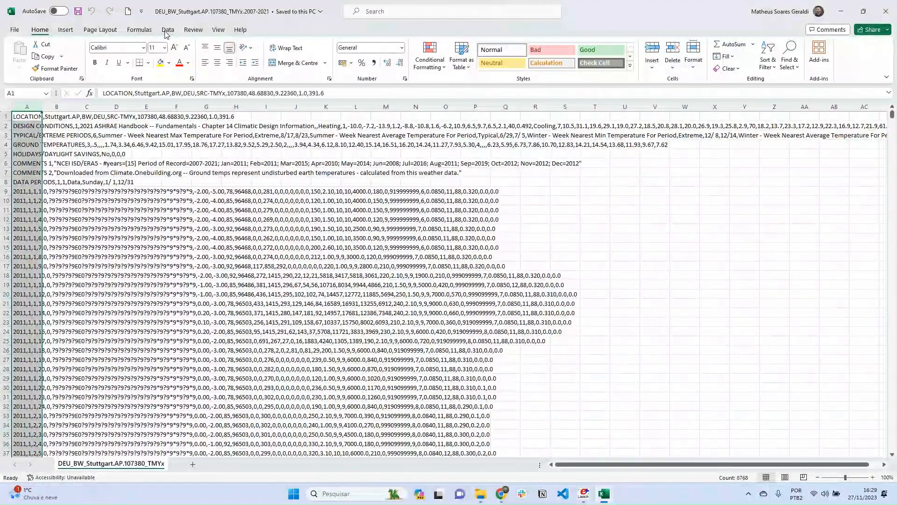
{"action": "left_click", "coordinate": [168, 29]}
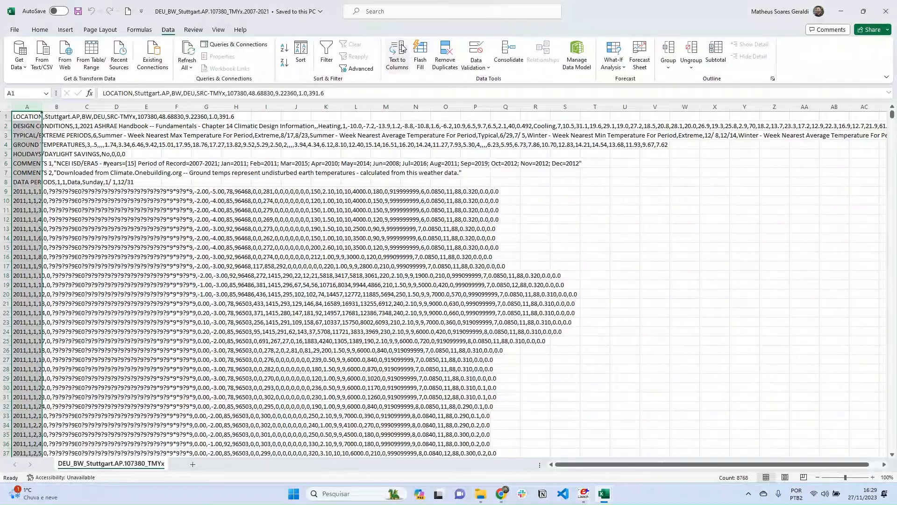
Split column A into columns with Text to Columns, delimited by comma.
{"action": "left_click", "coordinate": [397, 54]}
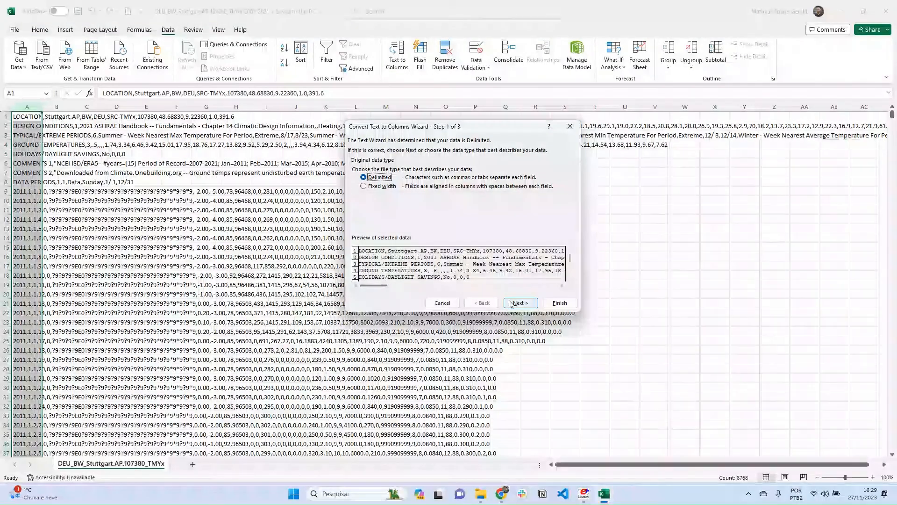
{"action": "left_click", "coordinate": [518, 303]}
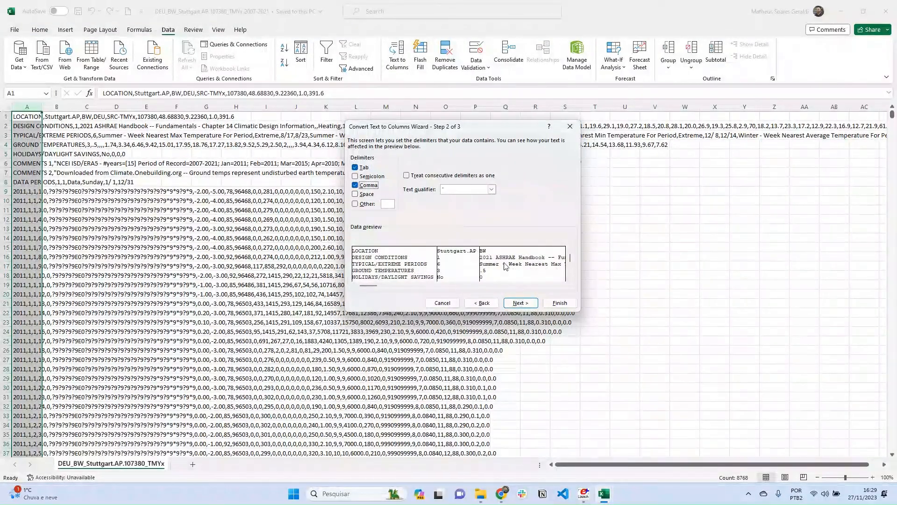
{"action": "left_click", "coordinate": [558, 305]}
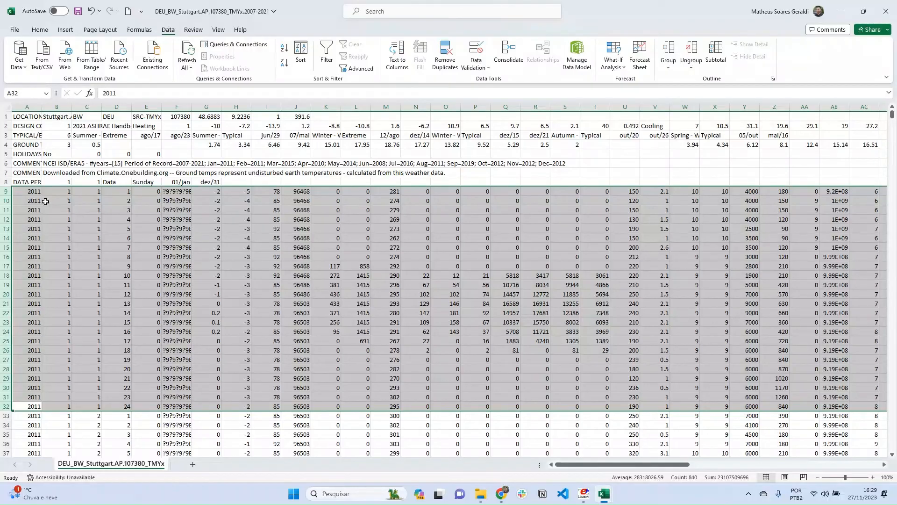
{"action": "mouse_move", "coordinate": [217, 190]}
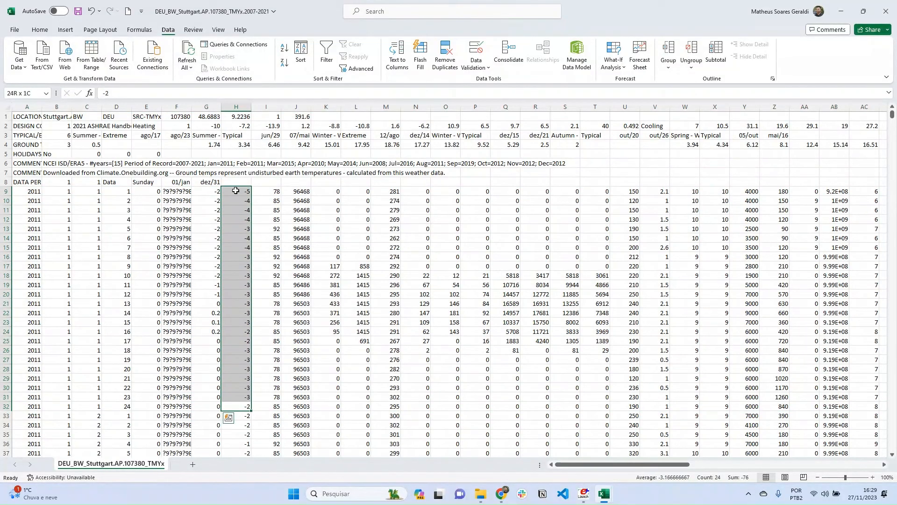
Inspect rows 9–32 and column H of the split Stuttgart data, then return to EP-Launch.
{"action": "left_click", "coordinate": [237, 406]}
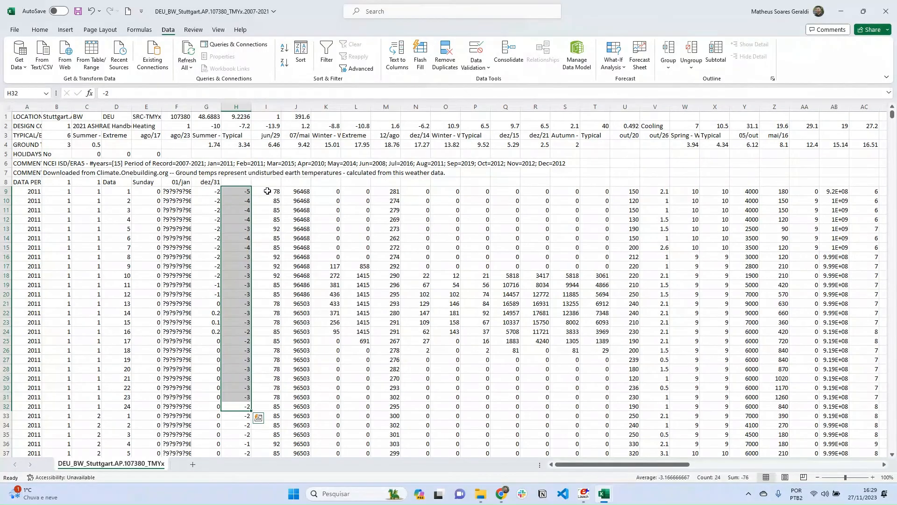
{"action": "left_click", "coordinate": [265, 191]}
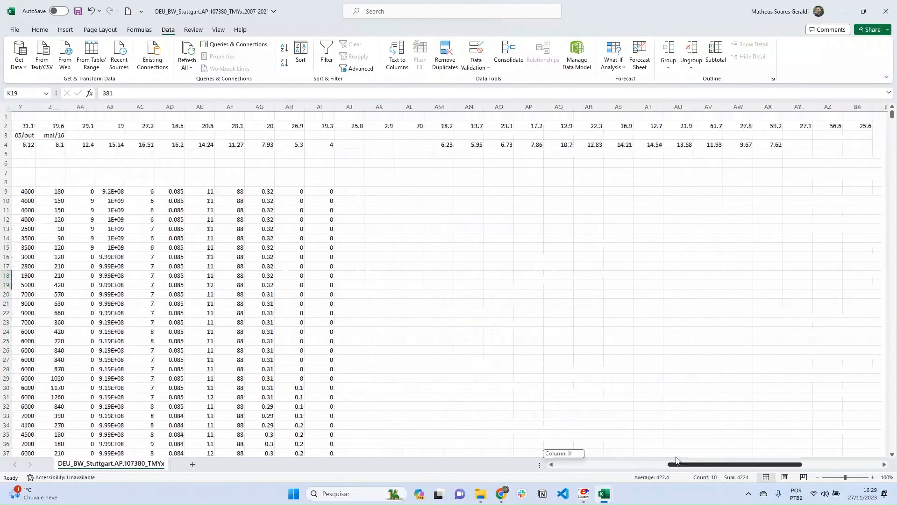
{"action": "scroll", "scroll_direction": "left", "scroll_amount": 3}
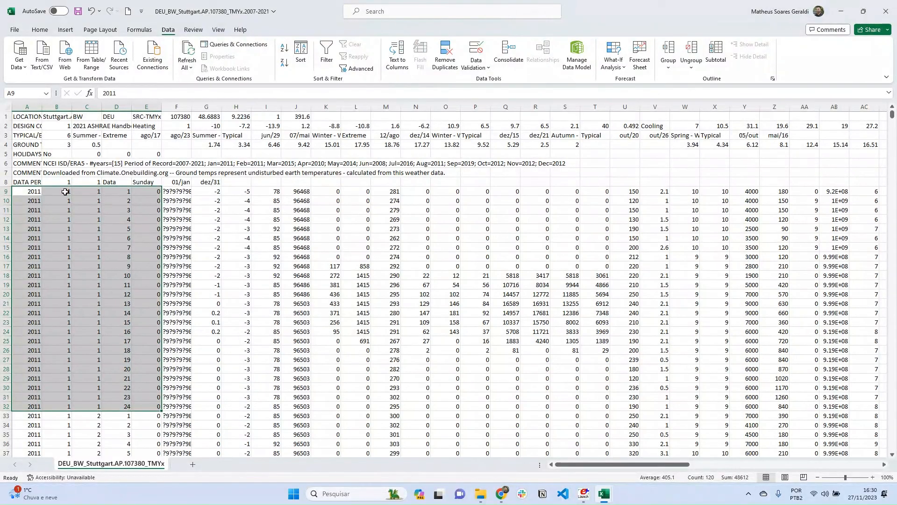
{"action": "left_click", "coordinate": [9, 192]}
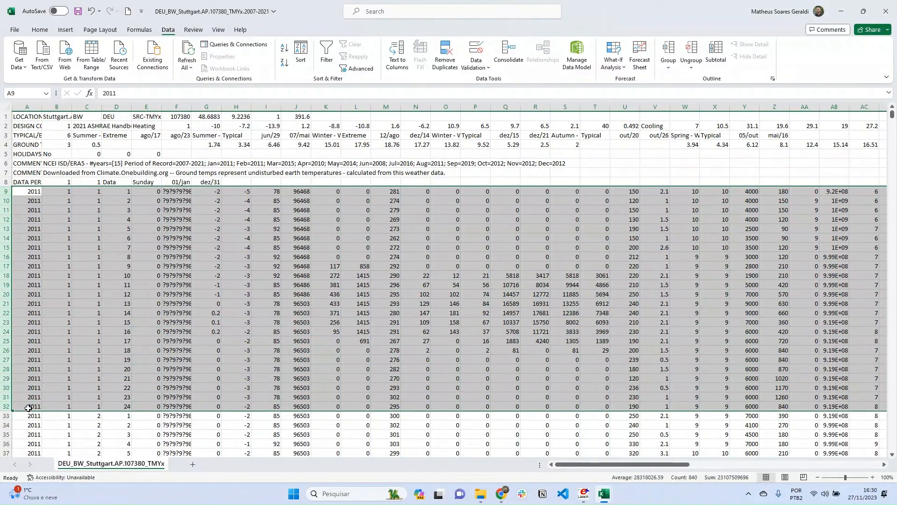
{"action": "mouse_move", "coordinate": [72, 338]}
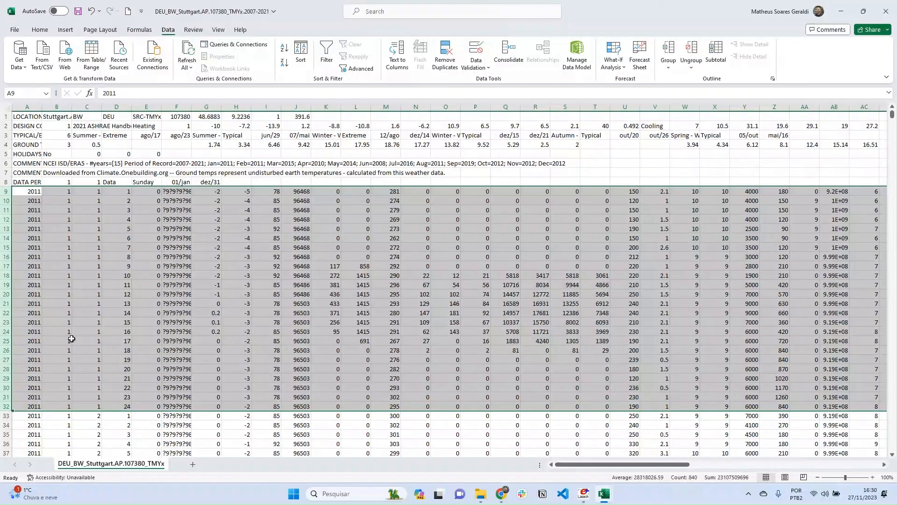
{"action": "left_click", "coordinate": [266, 275]}
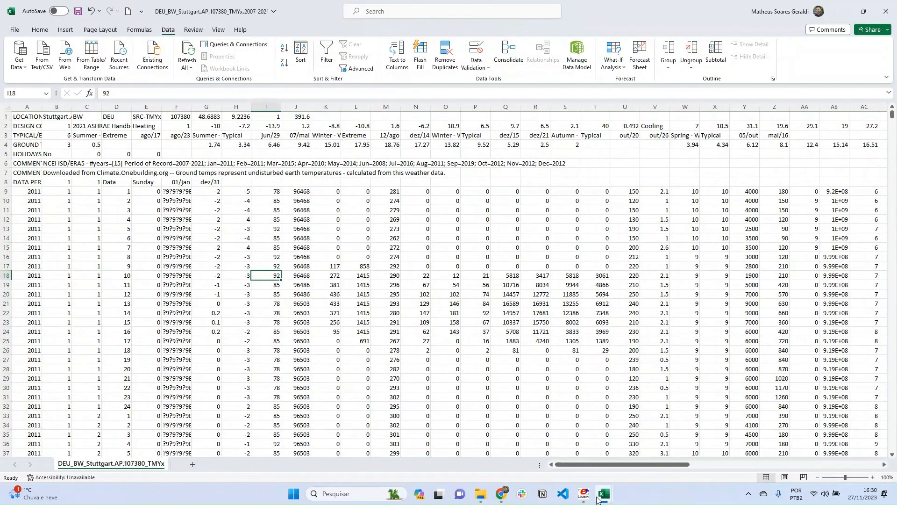
{"action": "left_click", "coordinate": [583, 493]}
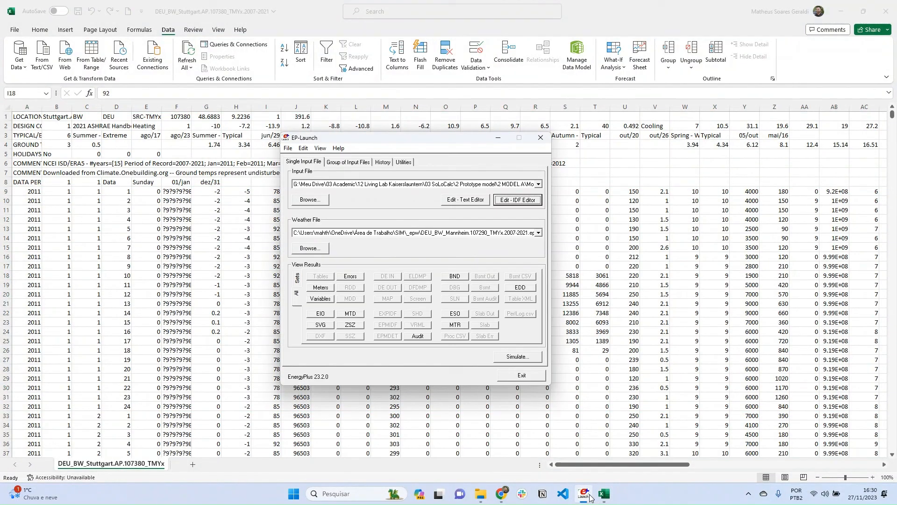